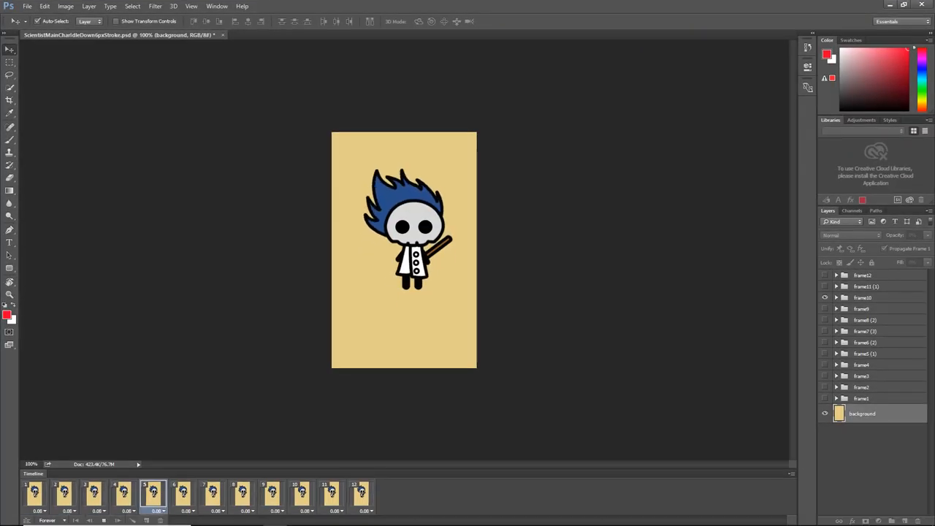
# Step through frame 1, frame 10 and another frame of the skull idle animation
pyautogui.click(35, 493)
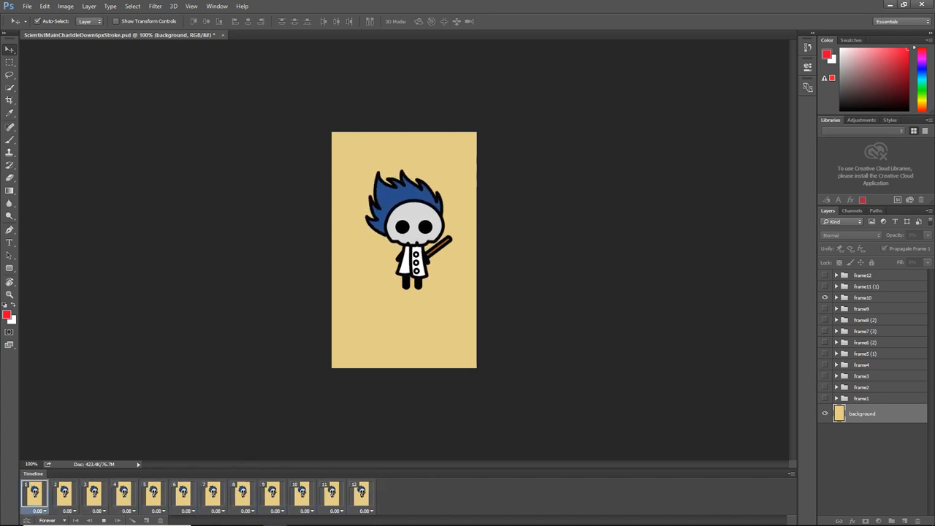
pyautogui.click(301, 494)
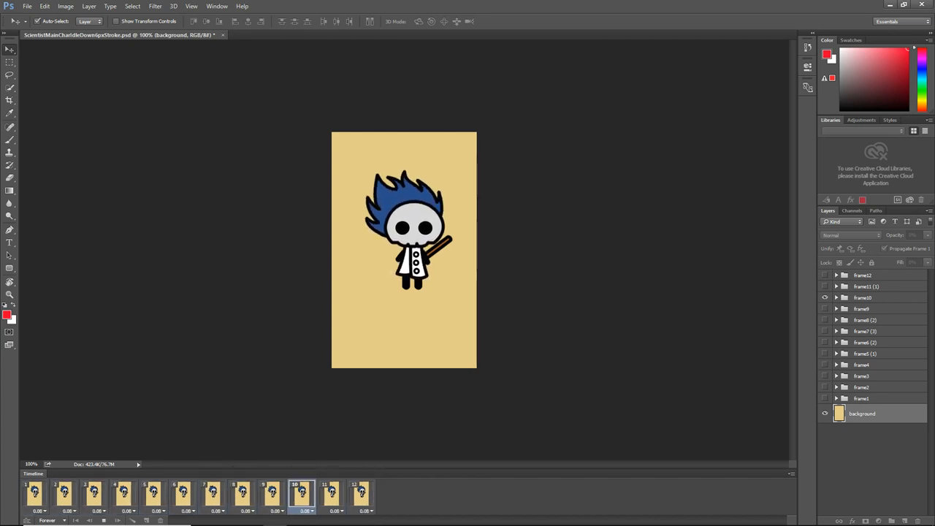
pyautogui.click(213, 494)
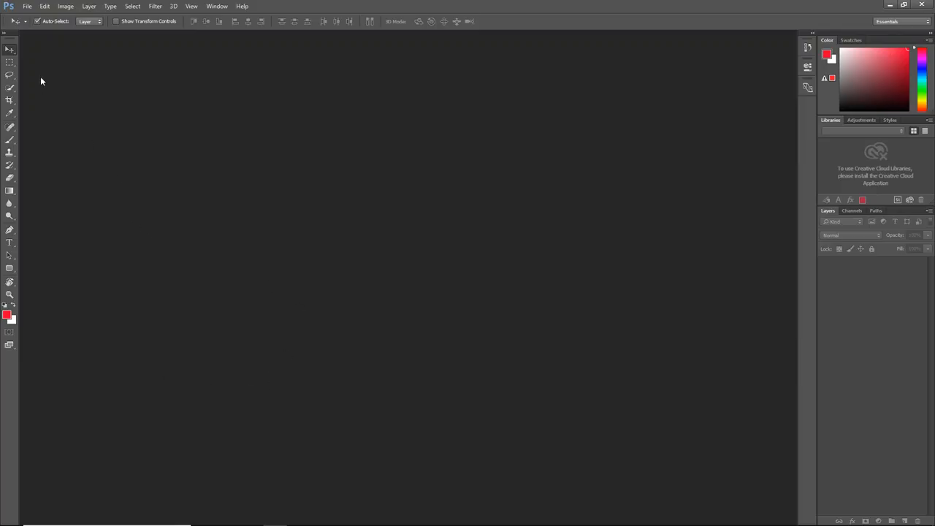
# Make a MyFirstChar document, 300 × 500 px at 300 ppi resolution
pyautogui.click(27, 6)
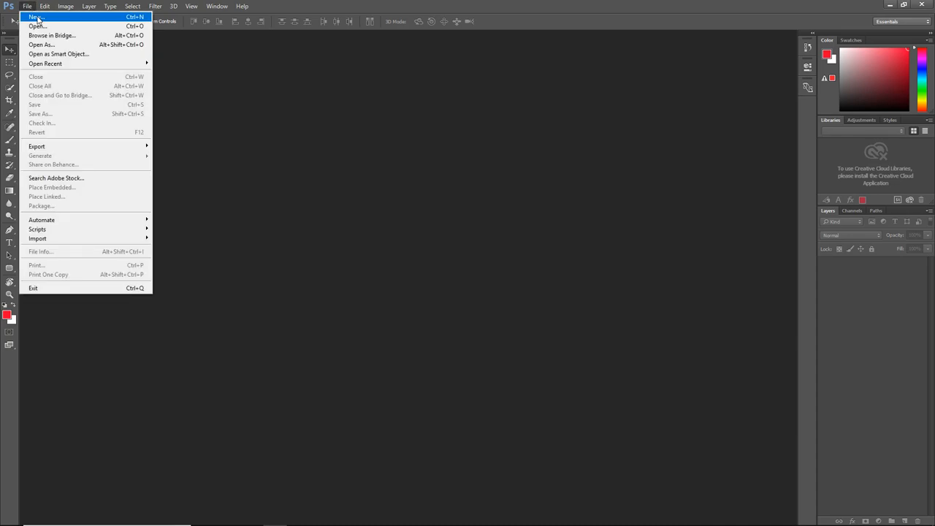
pyautogui.click(36, 17)
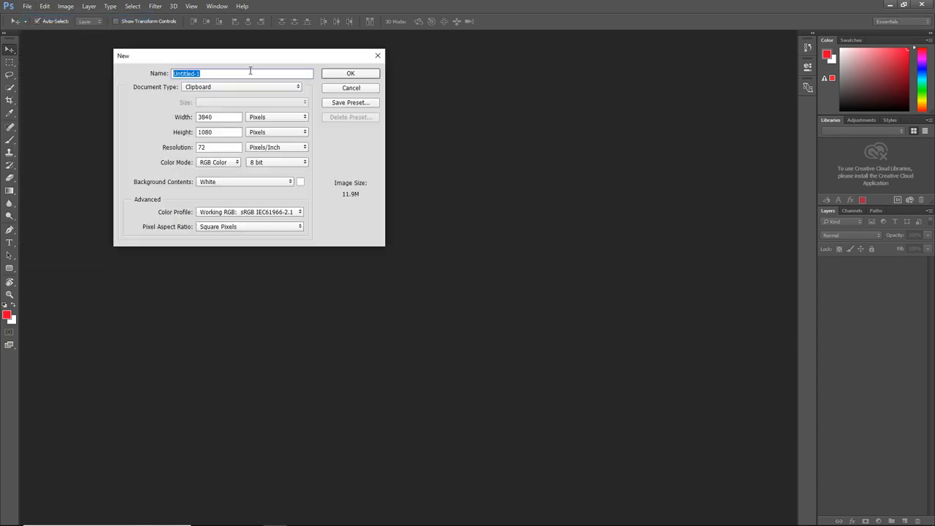
pyautogui.write('MyFirstChar')
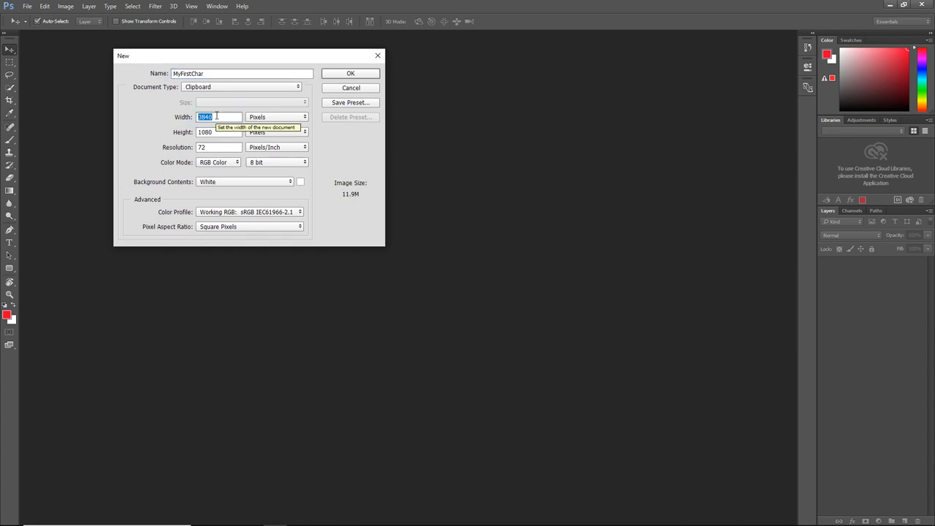
pyautogui.write('300')
pyautogui.click(218, 131)
pyautogui.write('500')
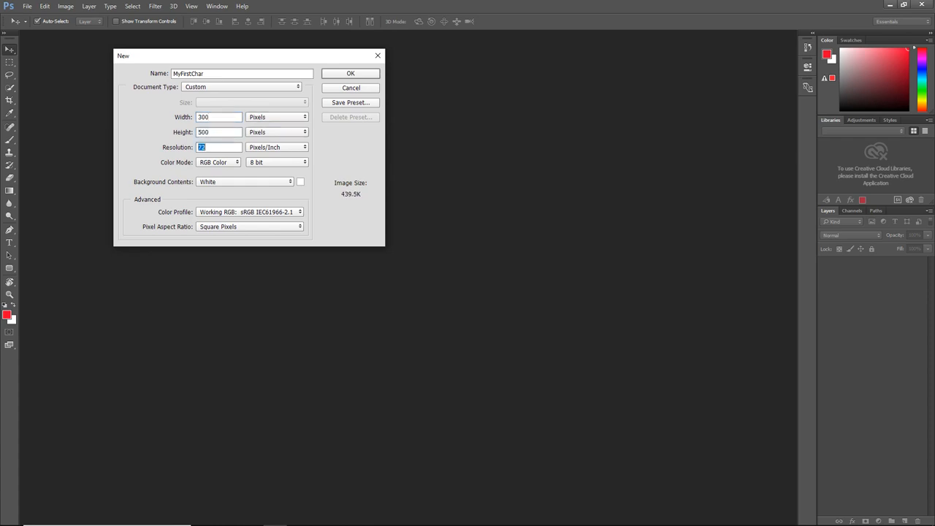
pyautogui.write('300')
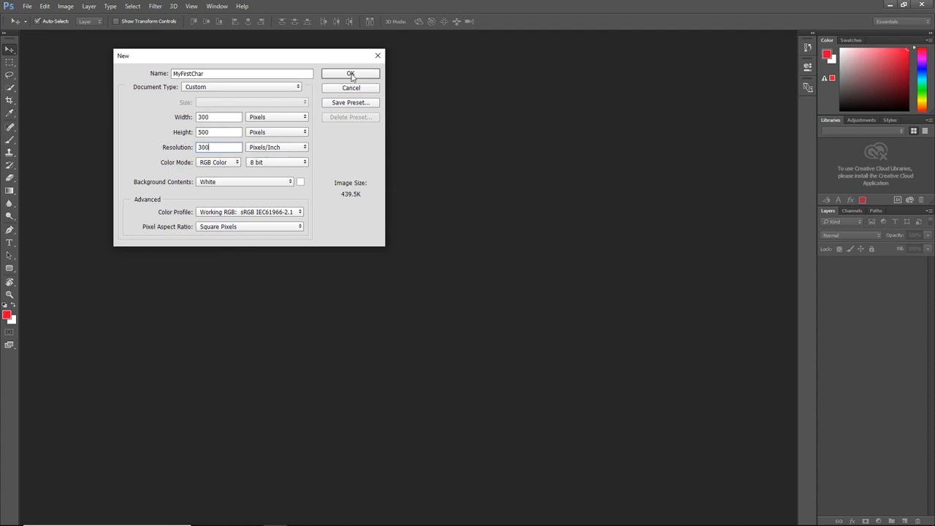
pyautogui.click(350, 73)
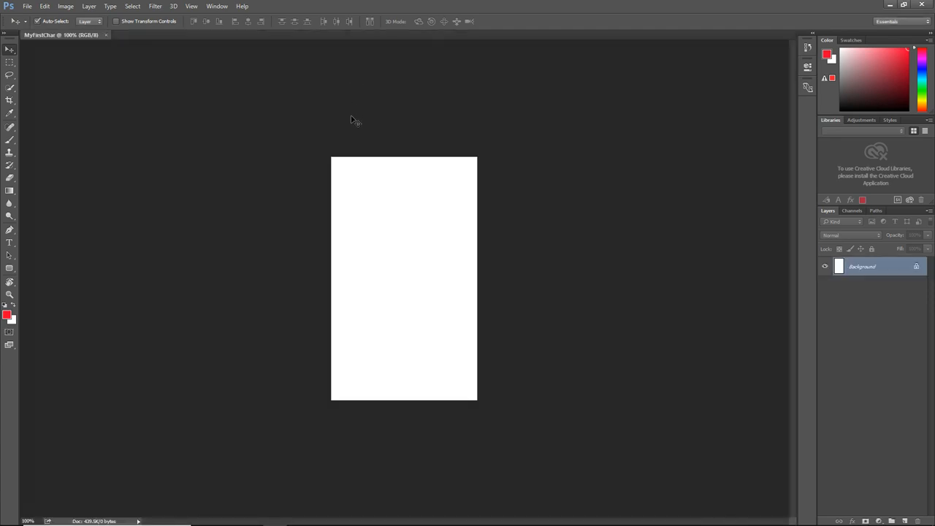
pyautogui.moveTo(327, 256)
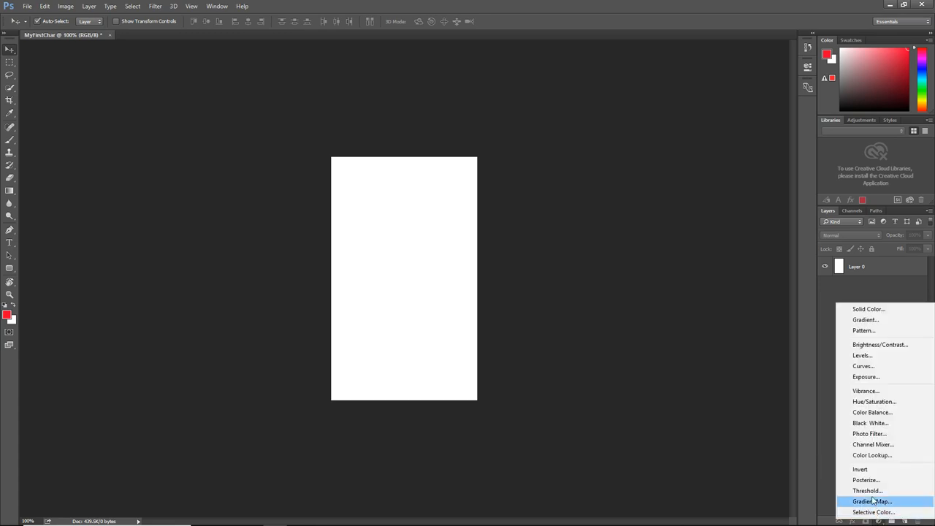
# Add a blue Solid Color fill layer with an empty Layer 1 above it
pyautogui.click(869, 308)
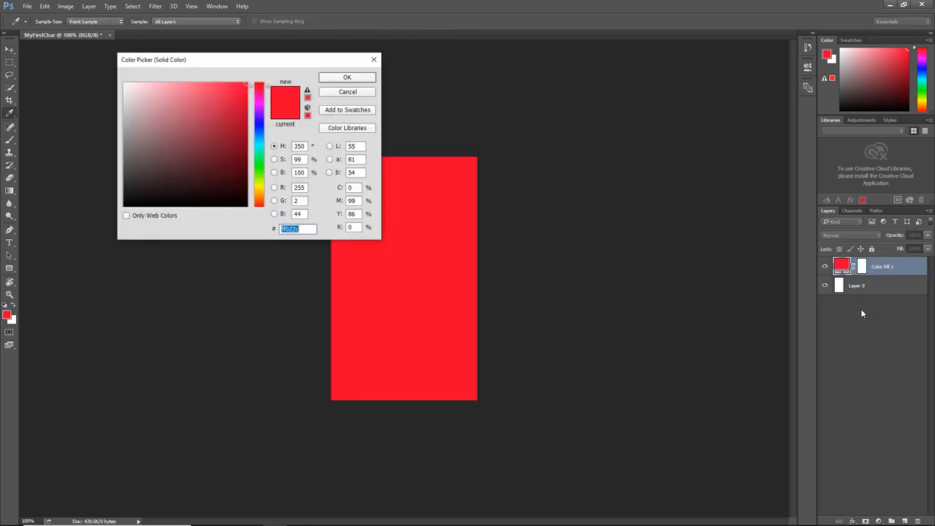
pyautogui.click(213, 112)
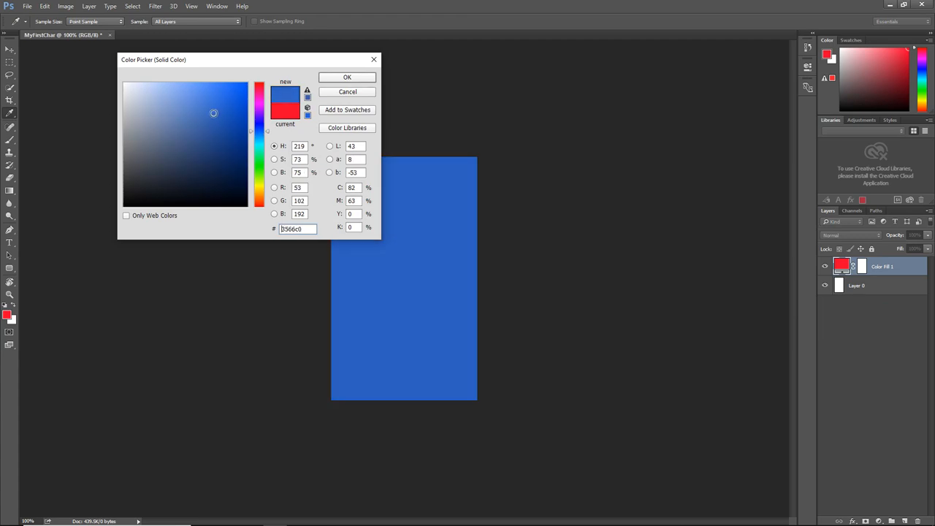
pyautogui.click(347, 77)
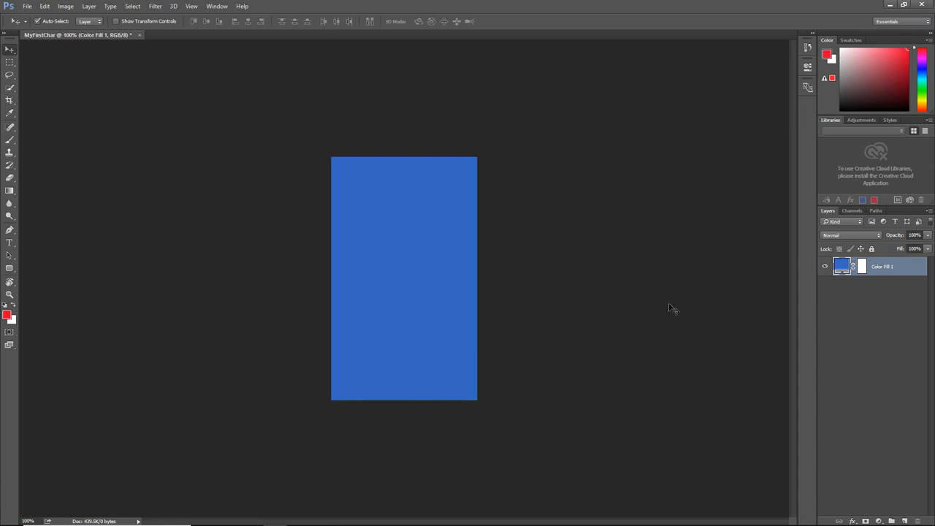
pyautogui.press('ctrl+shift+n')
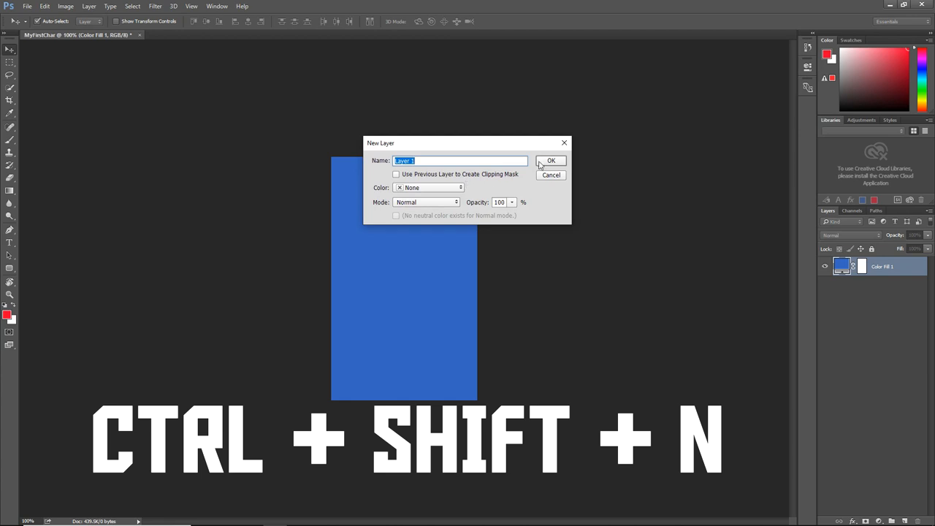
pyautogui.click(551, 161)
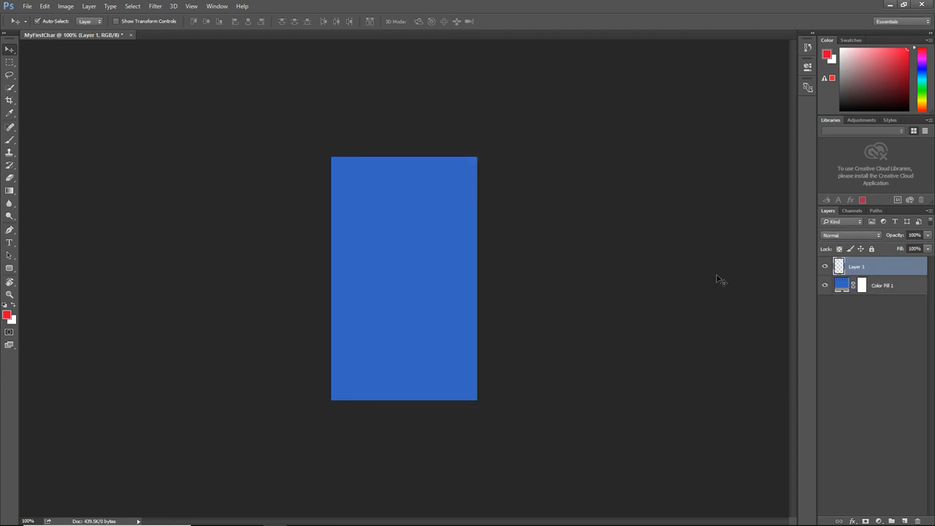
pyautogui.moveTo(713, 282)
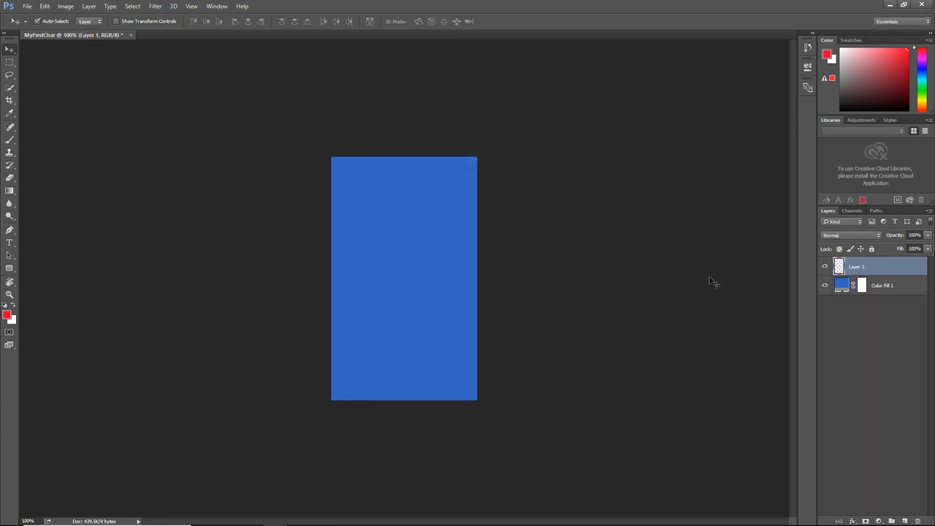
pyautogui.moveTo(448, 267)
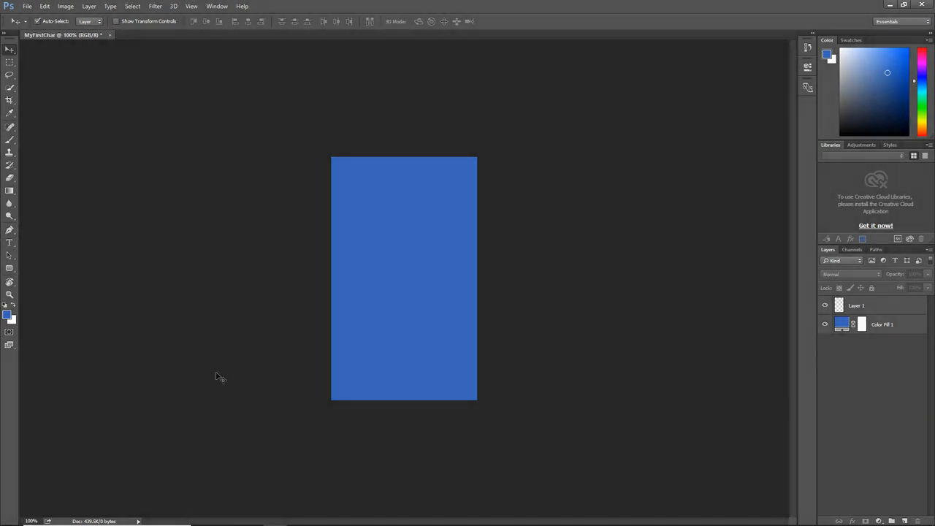
pyautogui.moveTo(144, 315)
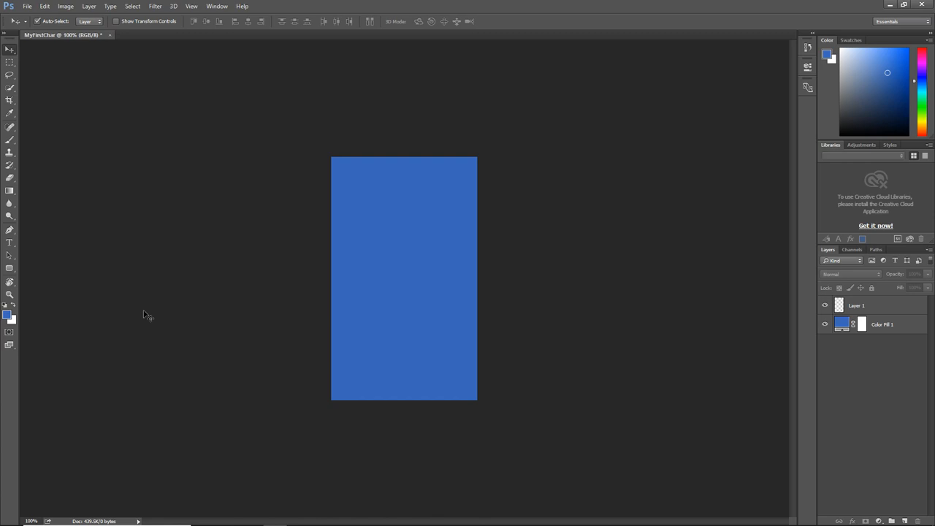
pyautogui.moveTo(168, 310)
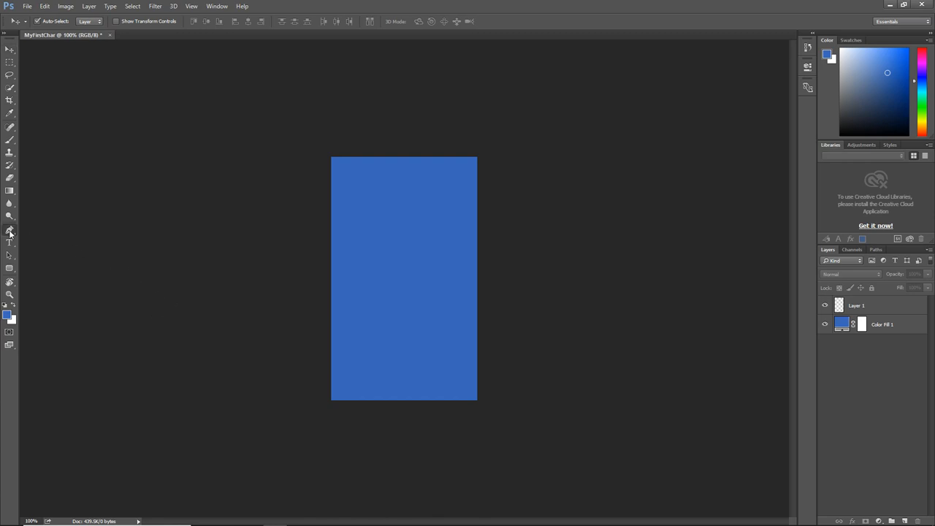
# Place the first anchor points of the head outline with the Pen tool
pyautogui.click(9, 230)
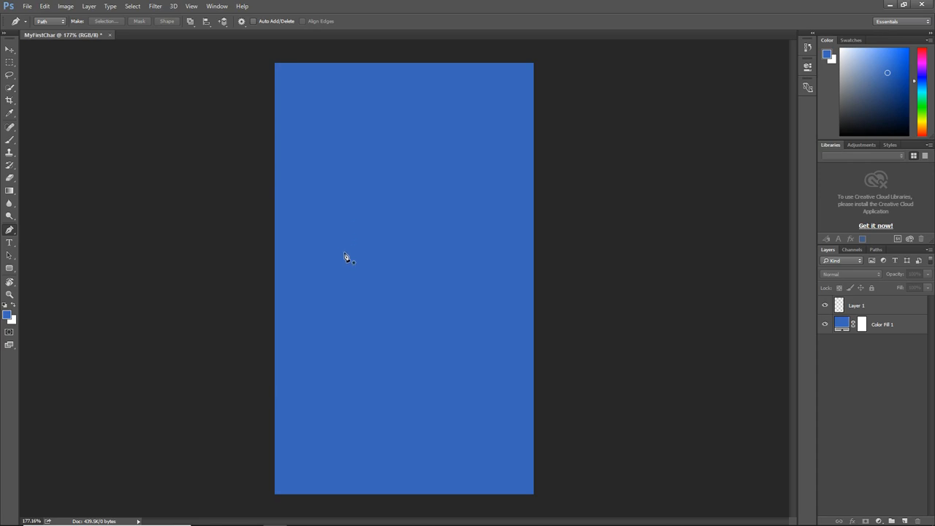
pyautogui.click(331, 204)
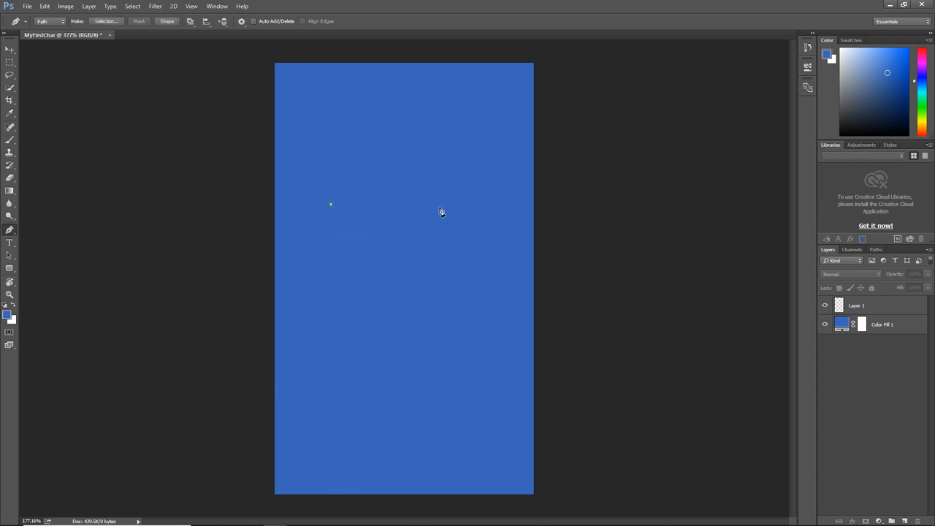
pyautogui.moveTo(419, 197)
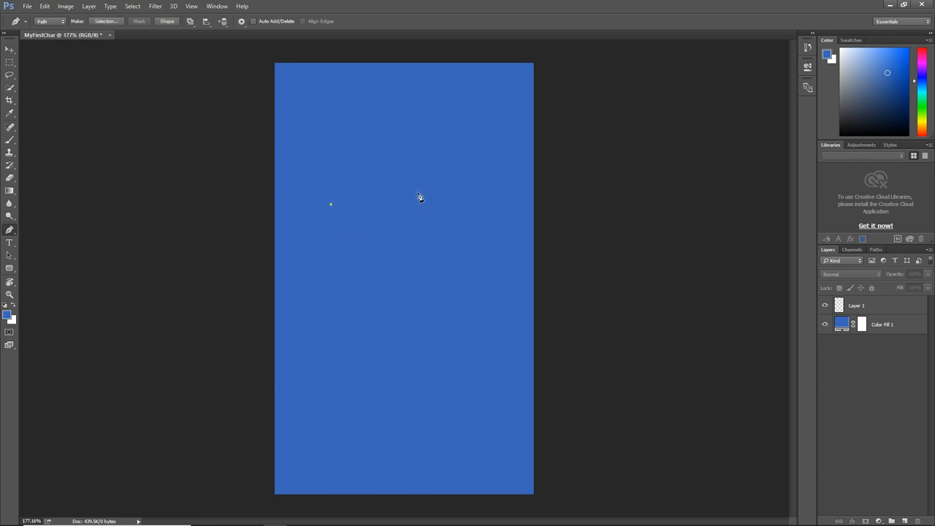
pyautogui.click(417, 193)
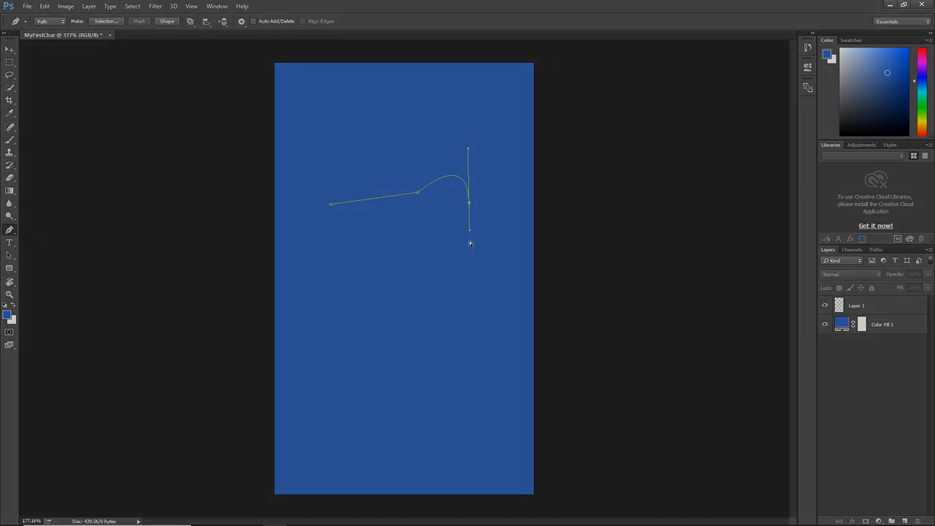
# Save the Work Path as a path named Head
pyautogui.click(876, 250)
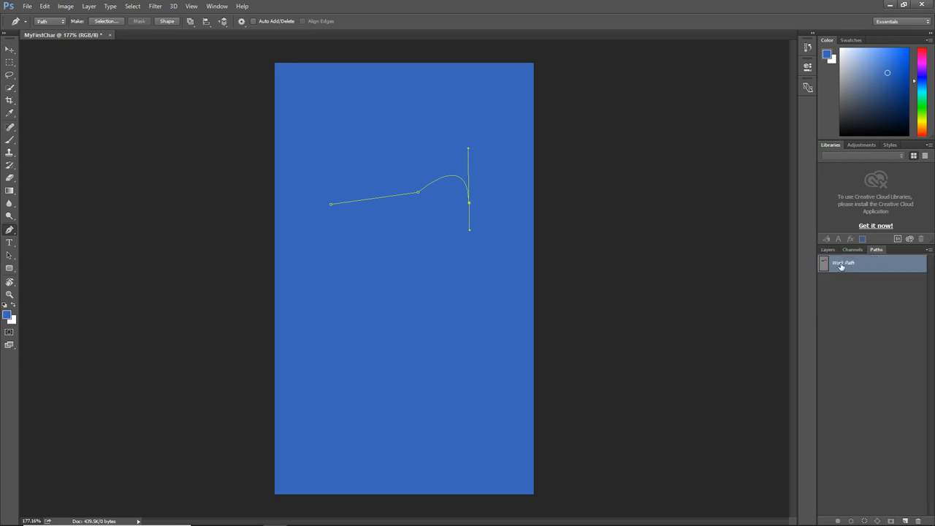
pyautogui.doubleClick(844, 262)
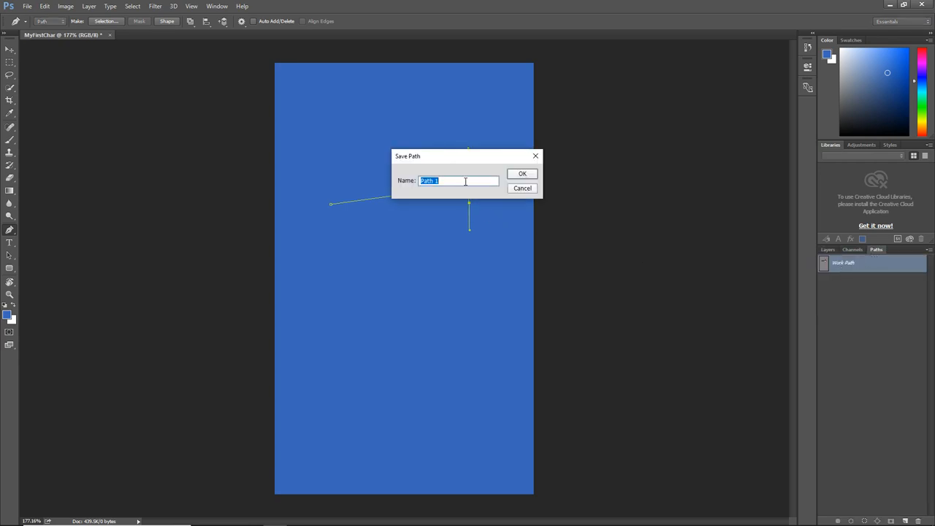
pyautogui.write('Head')
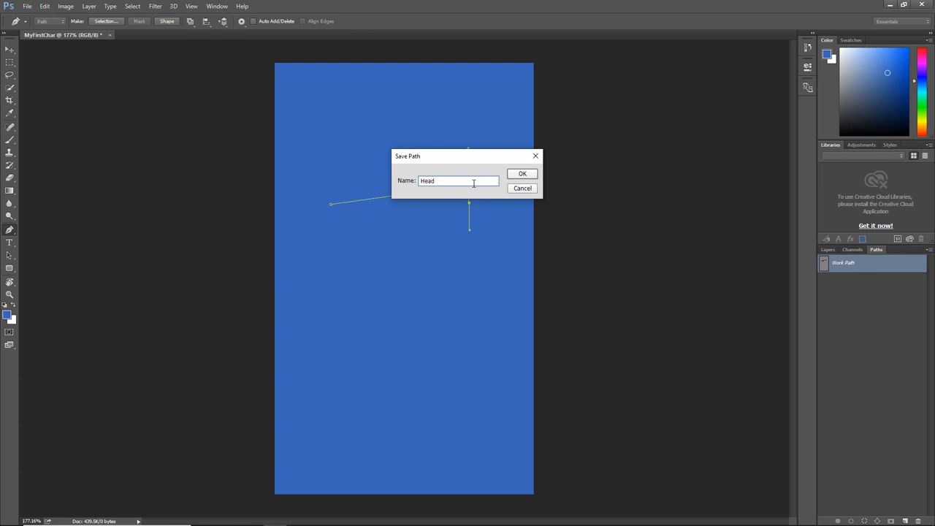
pyautogui.click(522, 173)
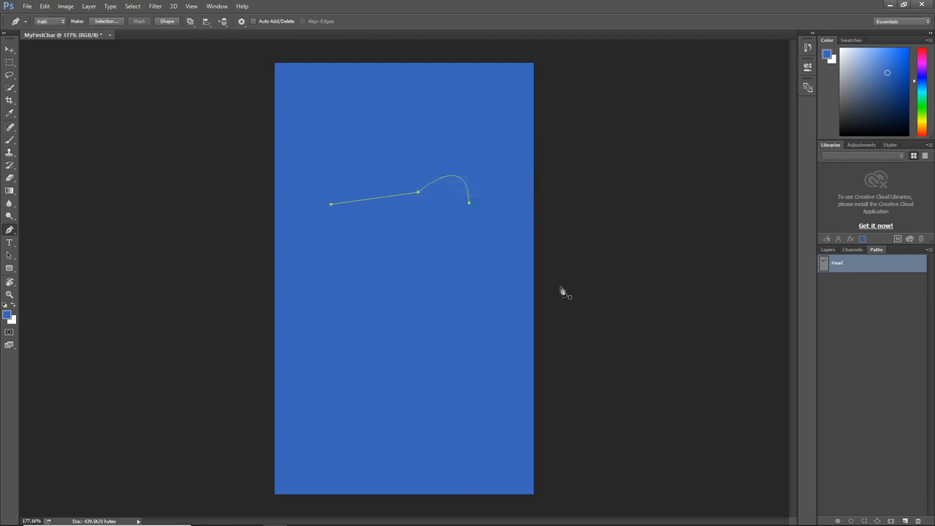
pyautogui.moveTo(565, 296)
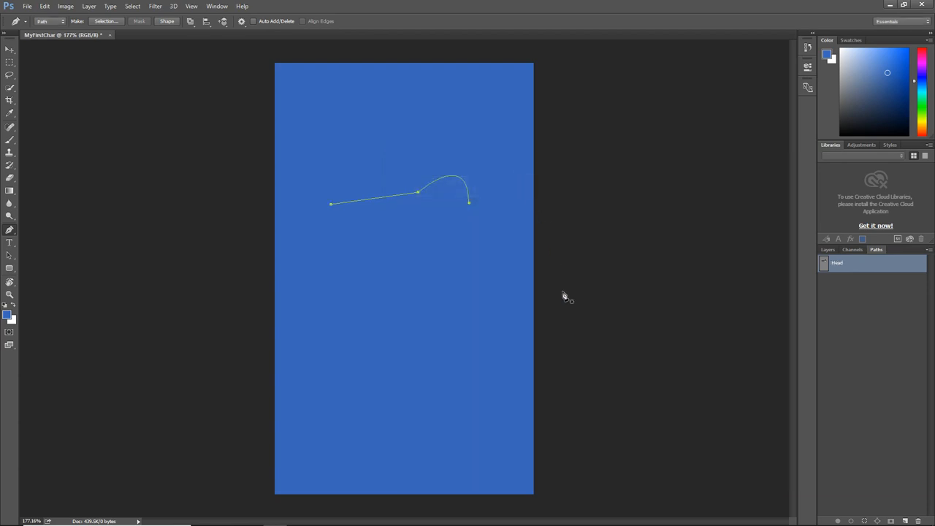
pyautogui.moveTo(495, 232)
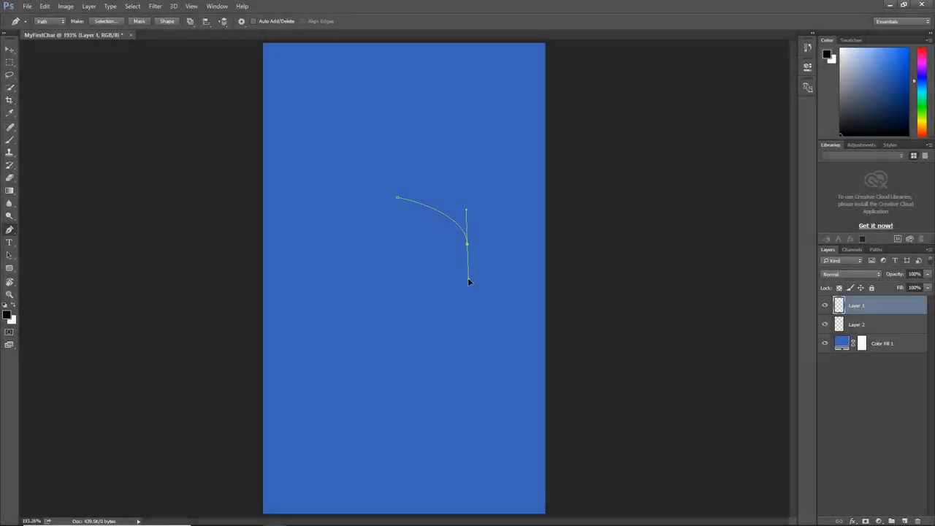
# Curve the skull's dome and add a point along the toothed jaw edge
pyautogui.moveTo(469, 282); pyautogui.dragTo(460, 277)
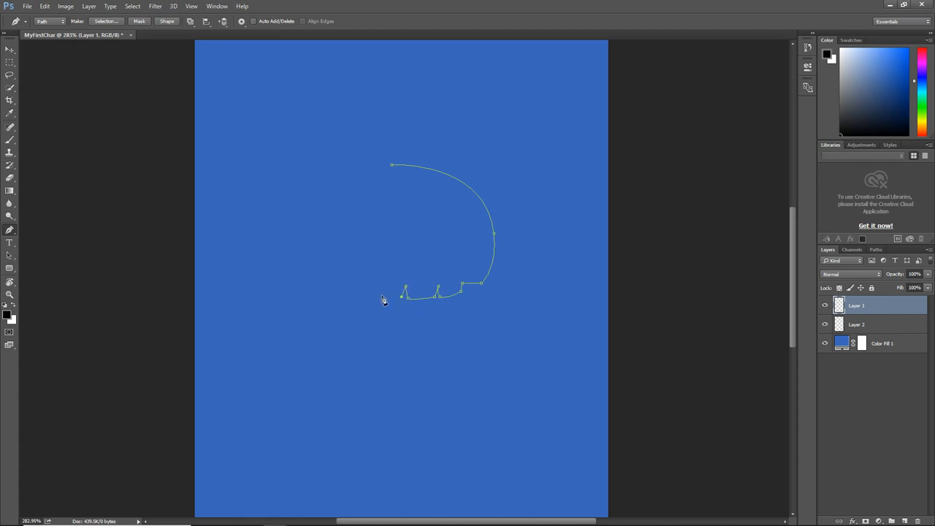
pyautogui.click(354, 286)
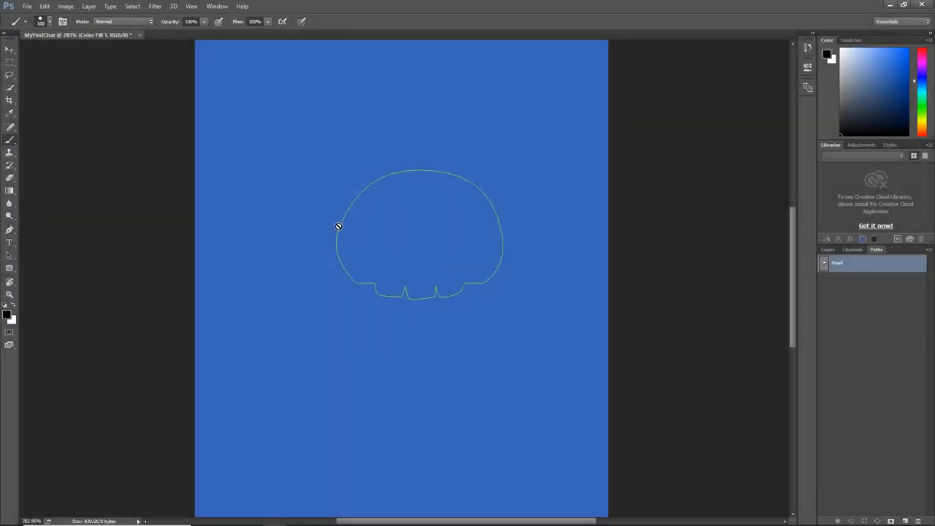
# Adjust brush hardness, stroke the Head path black, and rename the layer Head_Outline
pyautogui.click(52, 22)
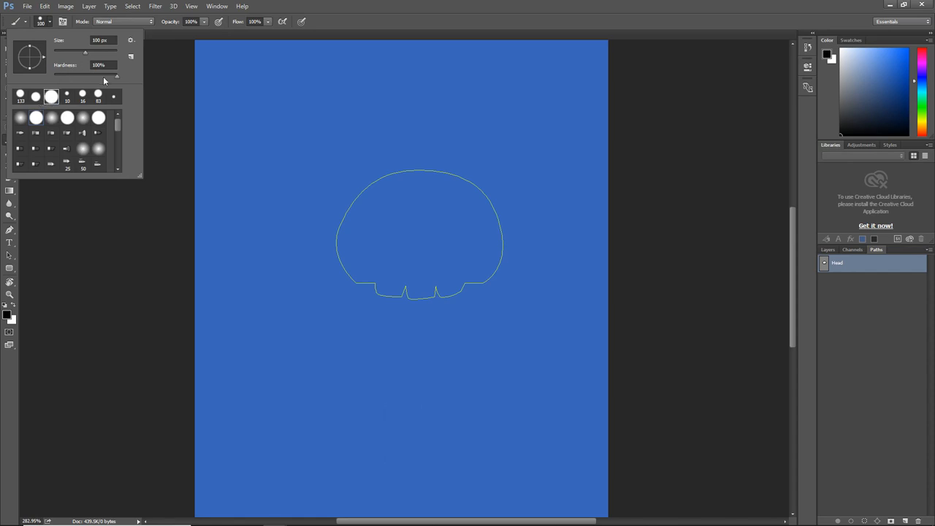
pyautogui.tripleClick(103, 40)
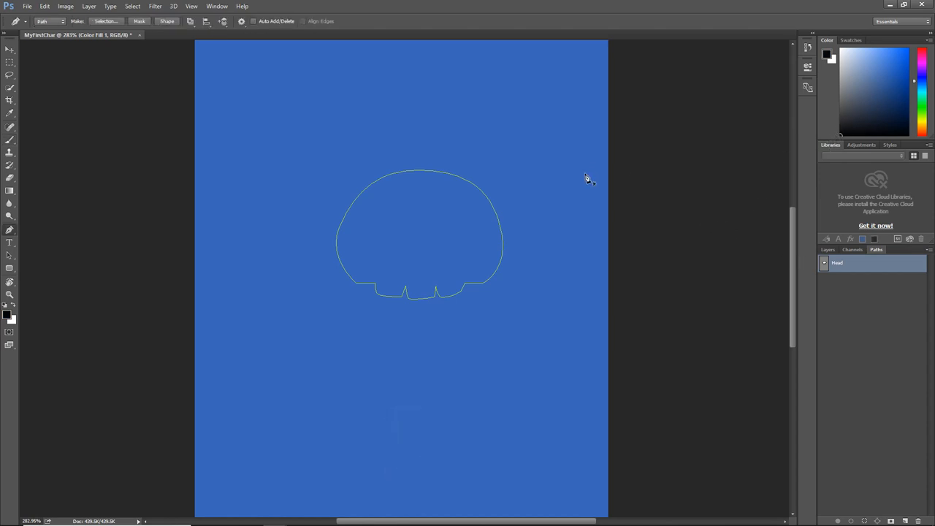
pyautogui.click(828, 249)
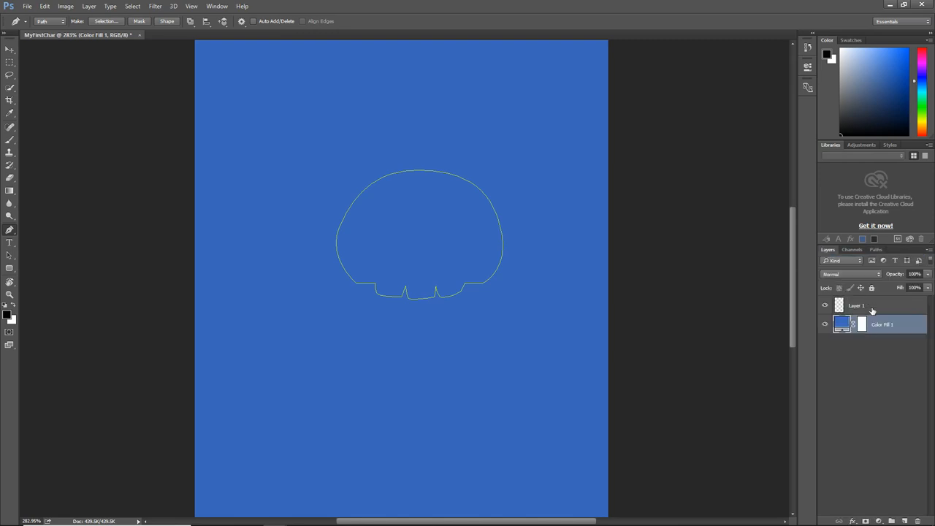
pyautogui.rightClick(419, 234)
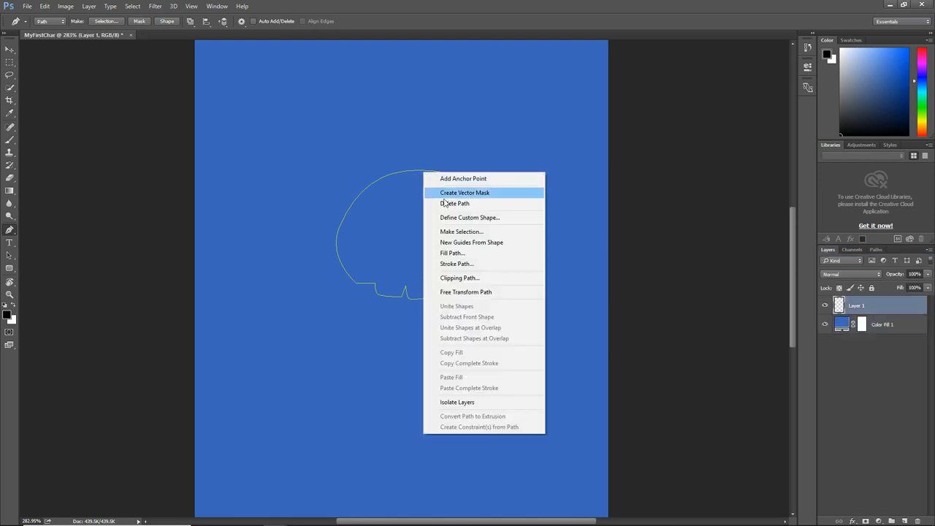
pyautogui.click(456, 264)
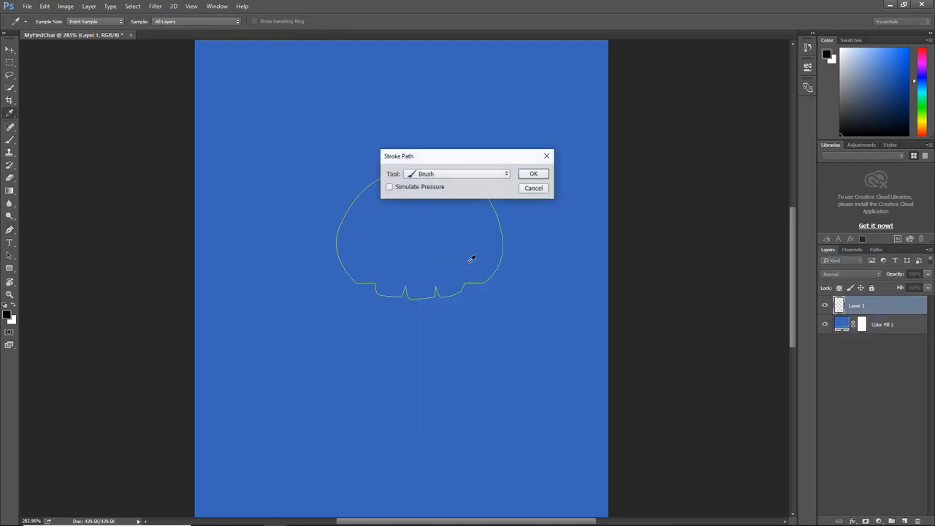
pyautogui.click(533, 173)
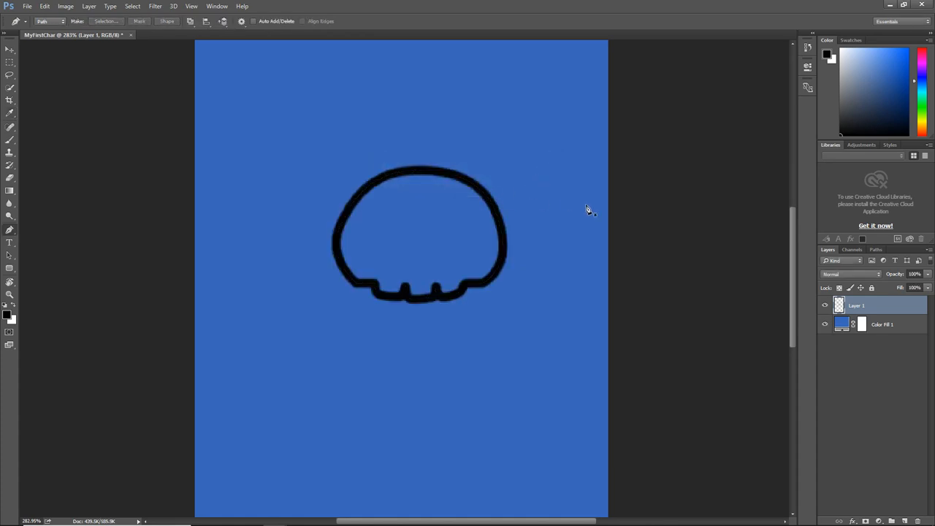
pyautogui.doubleClick(857, 305)
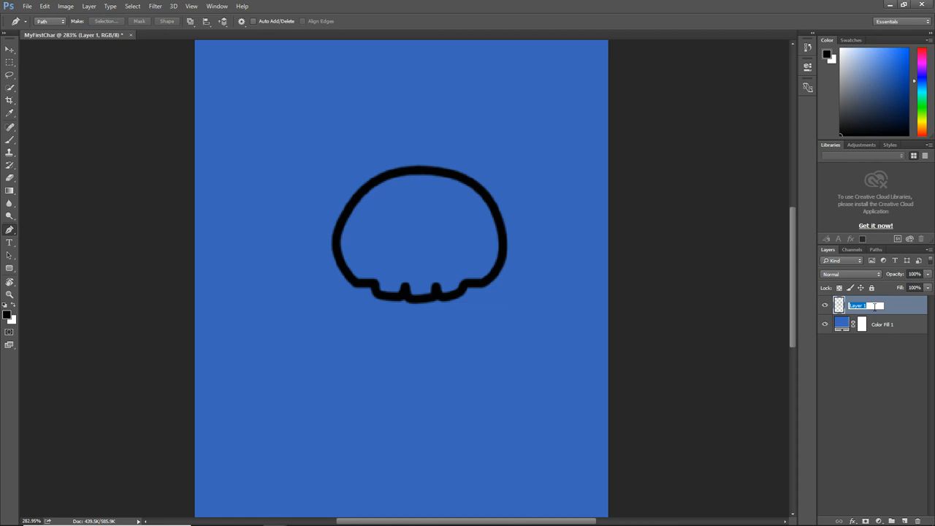
pyautogui.write('Head_C')
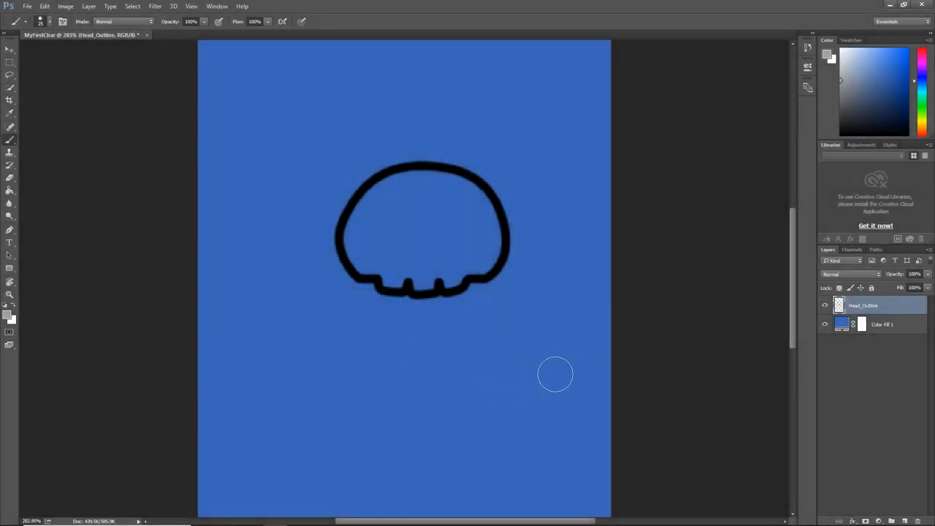
pyautogui.moveTo(574, 236)
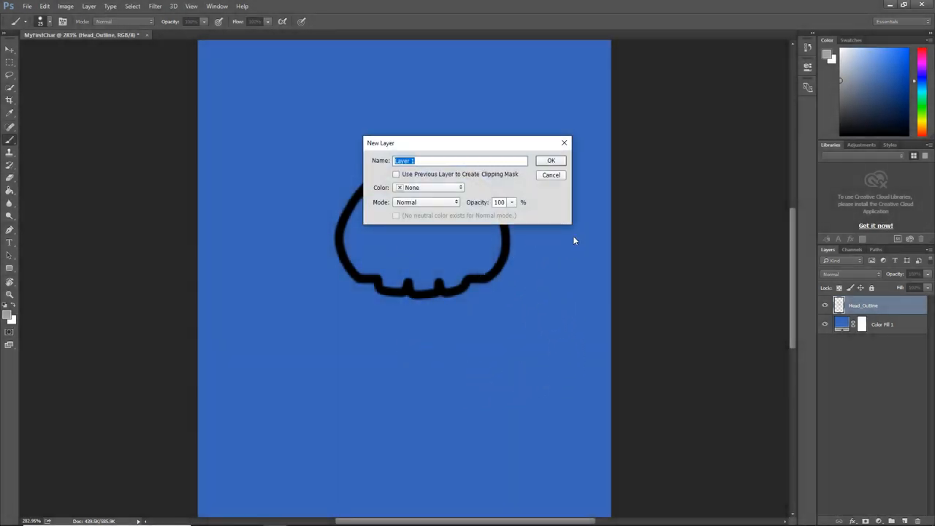
# Create a Head_colour layer and drag it beneath Head_Outline
pyautogui.write('Head_col')
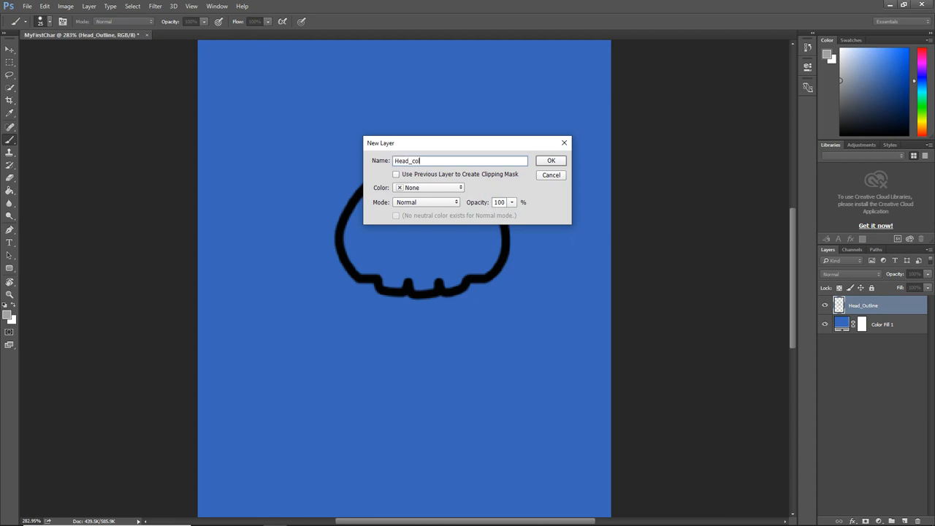
pyautogui.click(551, 160)
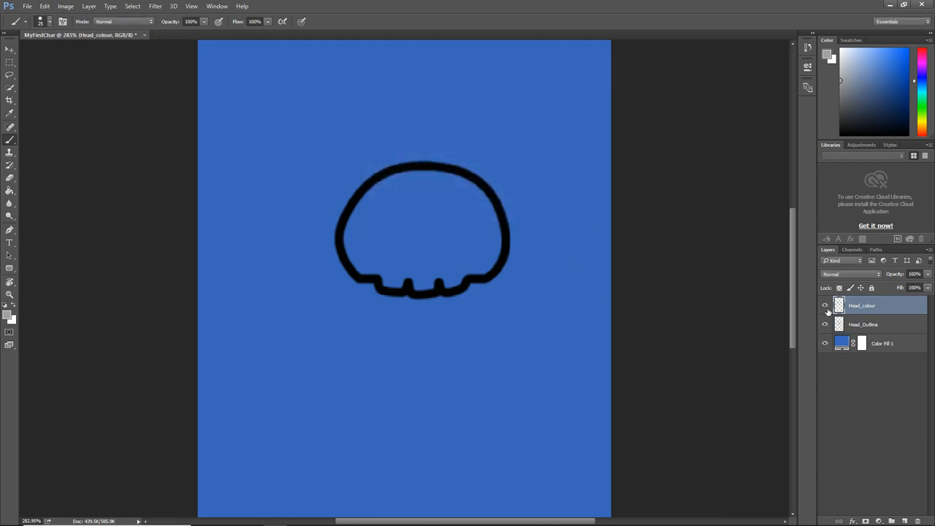
pyautogui.moveTo(862, 306); pyautogui.dragTo(862, 327)
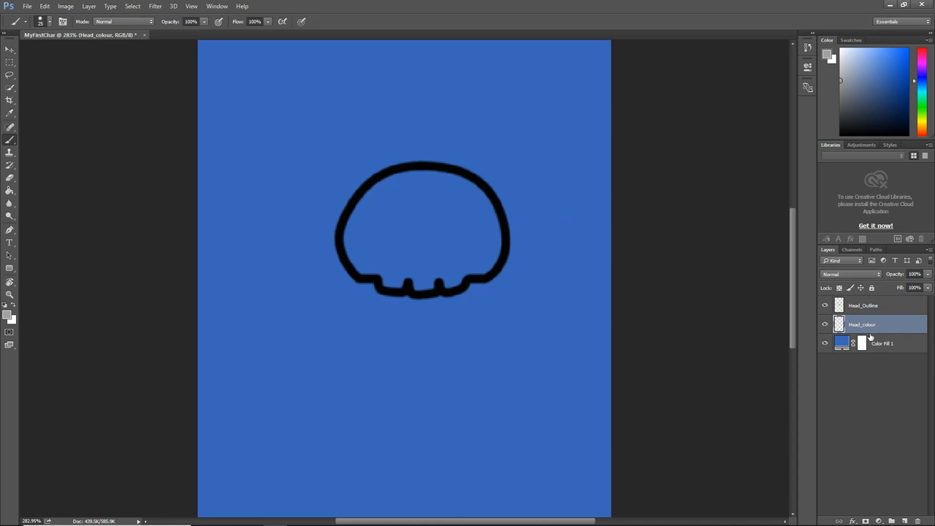
pyautogui.moveTo(656, 319)
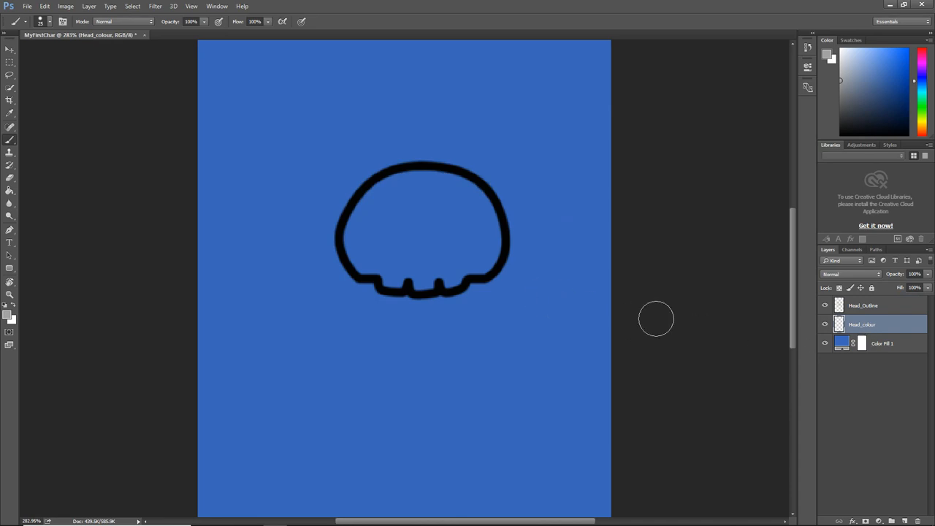
pyautogui.click(863, 305)
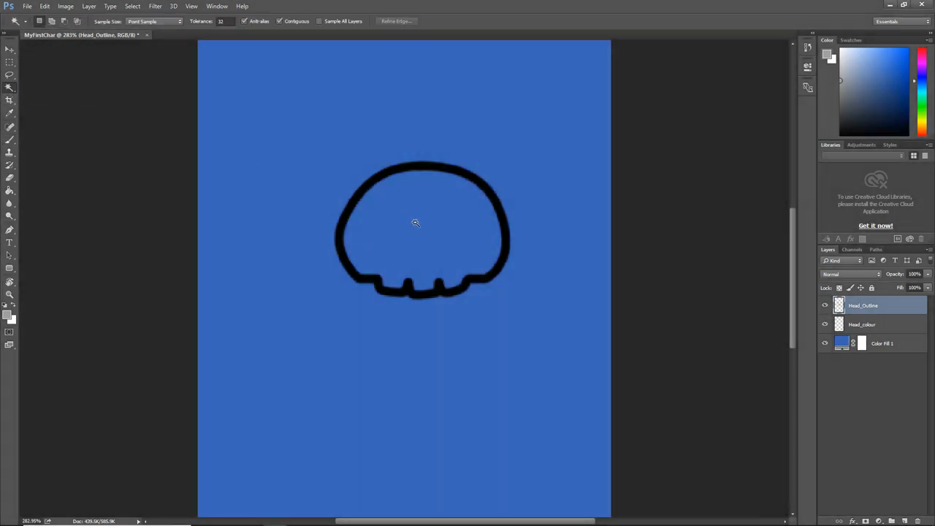
# Magic-wand the head interior, expand the selection, and bucket-fill it grey on Head_colour
pyautogui.click(415, 222)
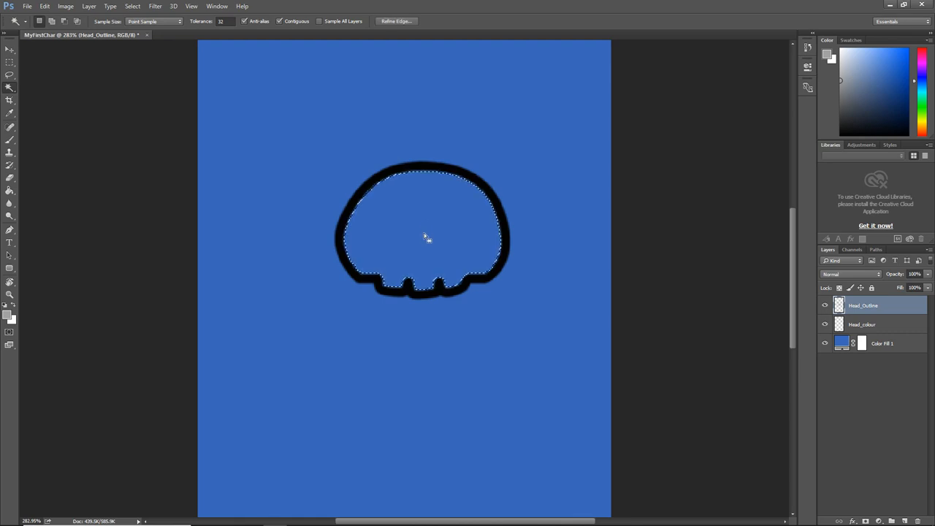
pyautogui.click(862, 325)
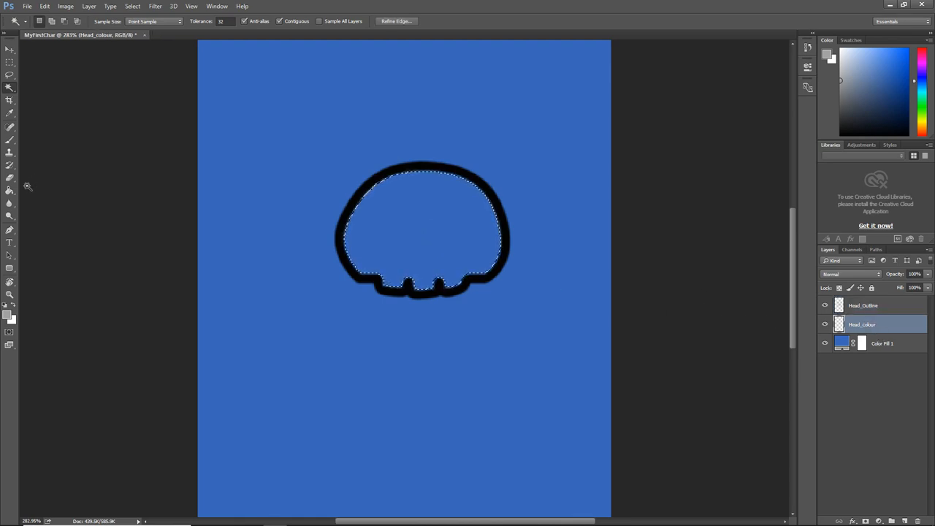
pyautogui.click(10, 190)
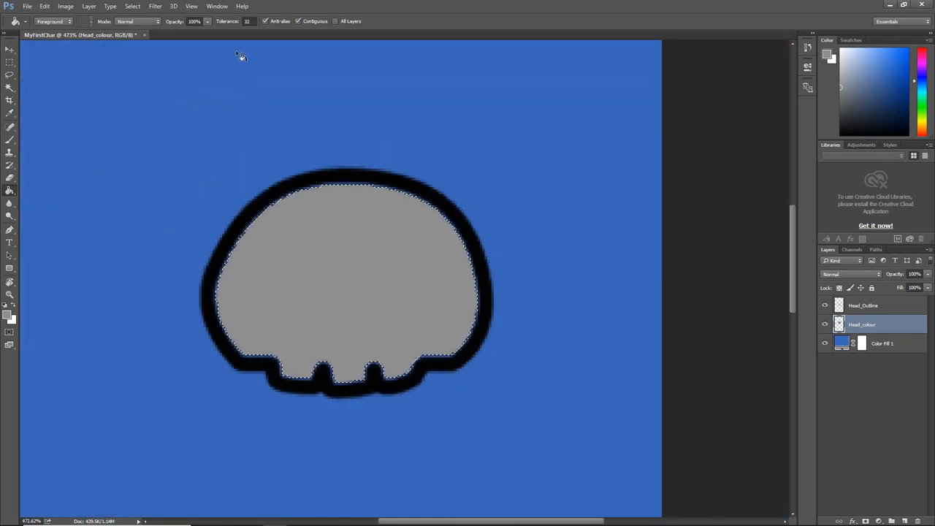
pyautogui.click(132, 6)
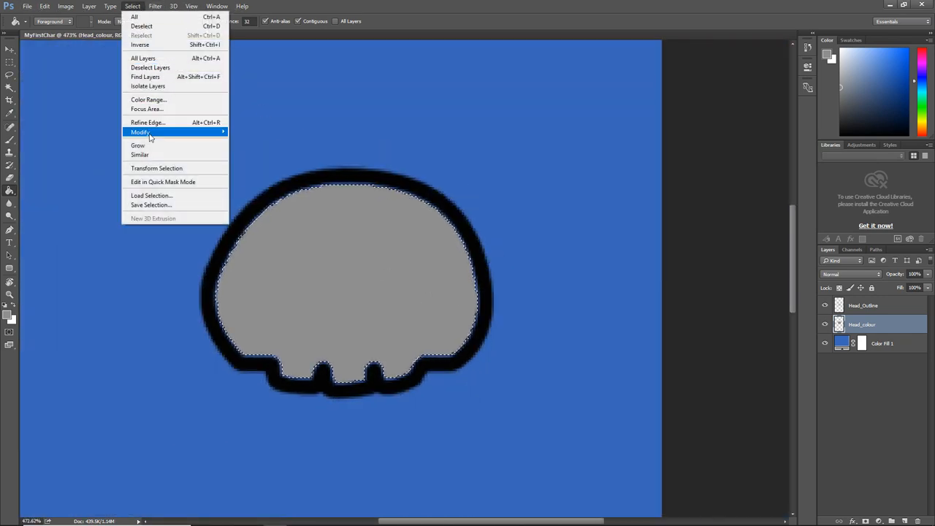
pyautogui.click(139, 132)
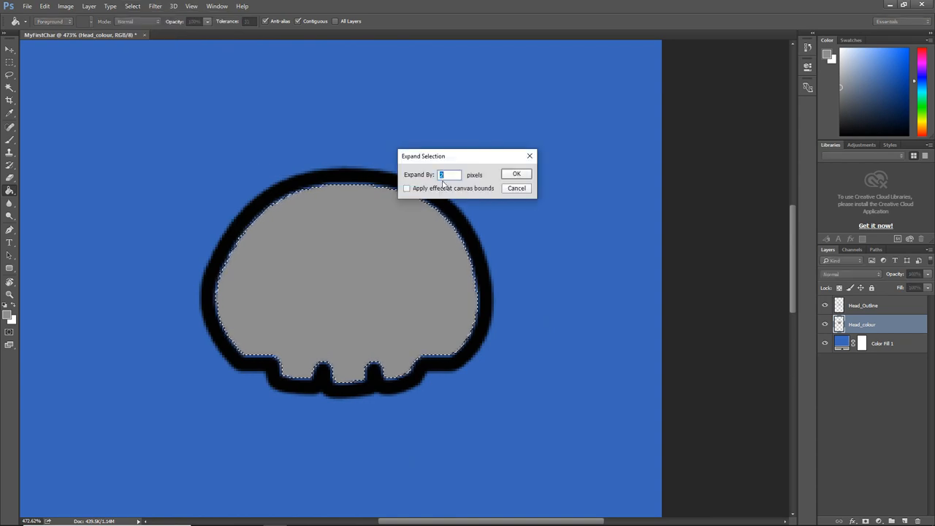
pyautogui.click(516, 174)
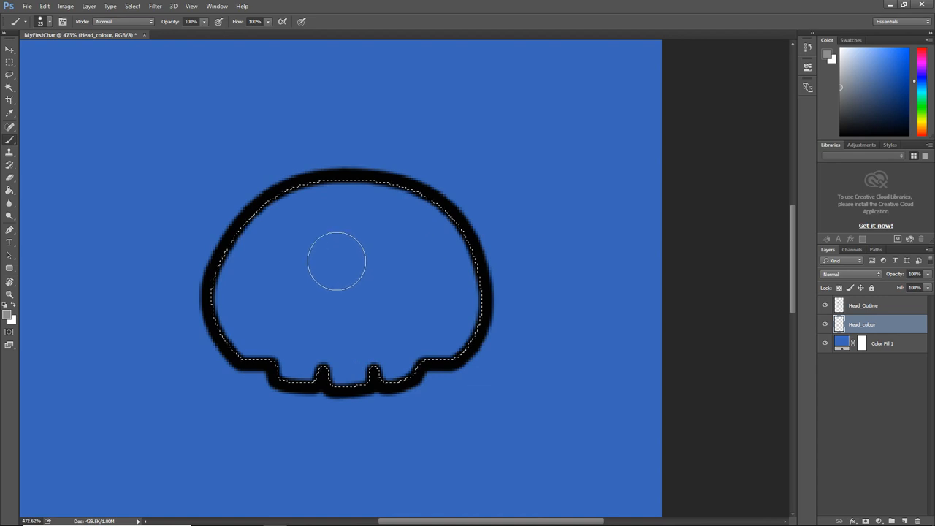
pyautogui.click(376, 329)
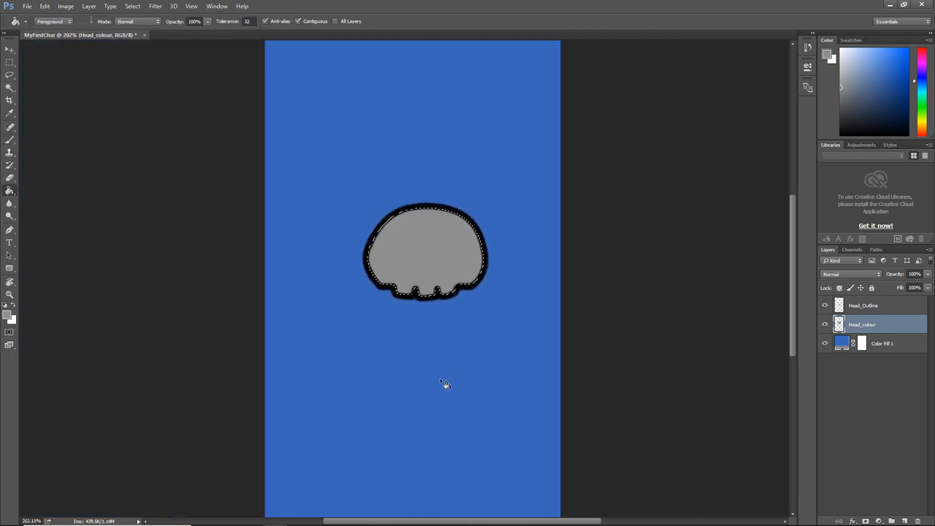
# Assign F5 to Select > Modify > Expand, overriding the Brush panel shortcut
pyautogui.click(44, 6)
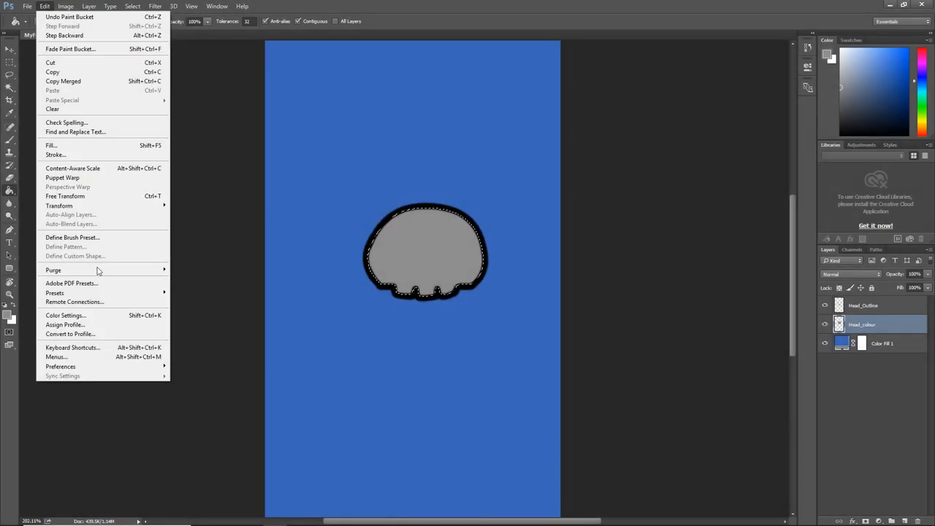
pyautogui.click(72, 347)
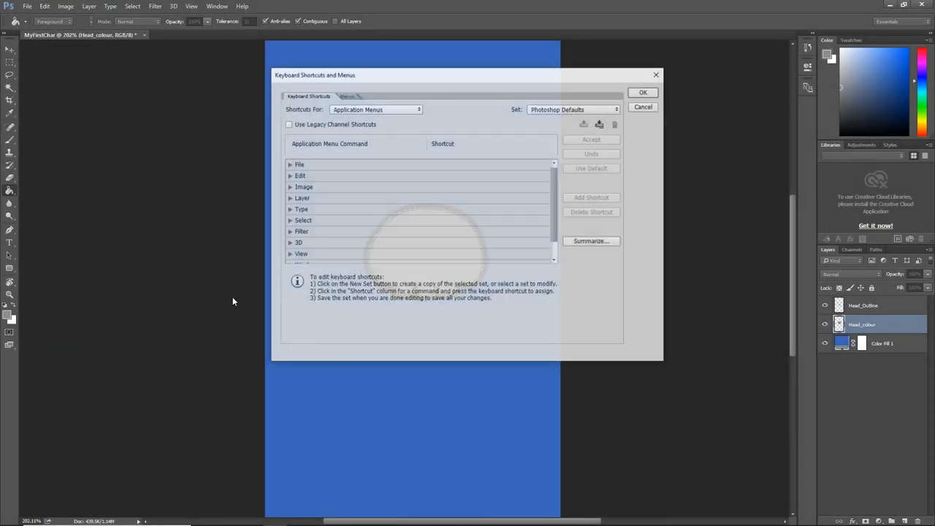
pyautogui.click(290, 220)
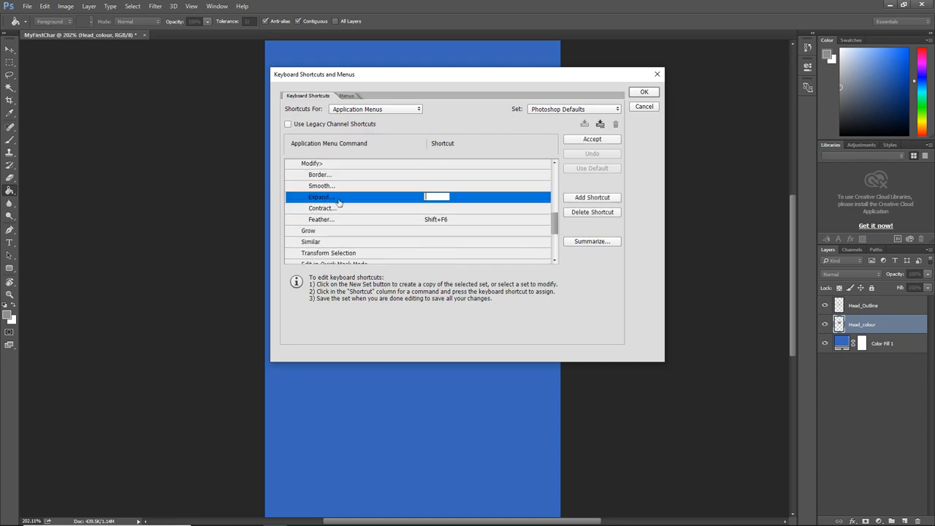
pyautogui.moveTo(406, 203)
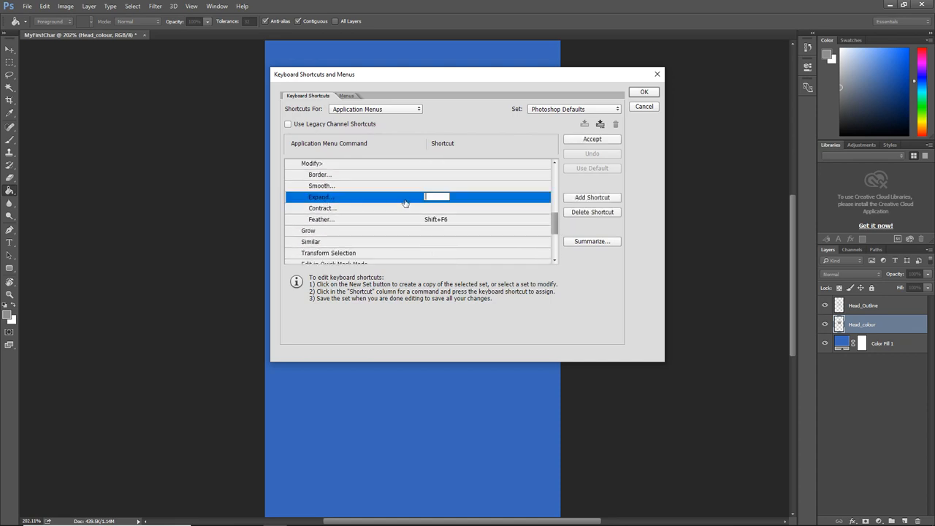
pyautogui.write('F5')
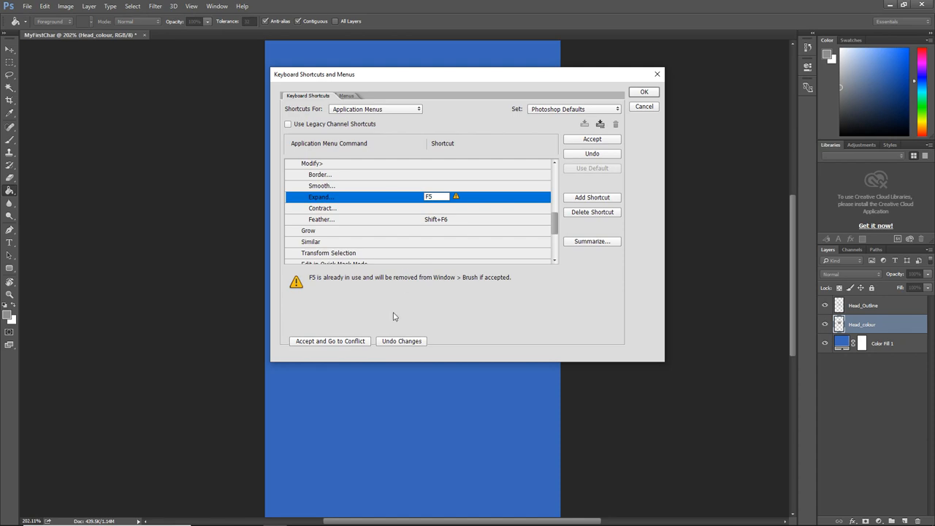
pyautogui.click(329, 341)
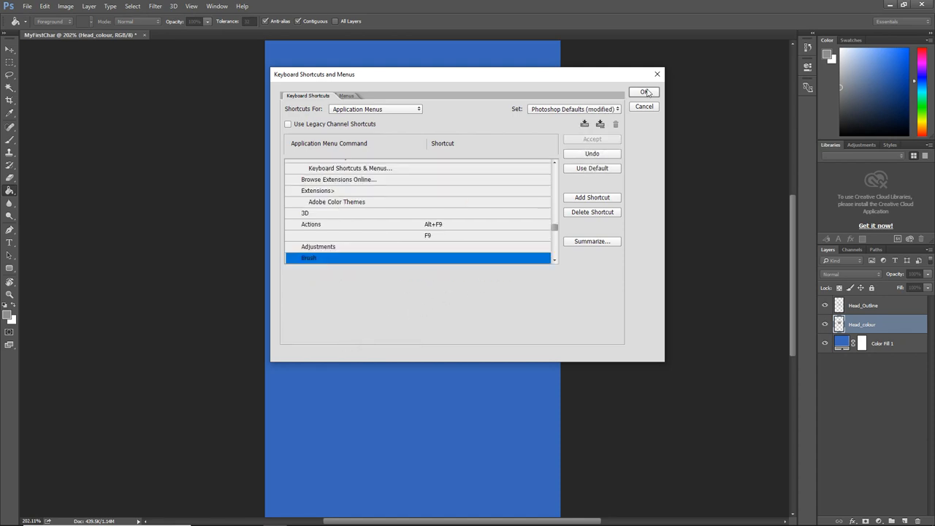
pyautogui.click(644, 92)
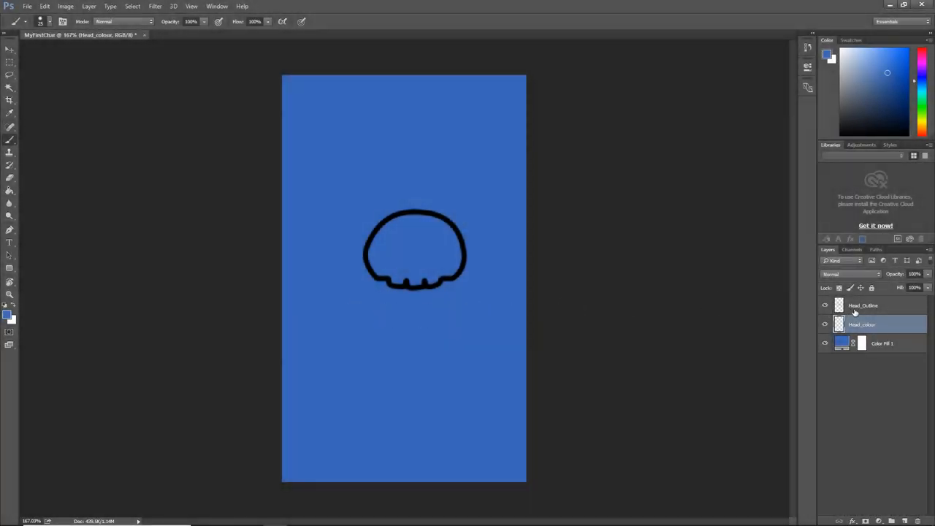
# Reselect the area inside the head outline, expand it, and paint it grey on Head_colour
pyautogui.click(864, 306)
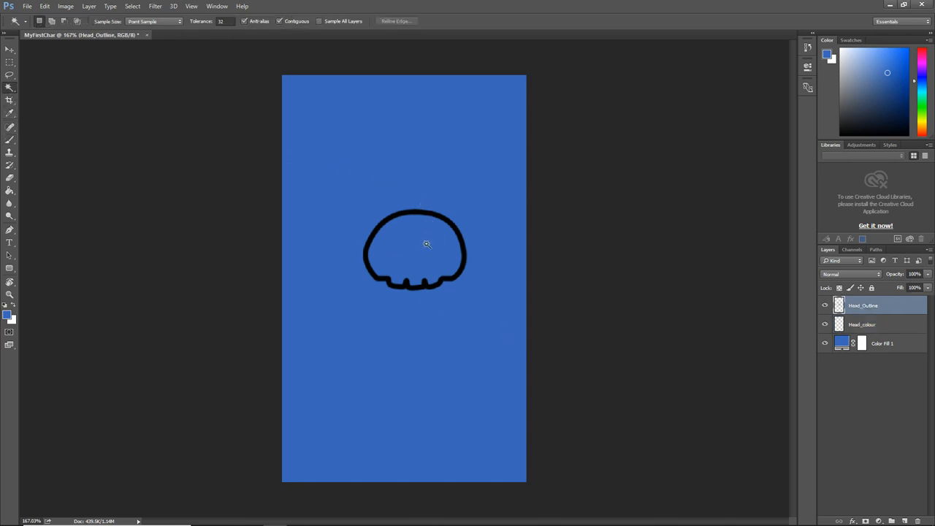
pyautogui.click(427, 244)
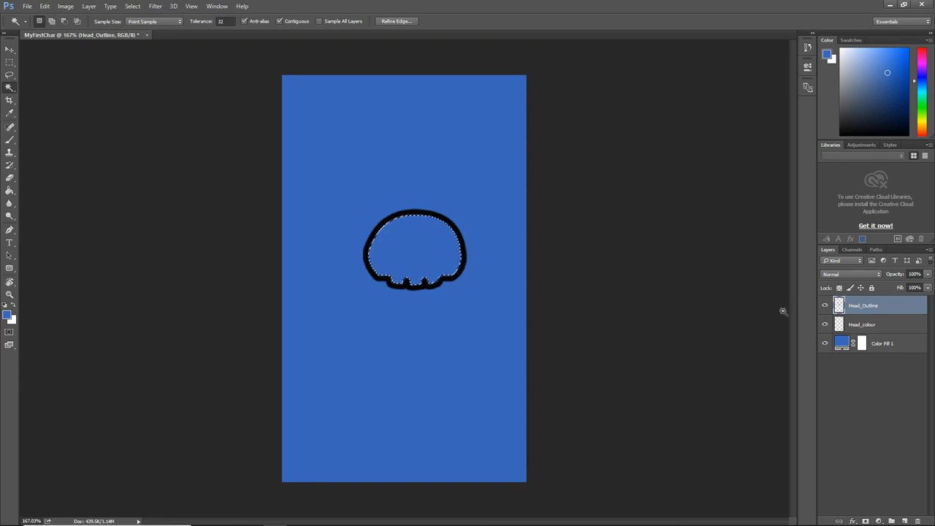
pyautogui.click(863, 324)
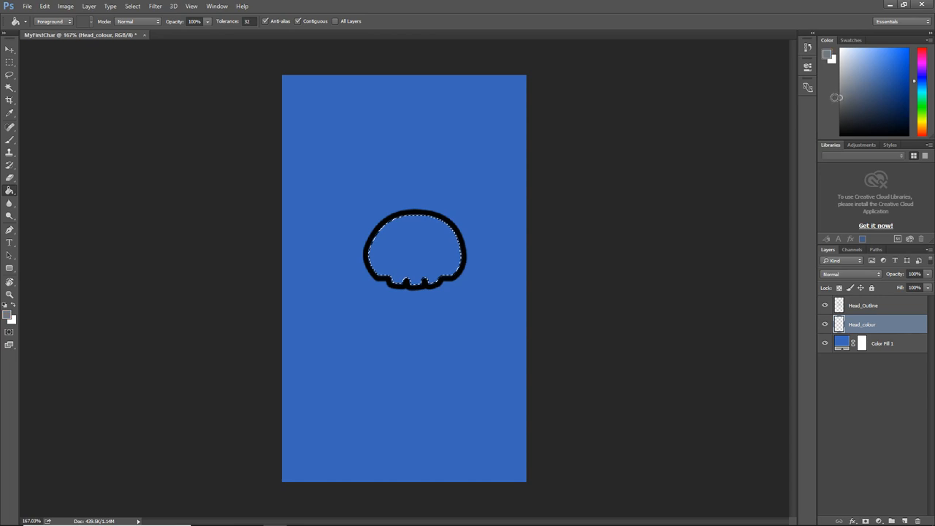
pyautogui.click(132, 6)
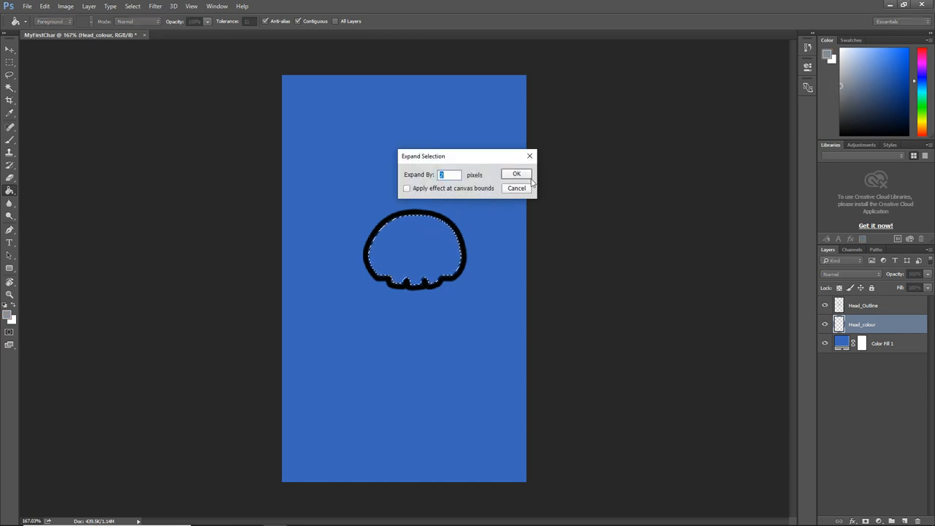
pyautogui.click(517, 174)
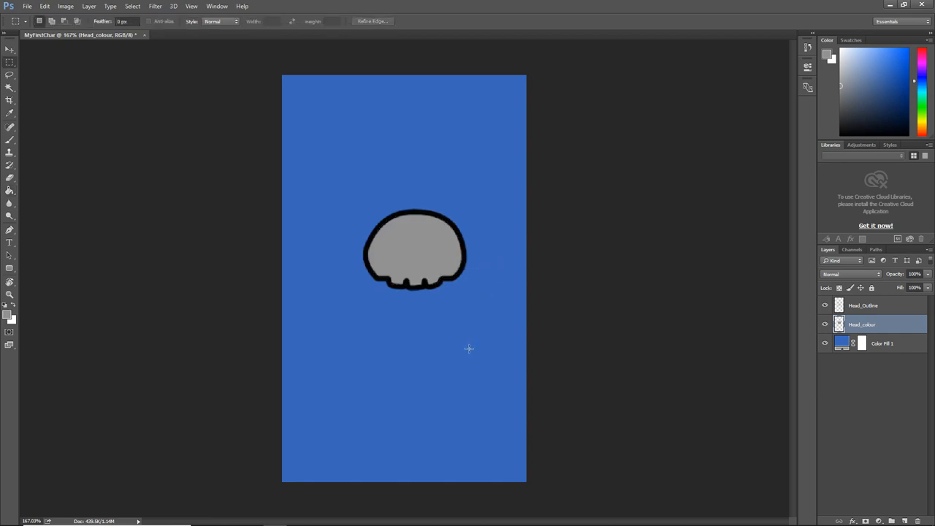
pyautogui.click(10, 113)
pyautogui.write('Buttons')
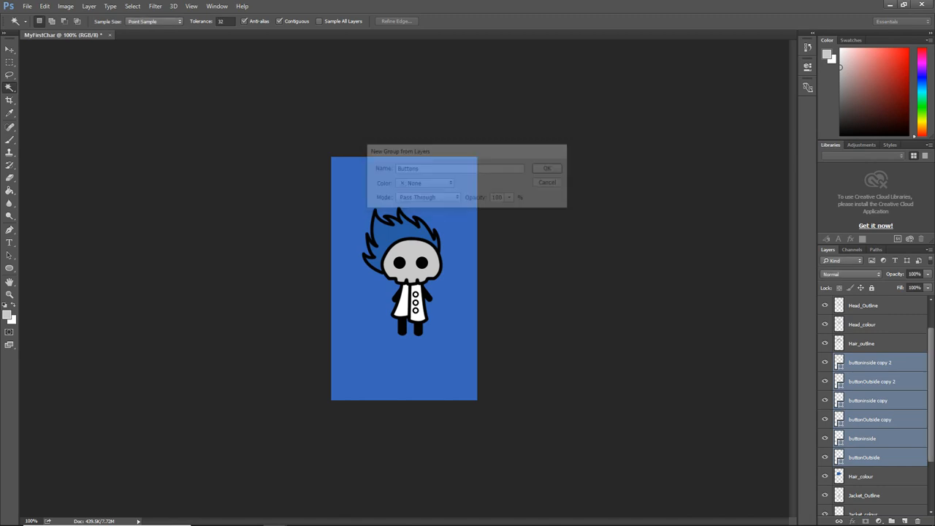
# Confirm grouping the button layers as Buttons and the jacket layers as Jacket
pyautogui.click(547, 168)
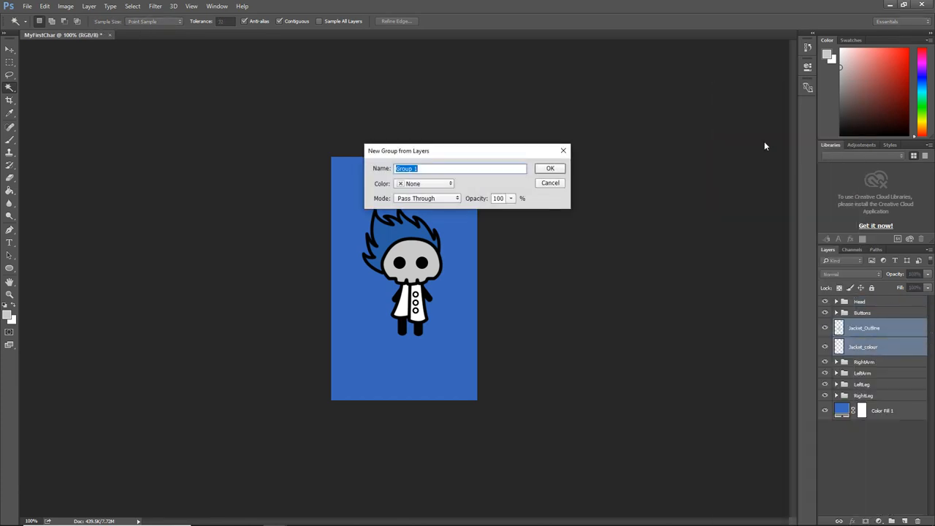
pyautogui.click(550, 168)
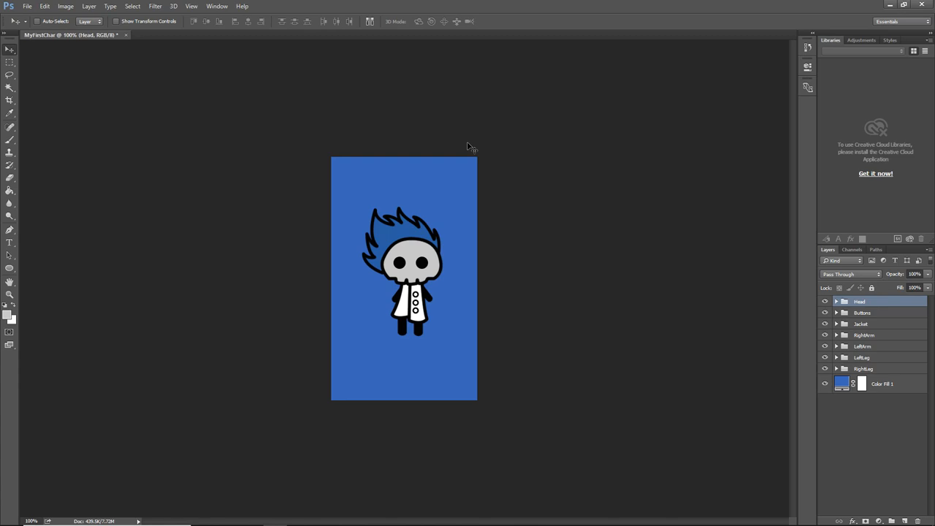
pyautogui.moveTo(281, 66)
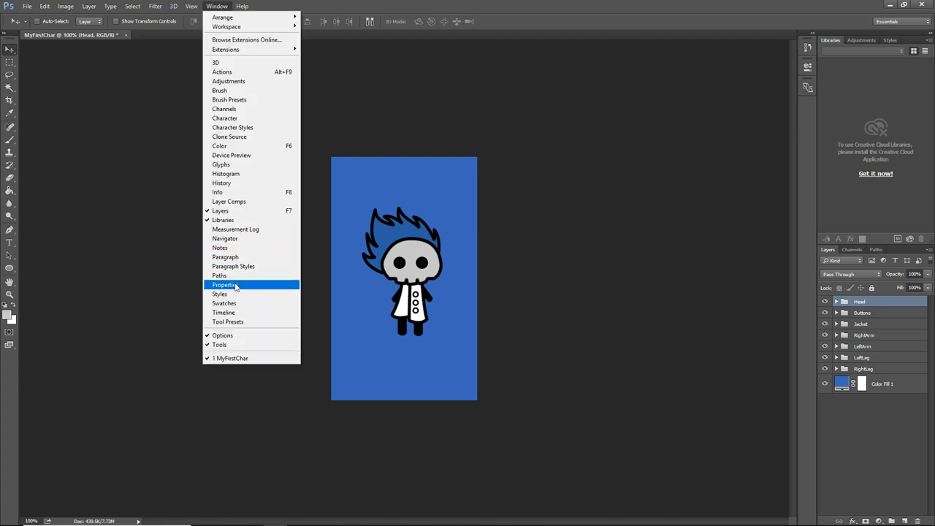
# Show the Timeline panel via Window > Timeline
pyautogui.click(223, 312)
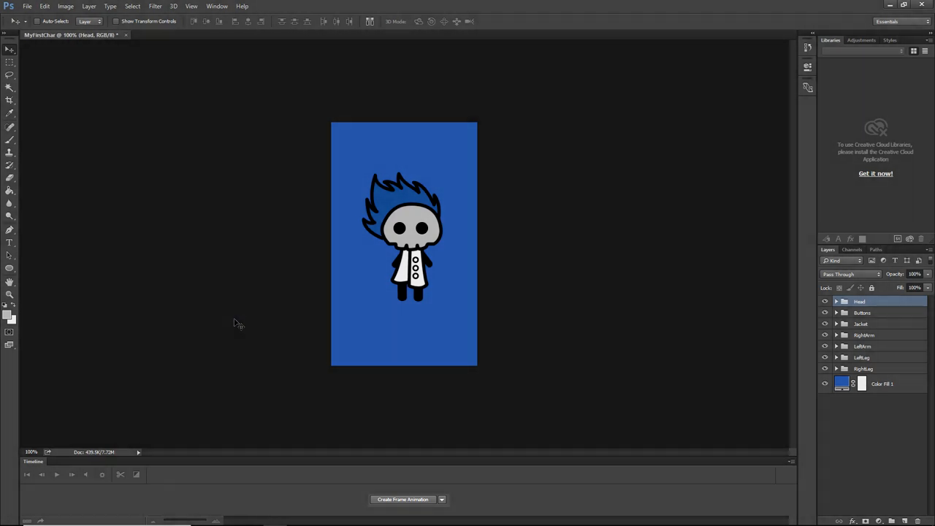
# Create a frame animation, then nest Head, Buttons, Jacket, arms and legs inside a new frame1 group
pyautogui.click(403, 499)
pyautogui.write('frame1')
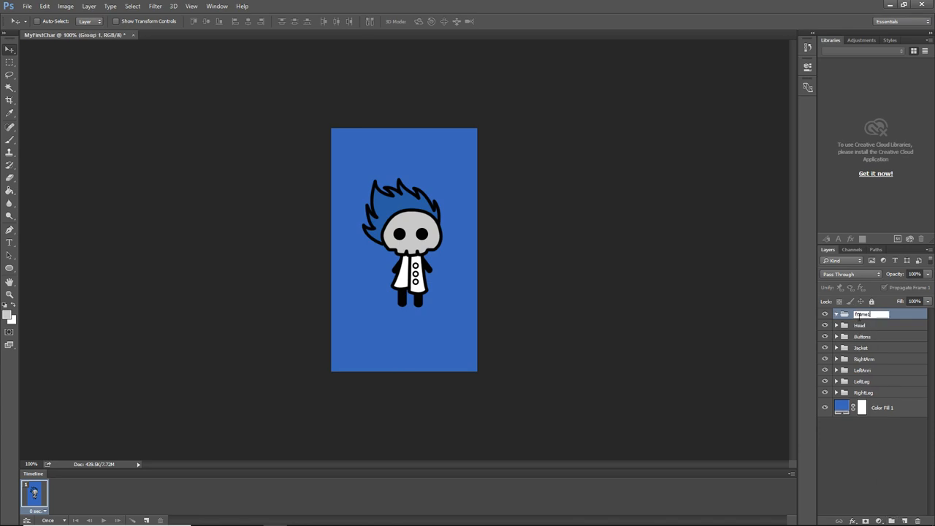
pyautogui.click(870, 326)
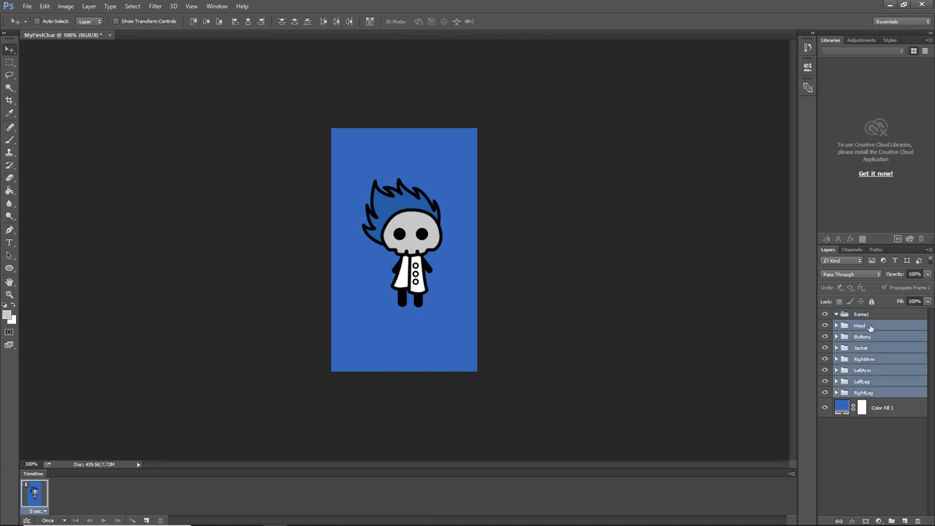
pyautogui.click(836, 313)
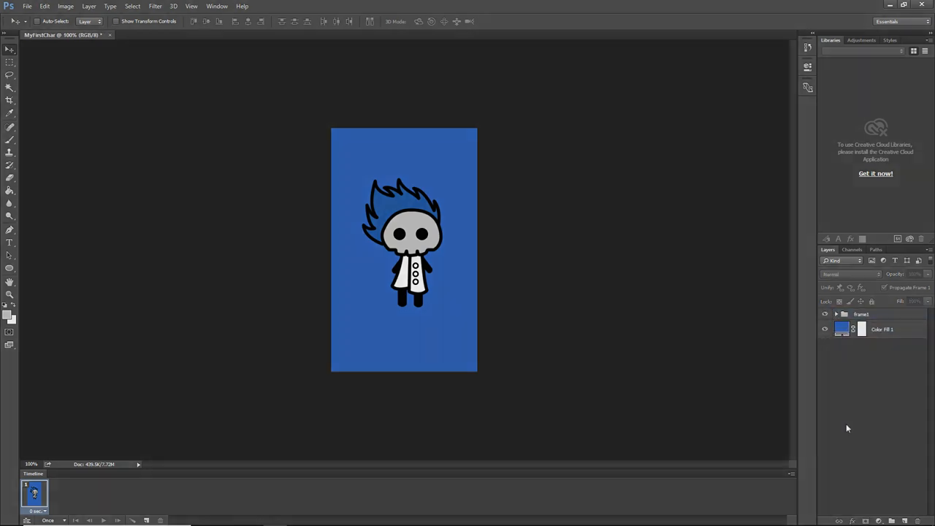
# Set the animation to loop Forever with a custom 0.08 s frame delay
pyautogui.click(48, 520)
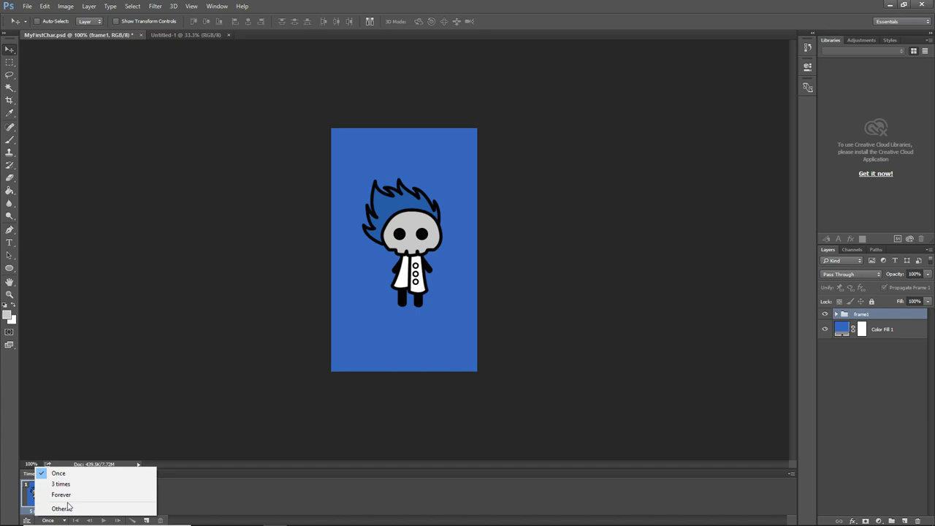
pyautogui.click(61, 495)
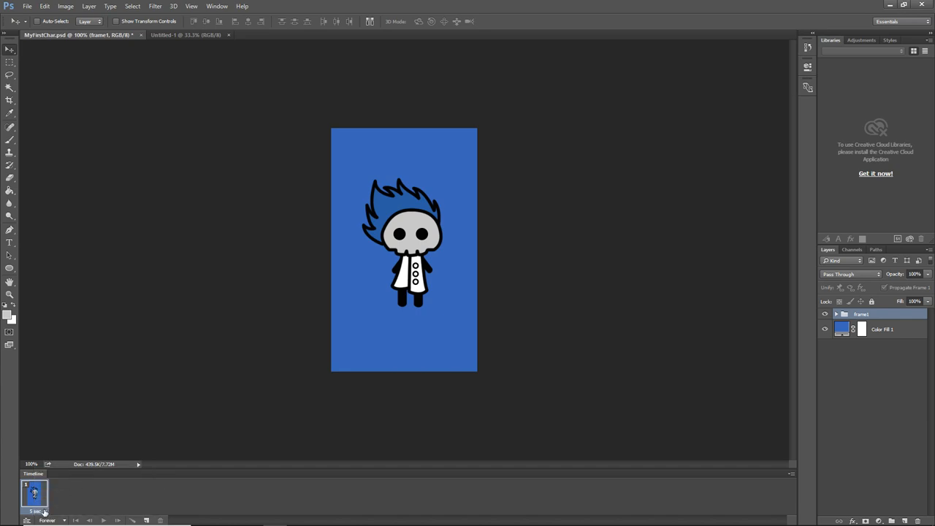
pyautogui.click(40, 511)
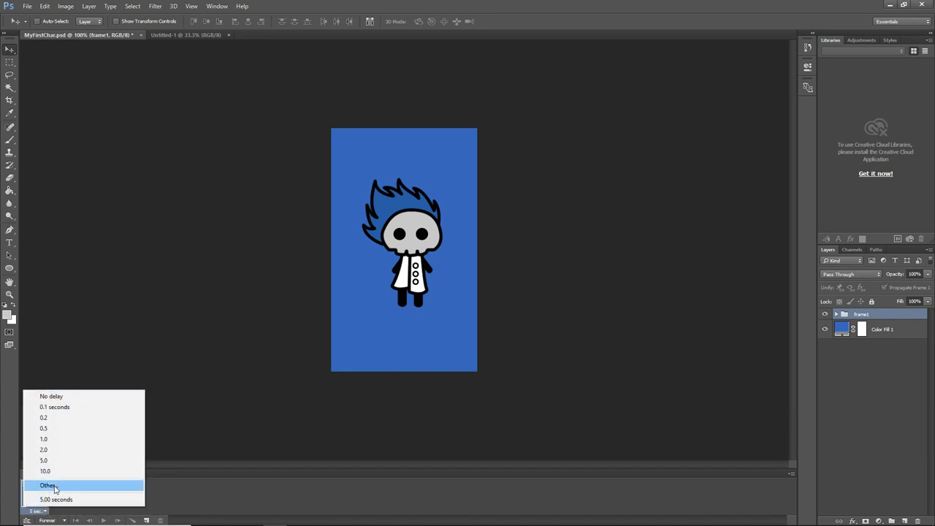
pyautogui.click(48, 485)
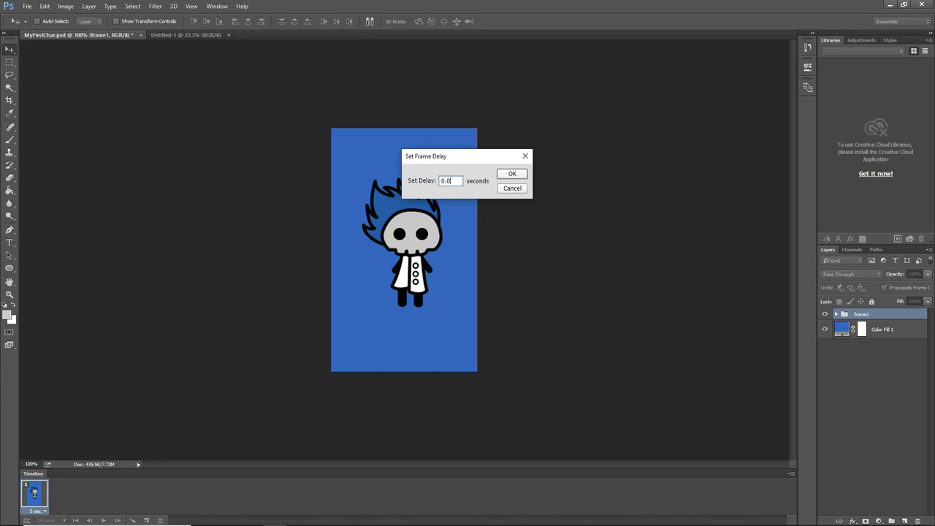
pyautogui.click(512, 173)
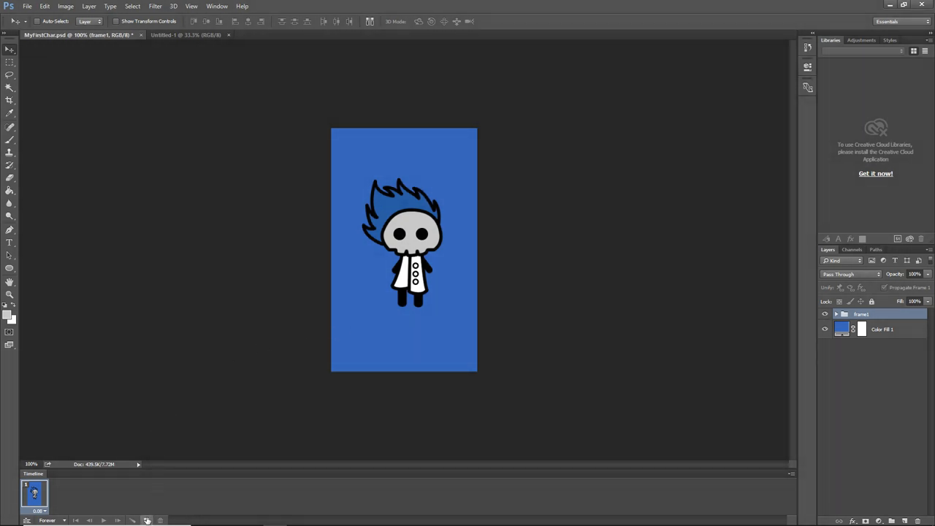
# Add a second frame showing a duplicated frame2 group, with frame1 hidden
pyautogui.click(146, 519)
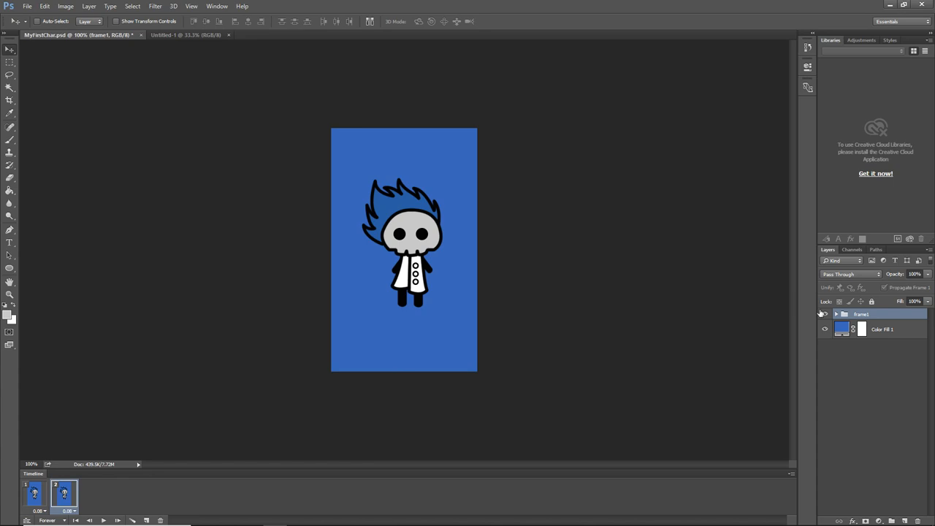
pyautogui.rightClick(861, 313)
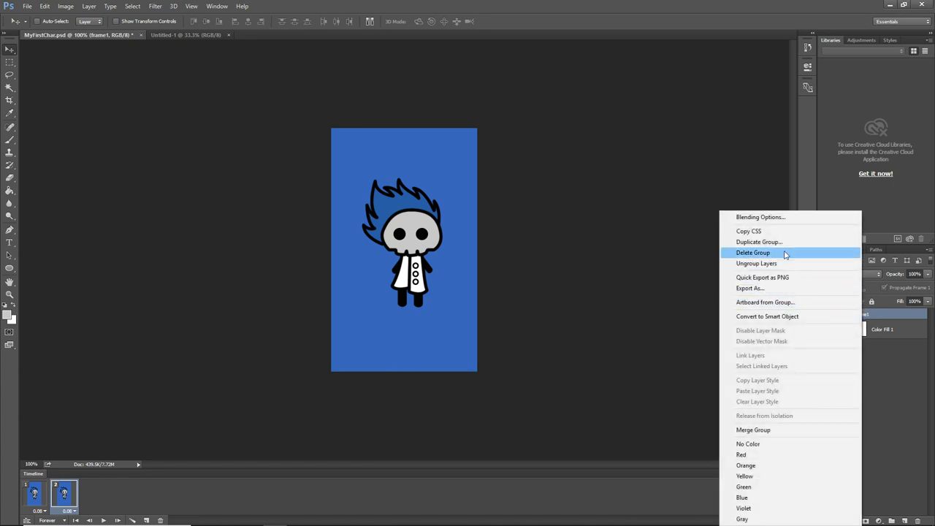
pyautogui.click(759, 242)
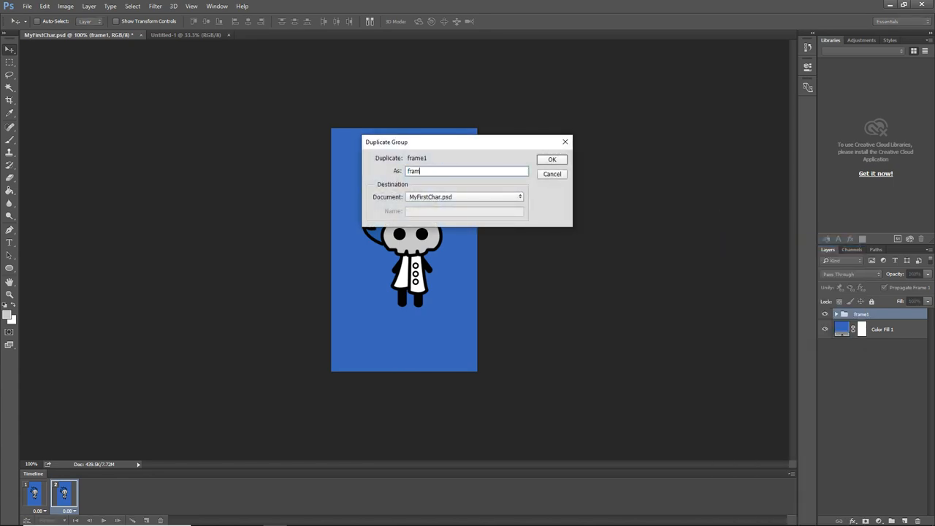
pyautogui.click(552, 159)
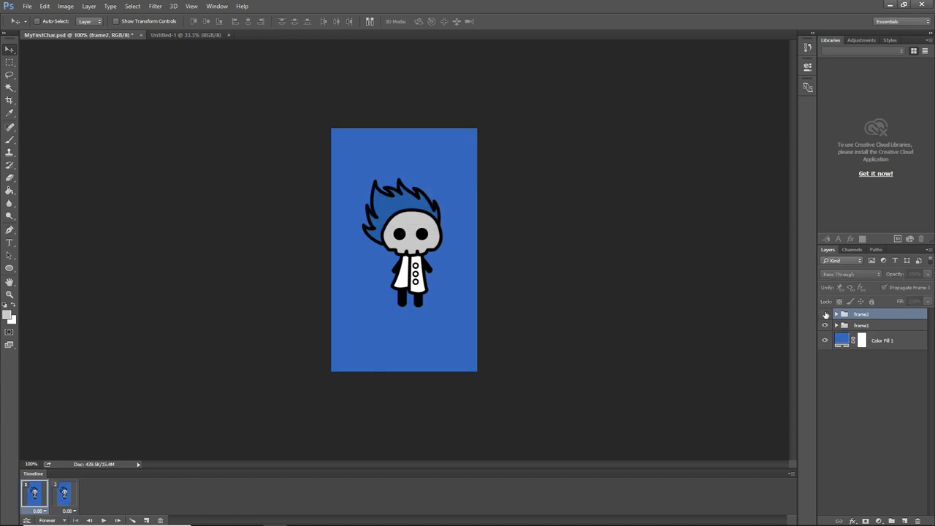
pyautogui.click(826, 315)
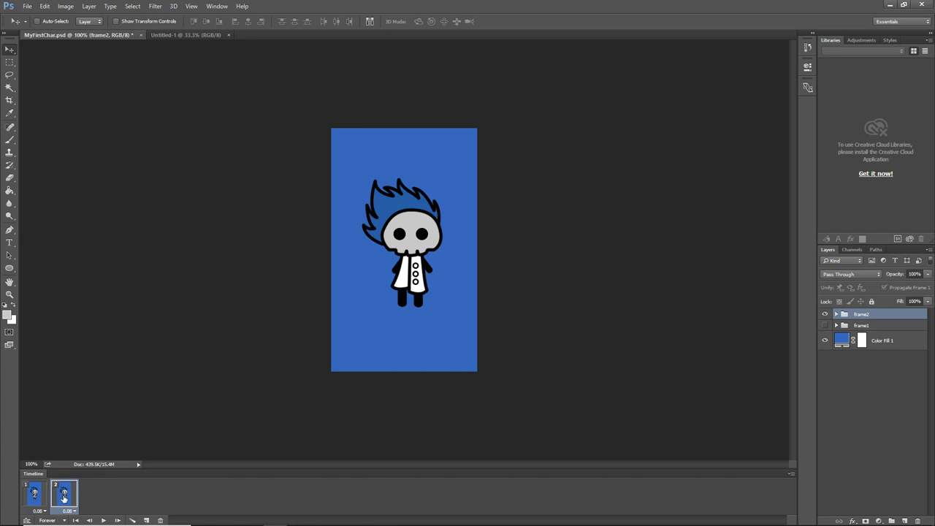
# Select a Timeline frame and show the Paths panel with Head, Hair and Jacket paths
pyautogui.click(34, 494)
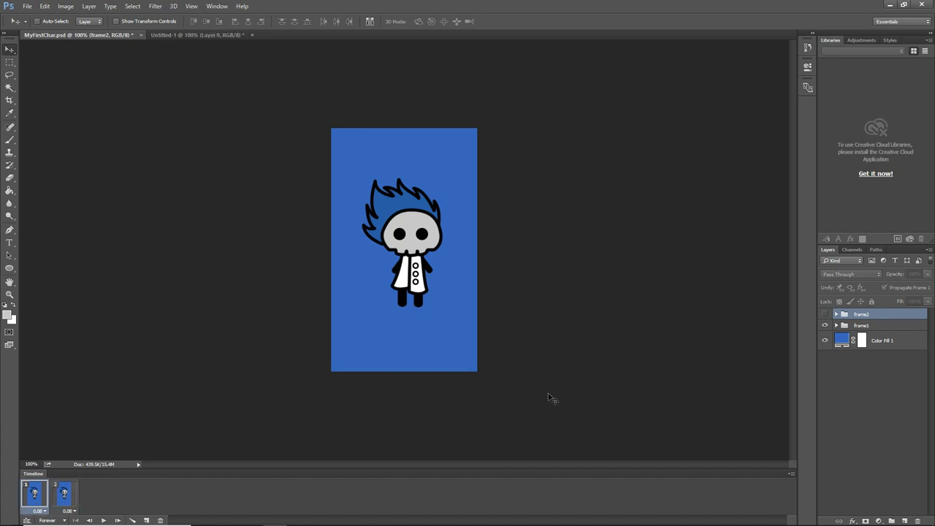
pyautogui.moveTo(549, 383)
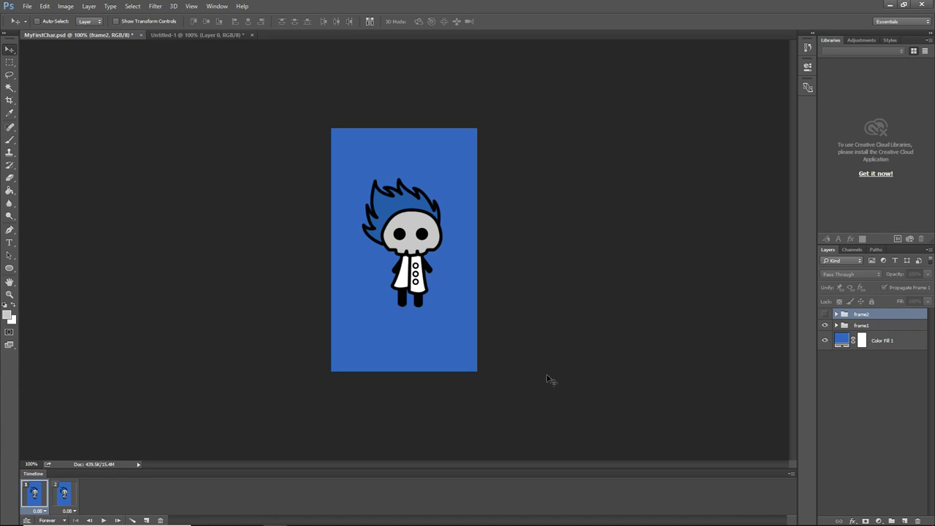
pyautogui.moveTo(76, 495)
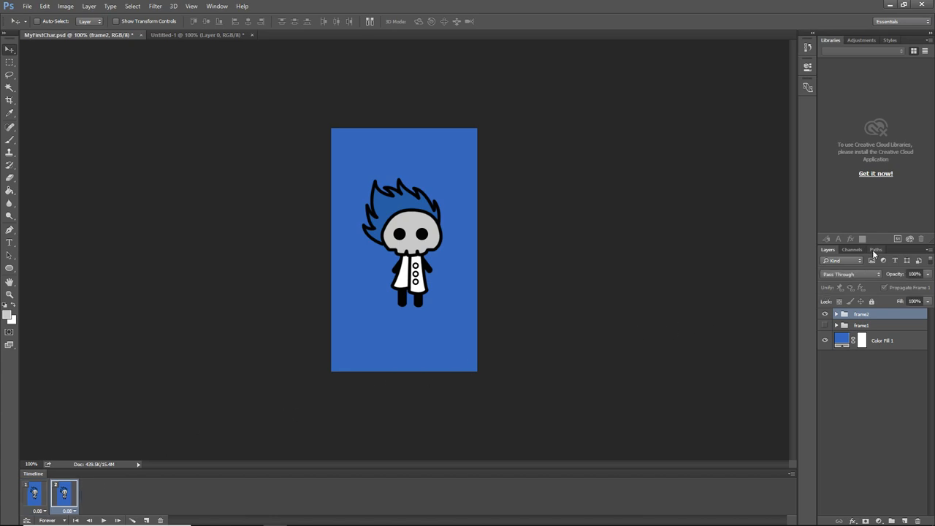
pyautogui.click(877, 249)
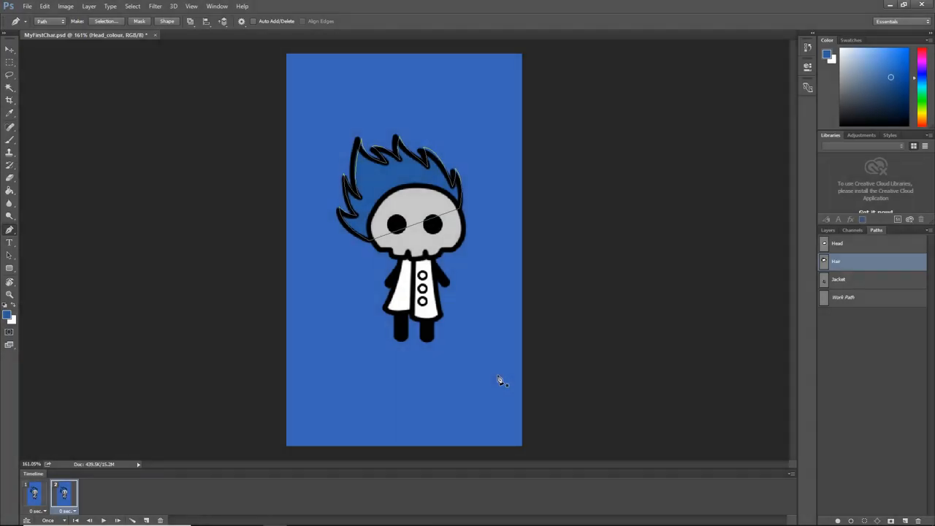
# Expand frame2 and stroke the hair path onto the Hair_outline layer
pyautogui.click(828, 229)
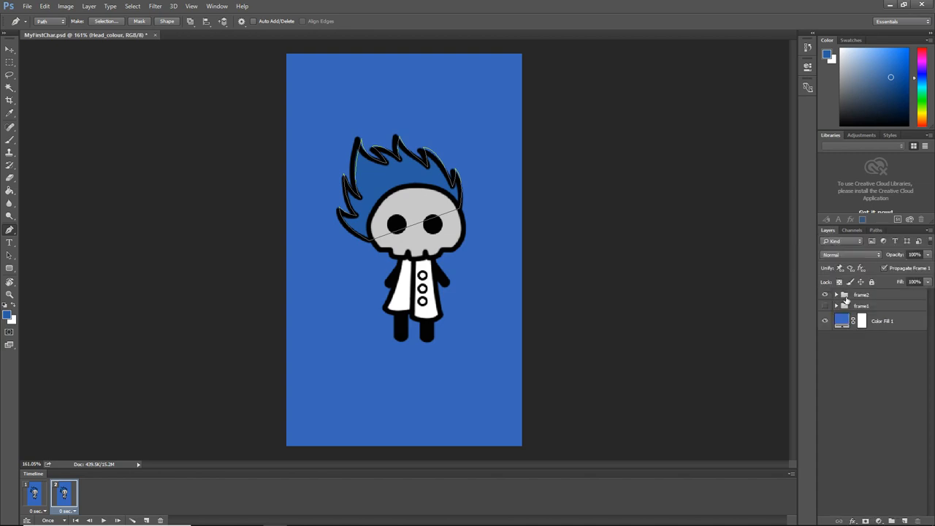
pyautogui.click(837, 294)
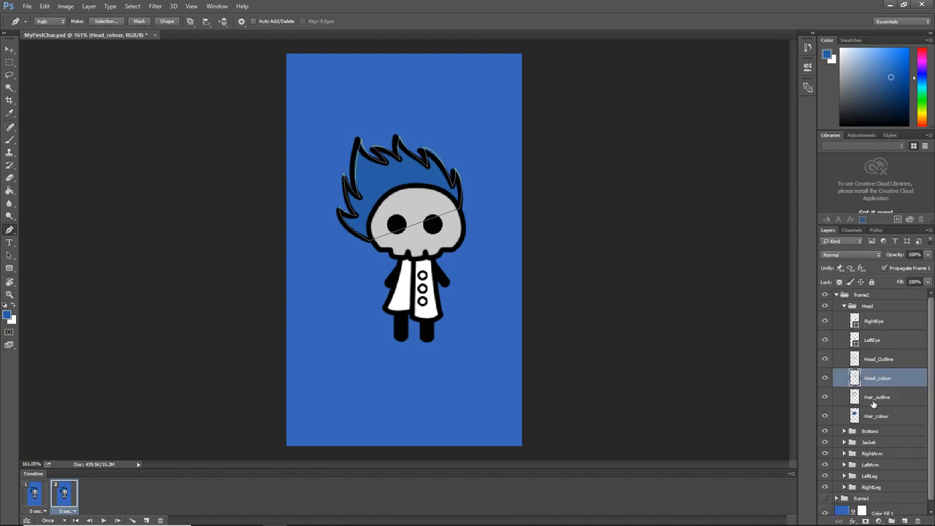
pyautogui.click(877, 397)
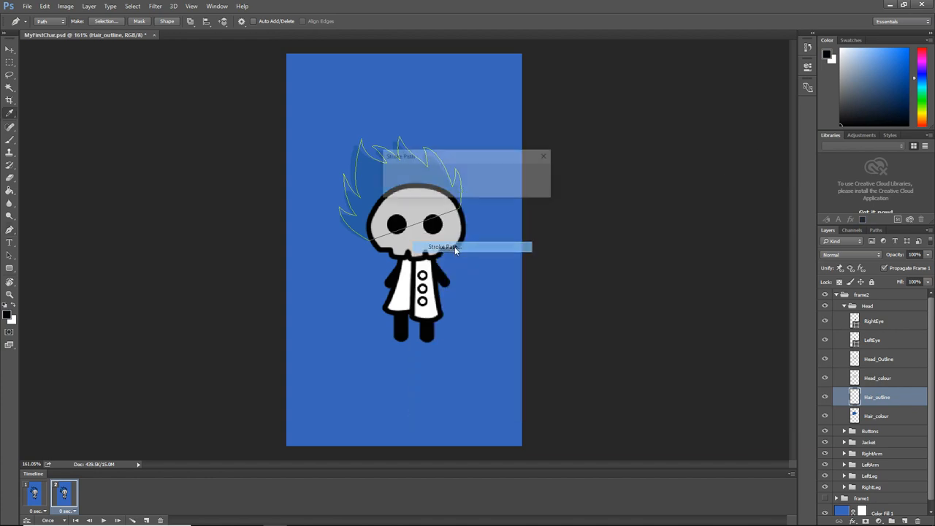
pyautogui.click(444, 247)
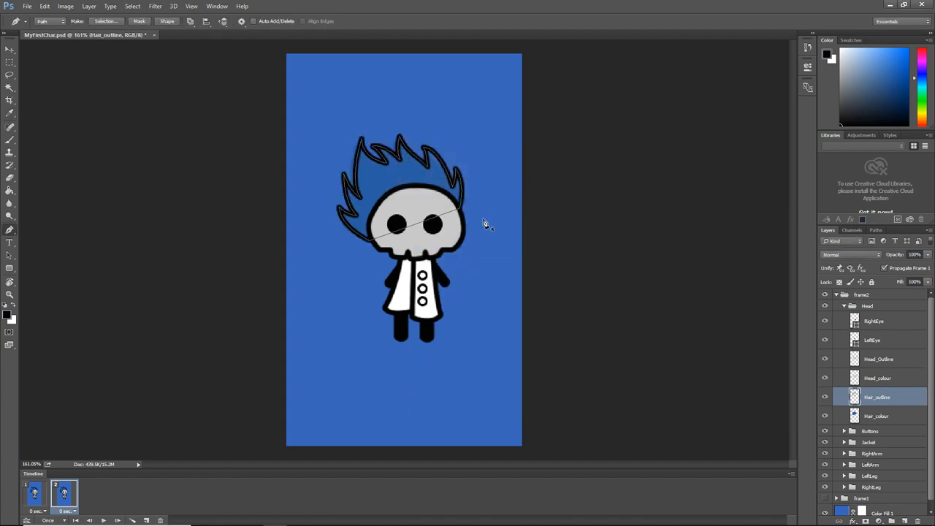
# Erase old hair lines on Hair_outline and Hair_colour, then refill the hair blue
pyautogui.click(876, 416)
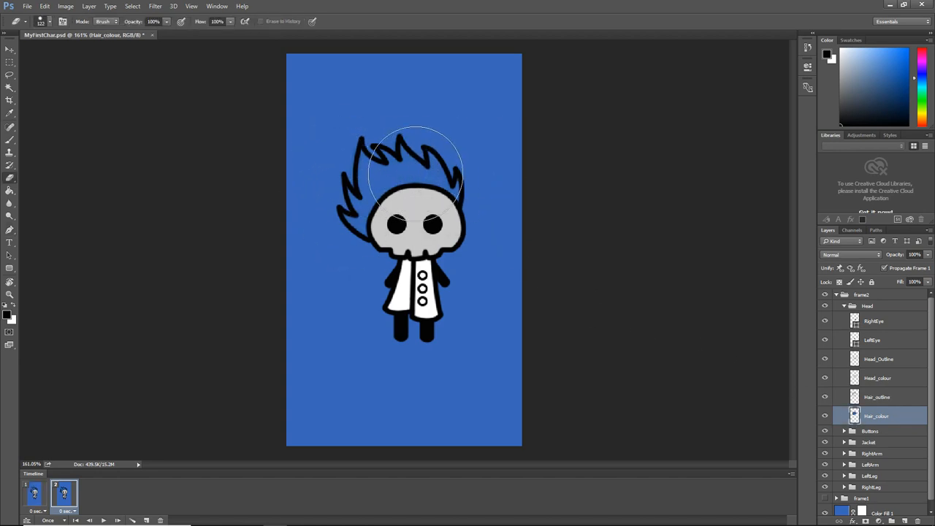
pyautogui.click(877, 397)
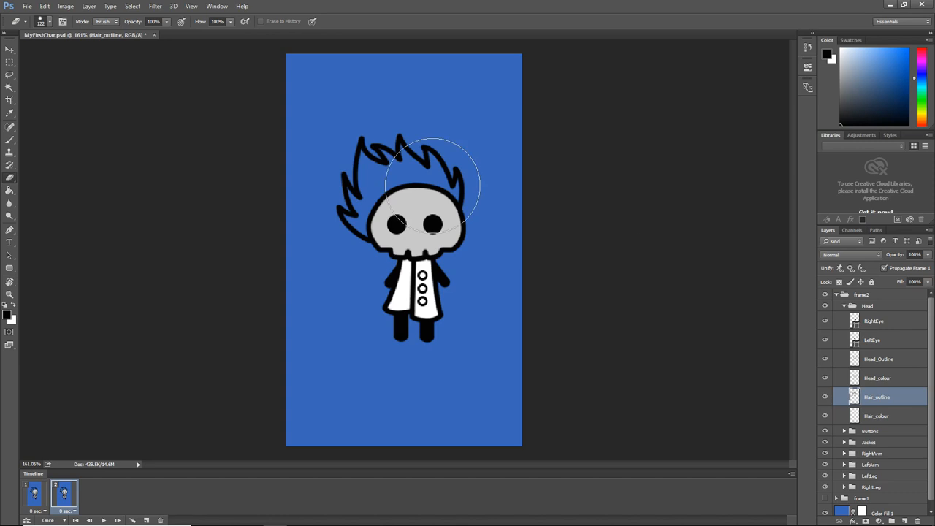
pyautogui.click(876, 415)
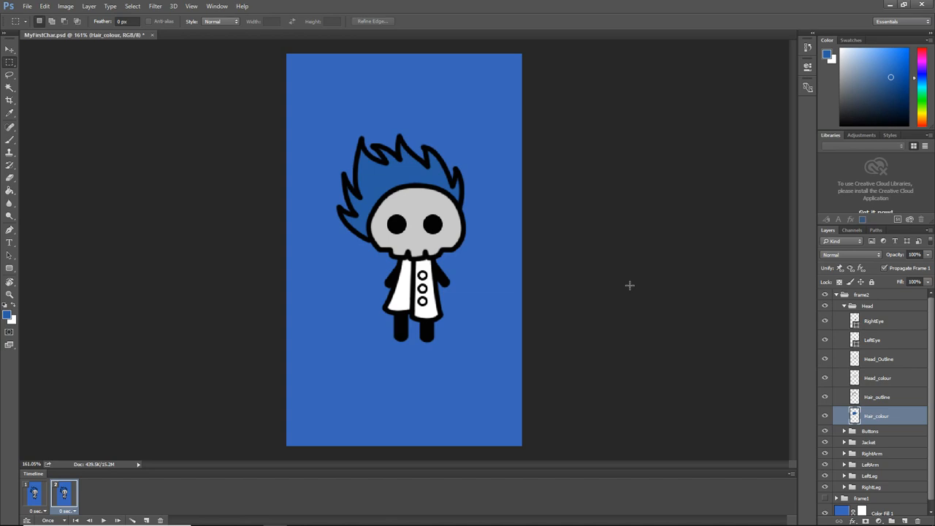
pyautogui.click(11, 140)
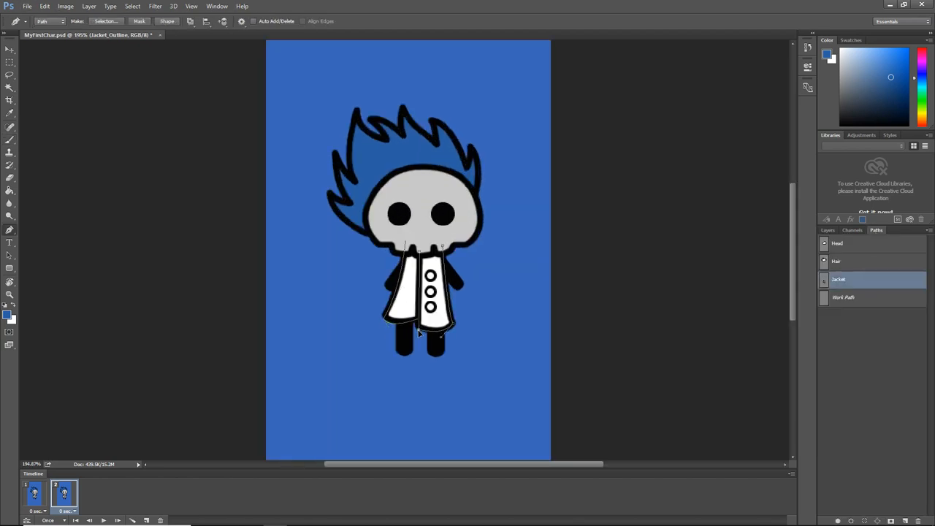
# Load the Jacket path on Jacket_Outline and set Timeline looping to Forever
pyautogui.click(827, 229)
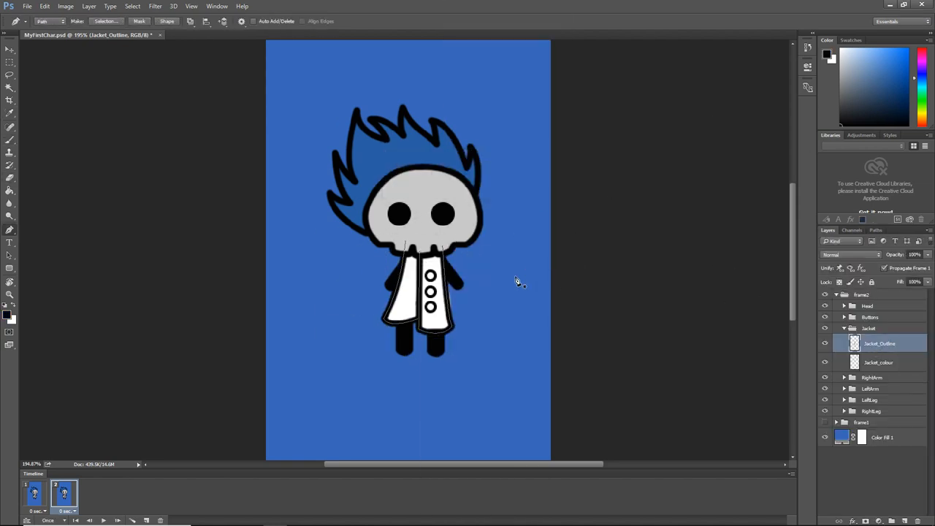
pyautogui.click(878, 363)
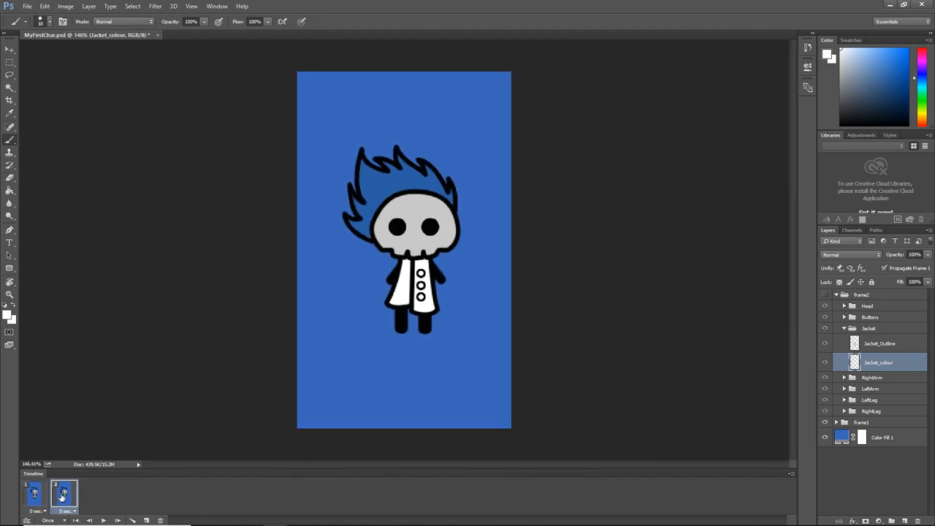
pyautogui.click(48, 520)
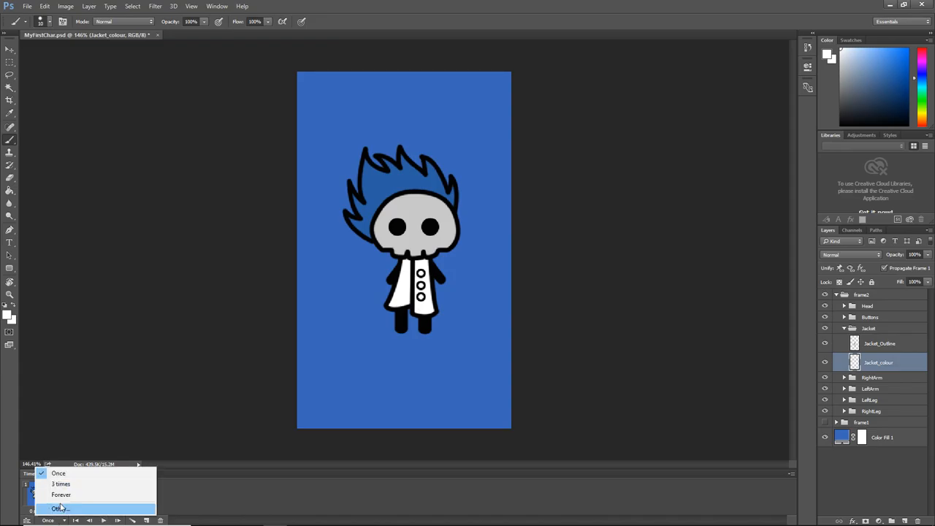
pyautogui.rightClick(862, 294)
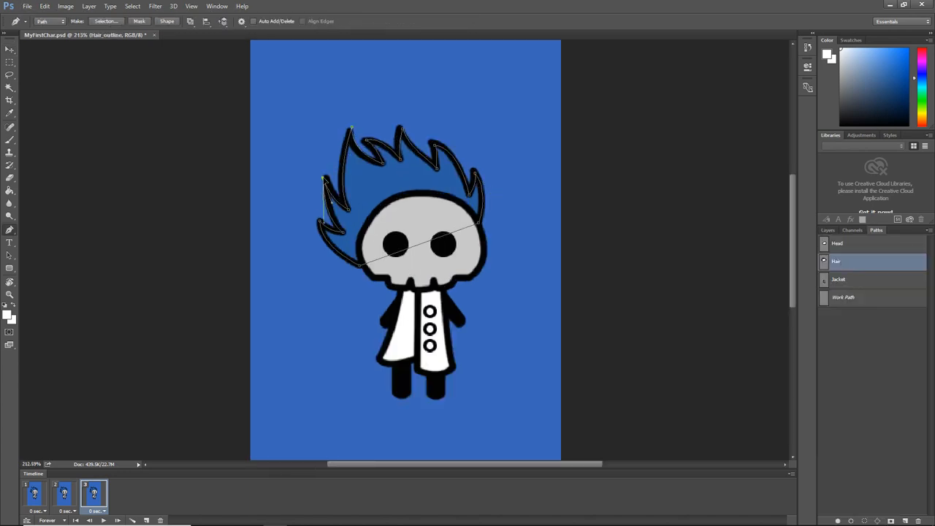
# Reshape Hair and Jacket paths, restroke outlines and refill hair blue for frames three and four
pyautogui.click(828, 230)
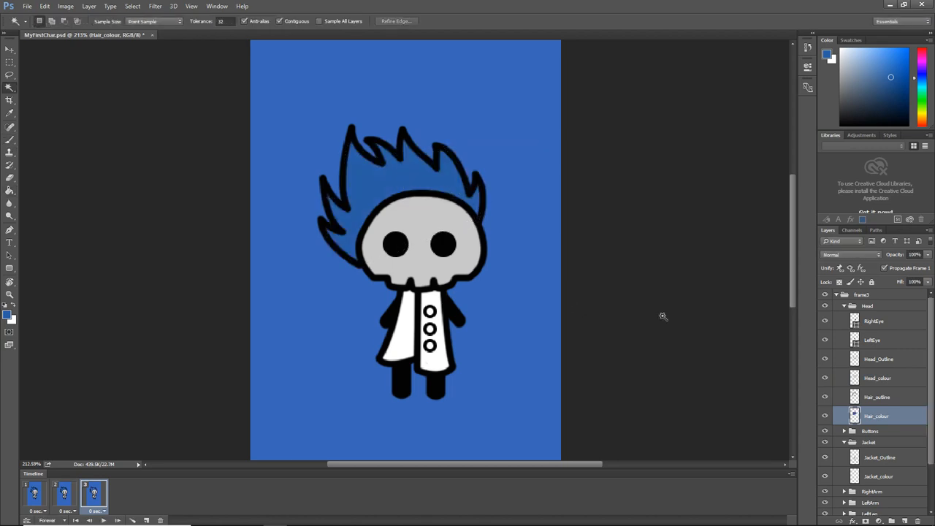
pyautogui.click(876, 230)
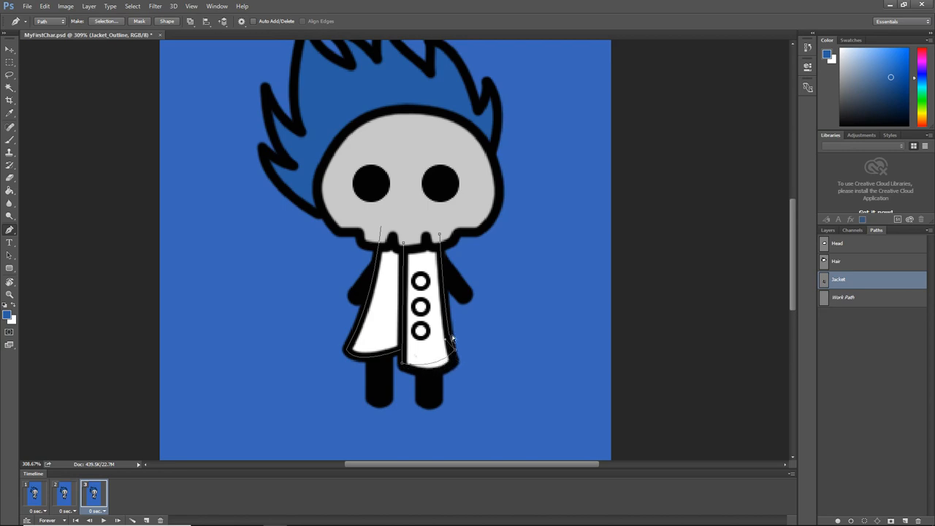
pyautogui.click(828, 230)
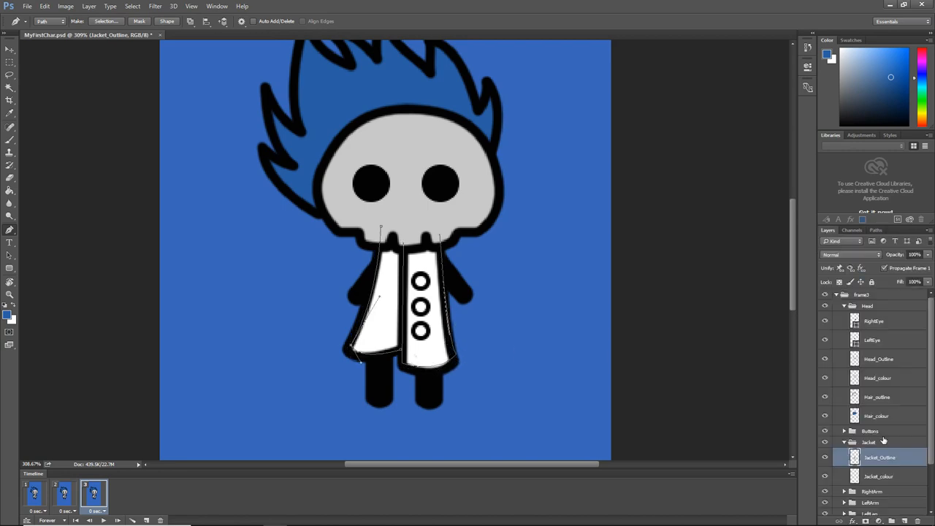
pyautogui.rightClick(420, 307)
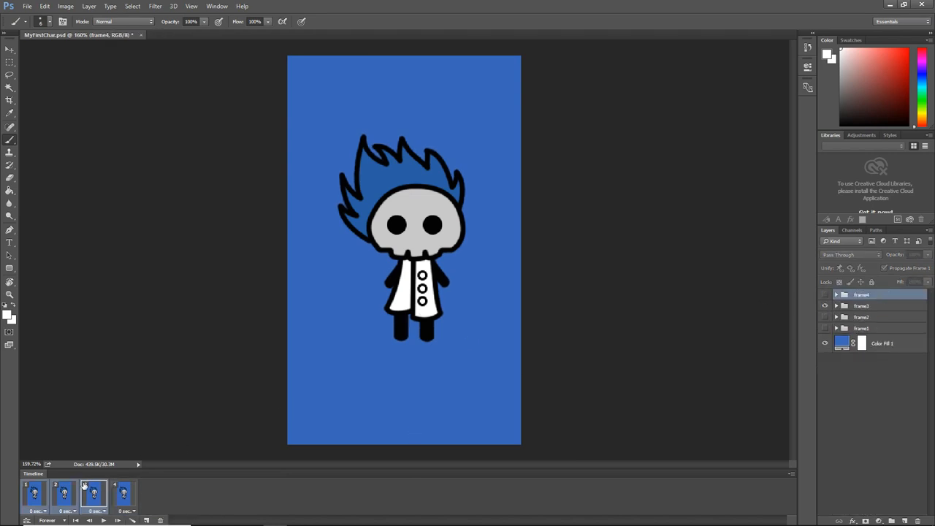
pyautogui.click(123, 491)
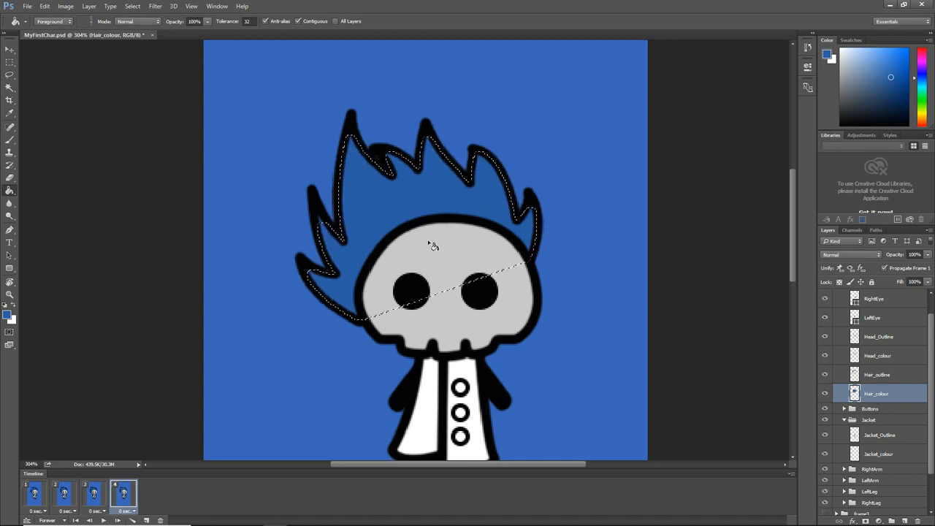
pyautogui.click(97, 511)
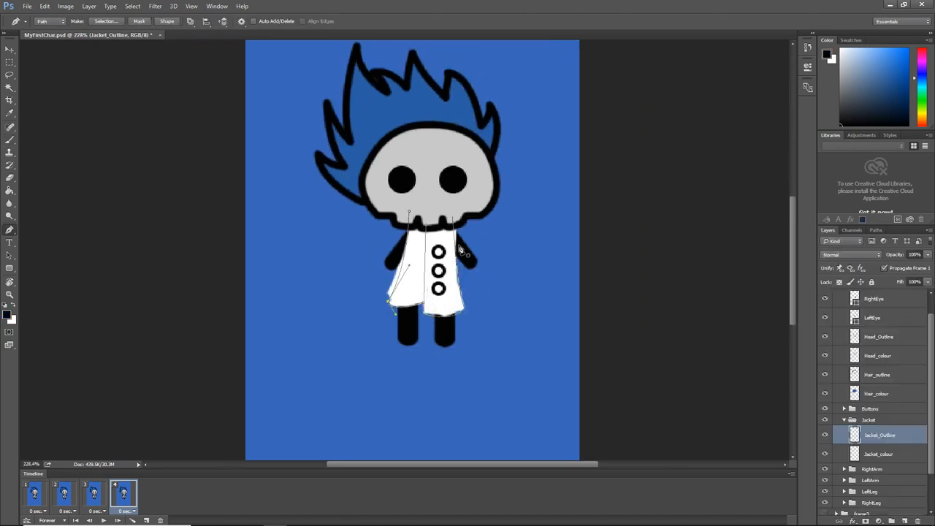
pyautogui.click(877, 454)
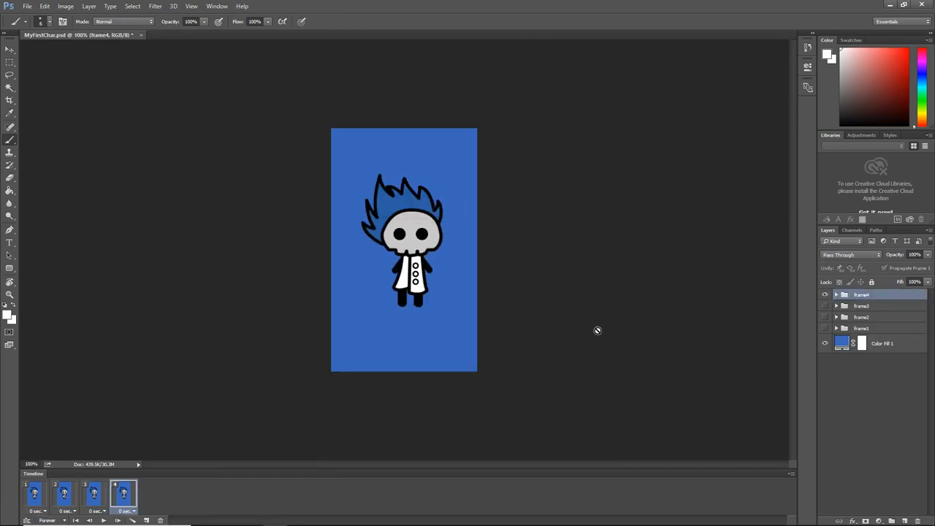
# Set a frame's delay and duplicate frames until the Timeline holds eight
pyautogui.click(104, 520)
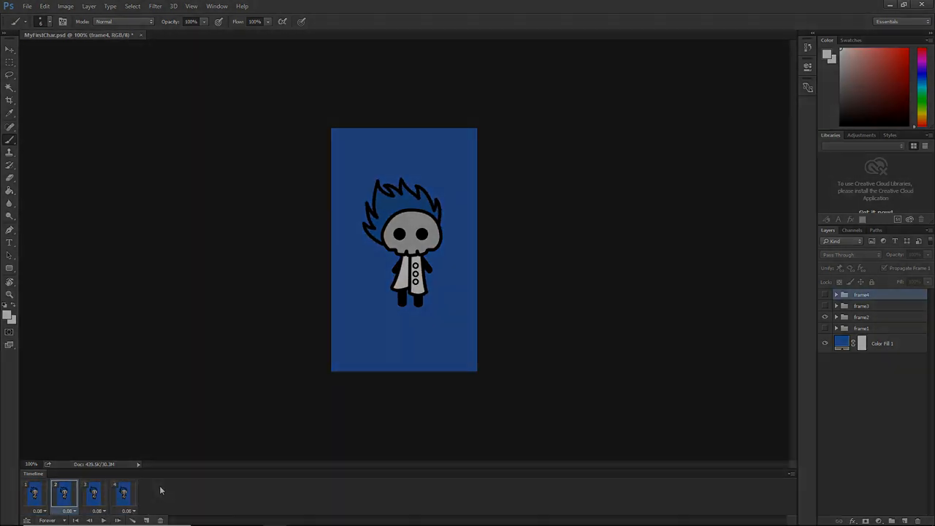
pyautogui.click(124, 494)
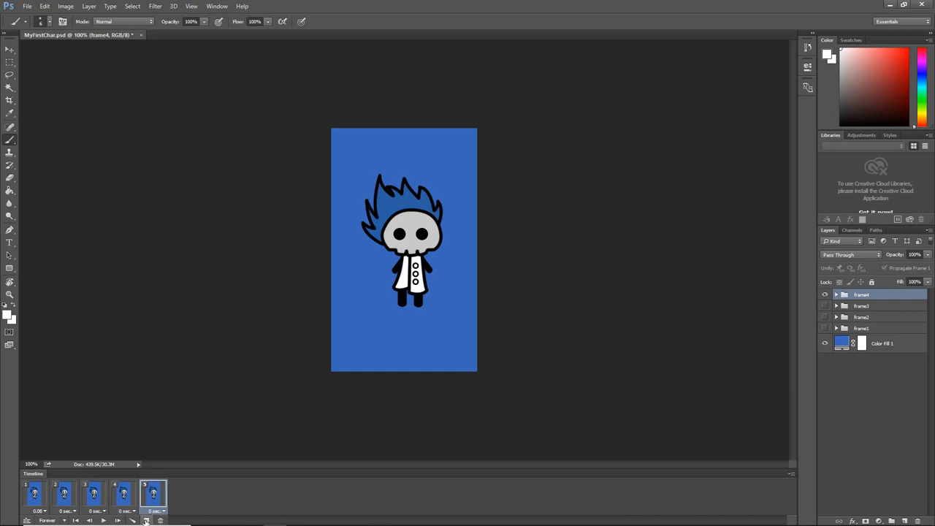
pyautogui.click(145, 520)
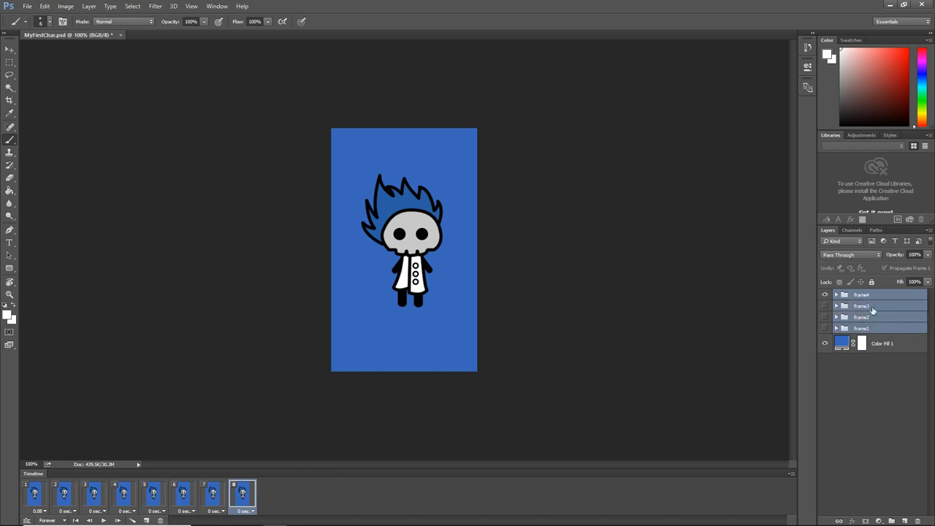
# Duplicate the four frame groups and show the copied poses on frames five to eight
pyautogui.rightClick(861, 306)
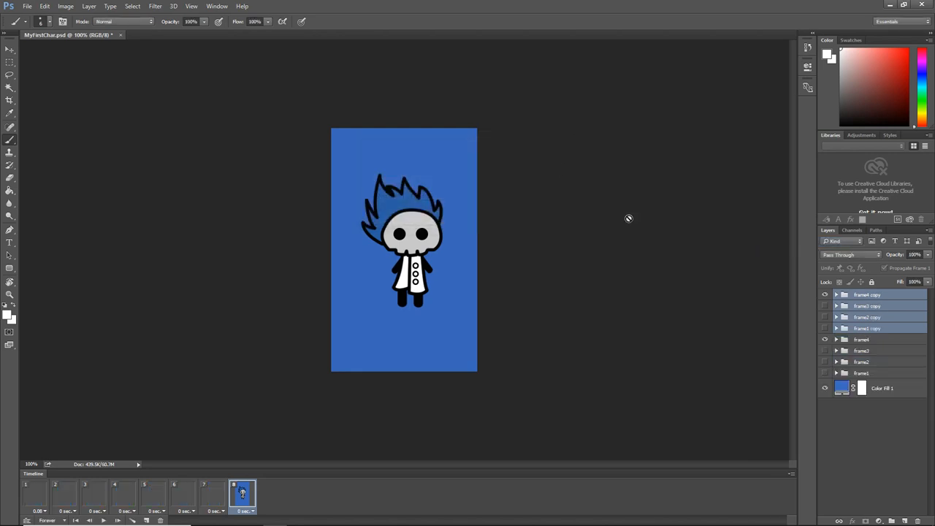
pyautogui.click(825, 295)
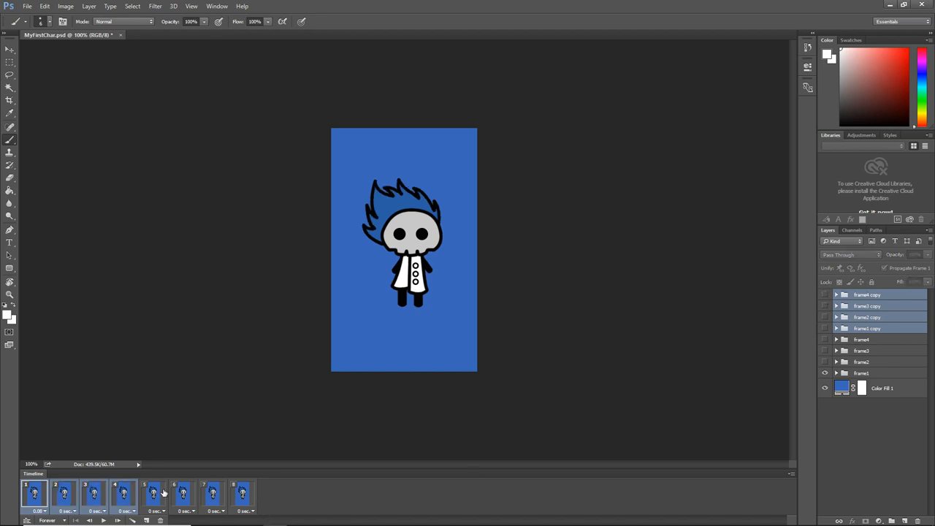
pyautogui.click(154, 493)
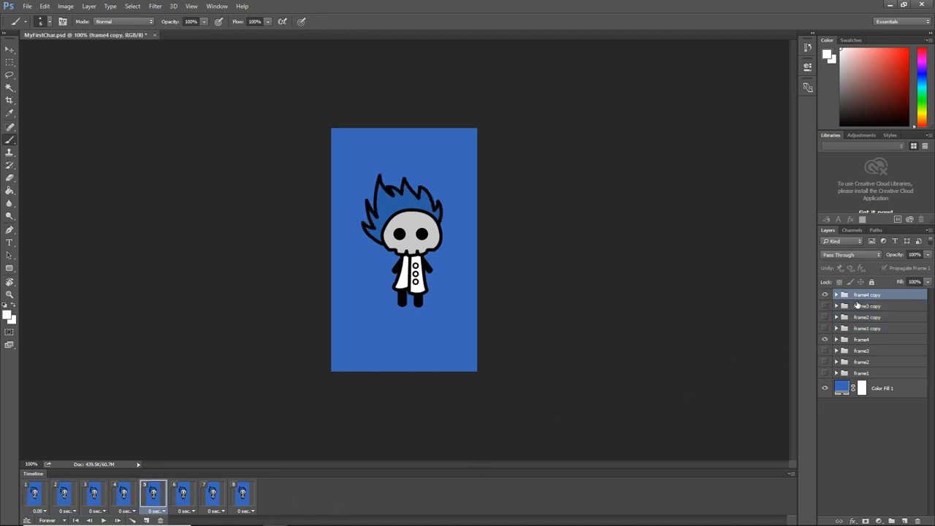
pyautogui.click(825, 317)
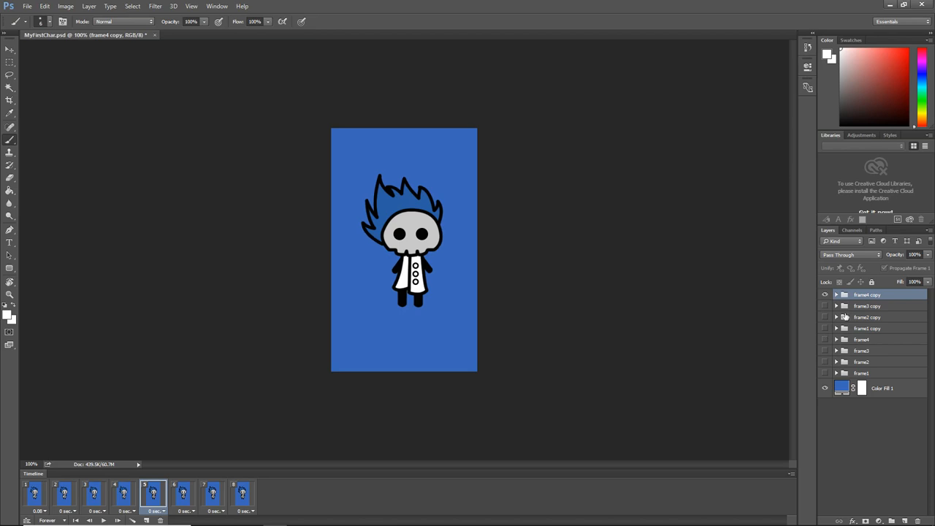
pyautogui.click(867, 328)
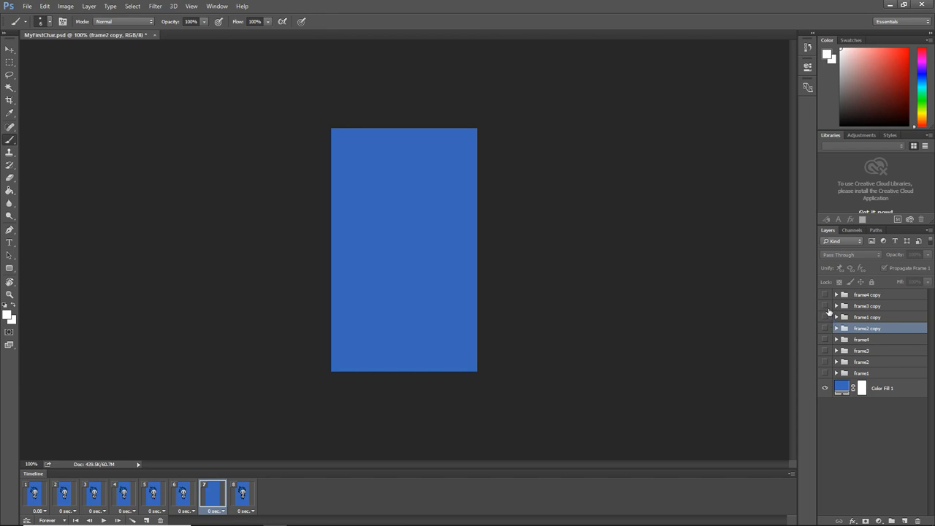
pyautogui.click(867, 305)
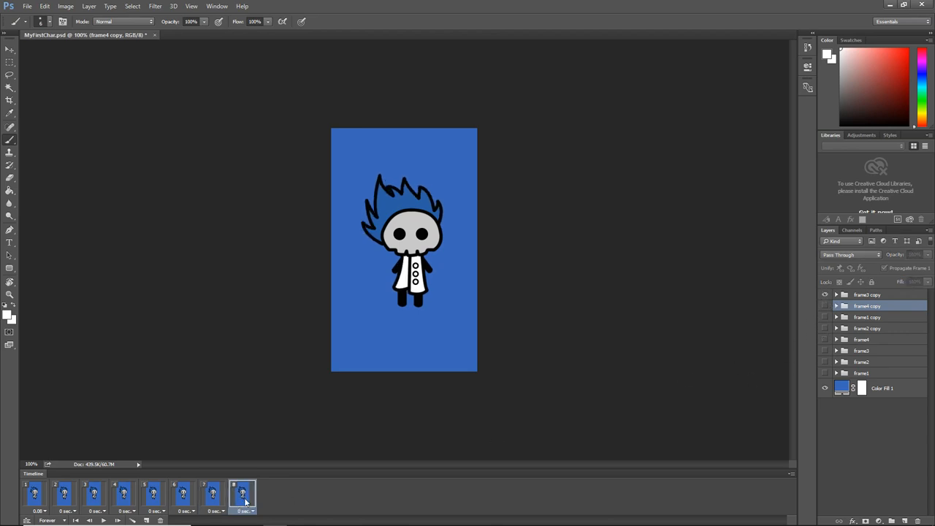
# Preview the eight-frame looping animation with Play, then stop it
pyautogui.click(94, 493)
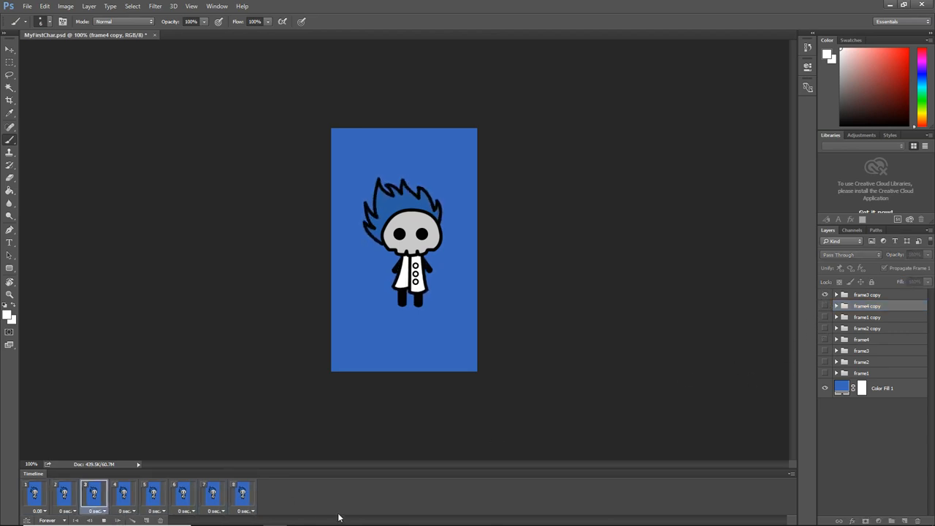
pyautogui.click(123, 494)
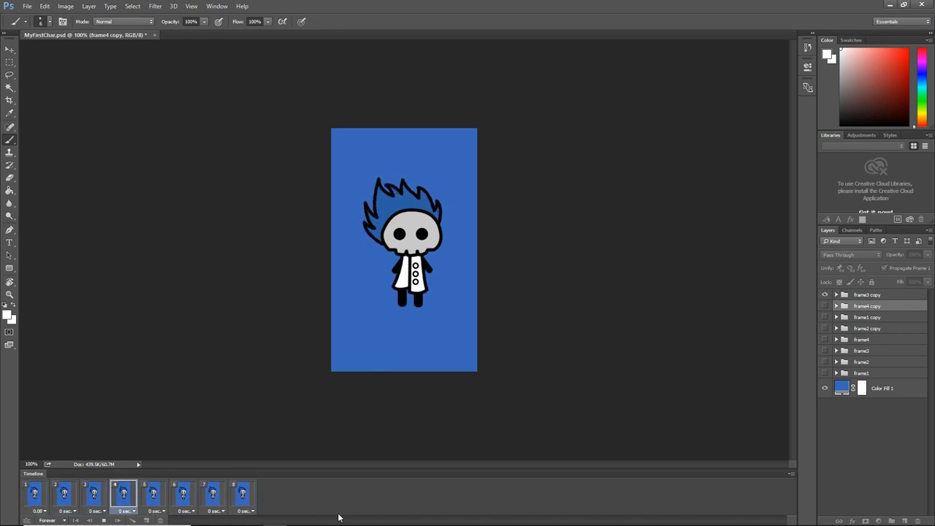
pyautogui.click(242, 493)
pyautogui.write('MyFirstCharSHEET')
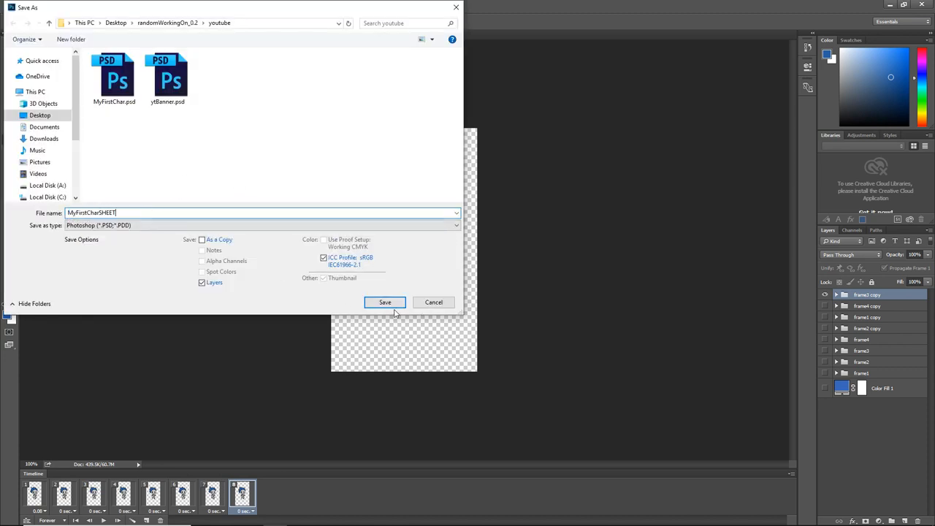
# Save the animation as MyFirstCharSHEET.psd and select the blue Color Fill layer
pyautogui.click(385, 302)
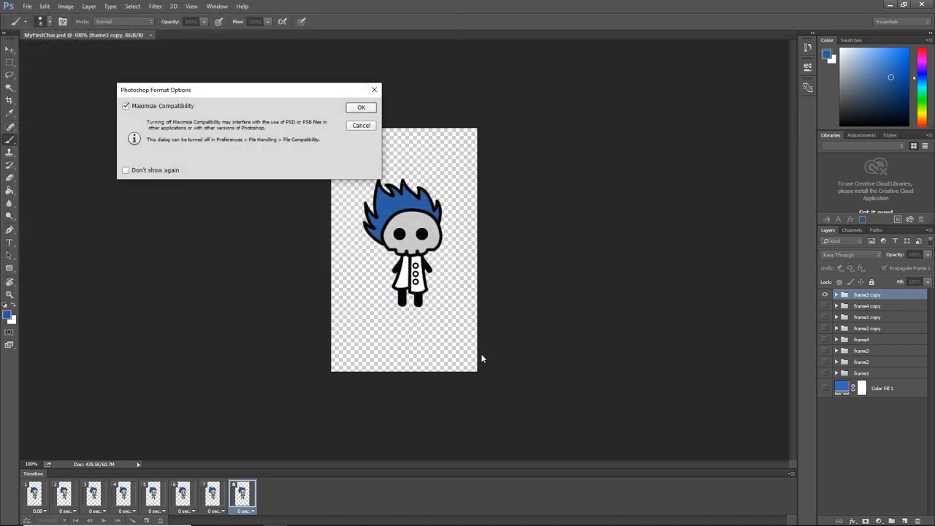
pyautogui.click(361, 108)
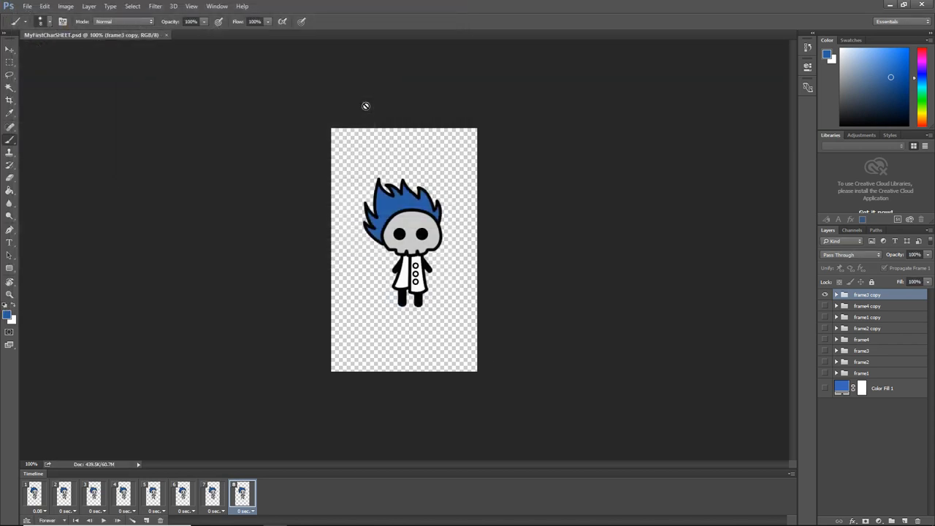
pyautogui.click(882, 388)
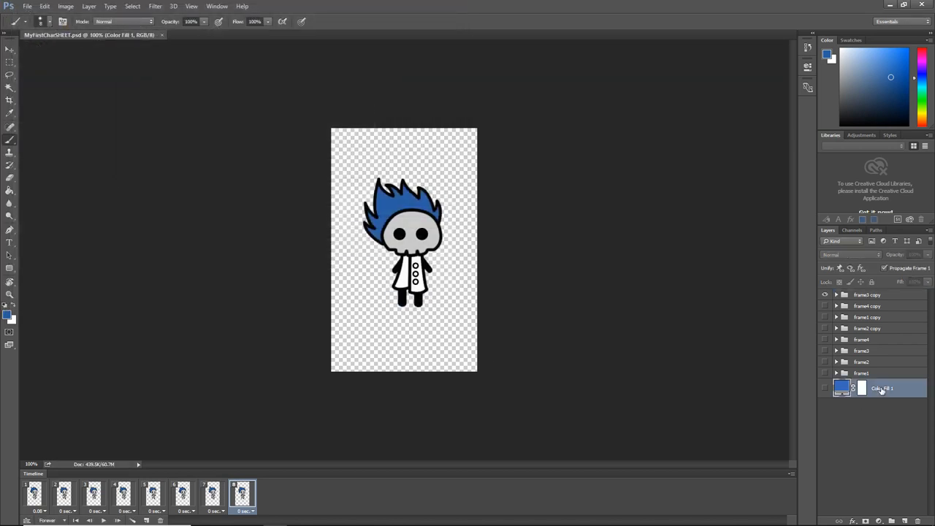
# Delete the Color Fill 1 layer and pick a new foreground colour for empty Layer 1
pyautogui.click(860, 373)
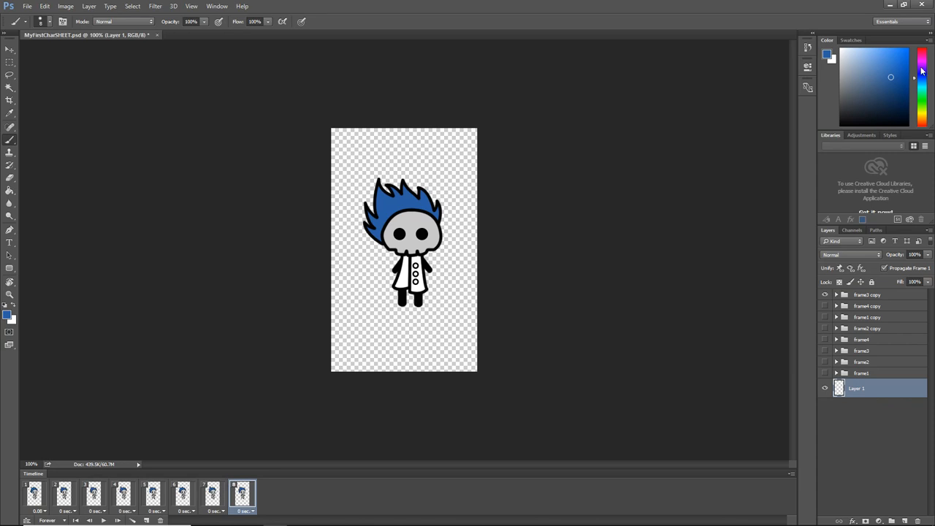
pyautogui.click(922, 69)
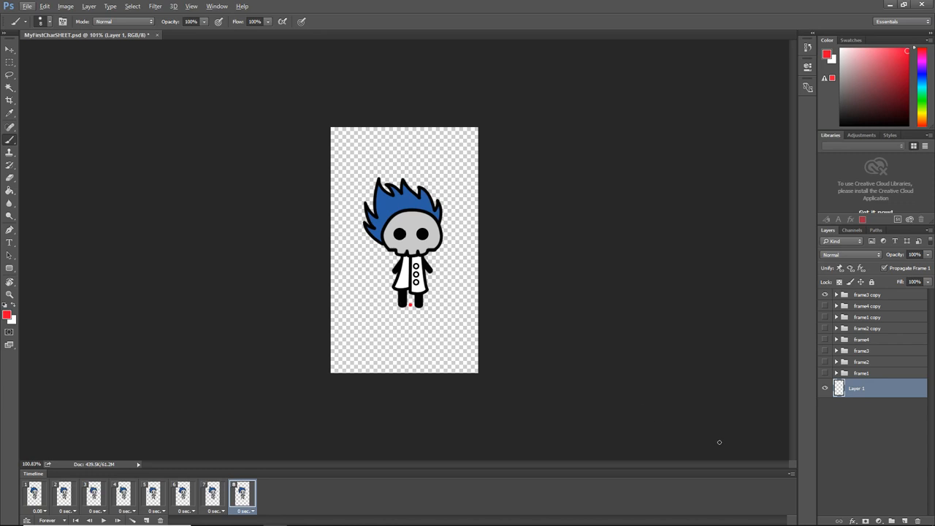
pyautogui.click(791, 474)
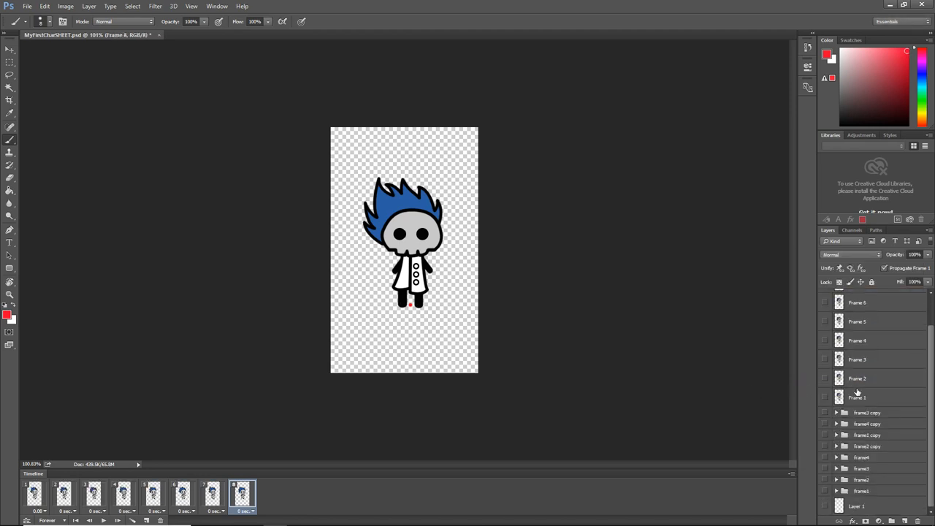
# Select the original frame groups and Layer 1 for deletion, leaving Frame 1–8 layers
pyautogui.click(867, 412)
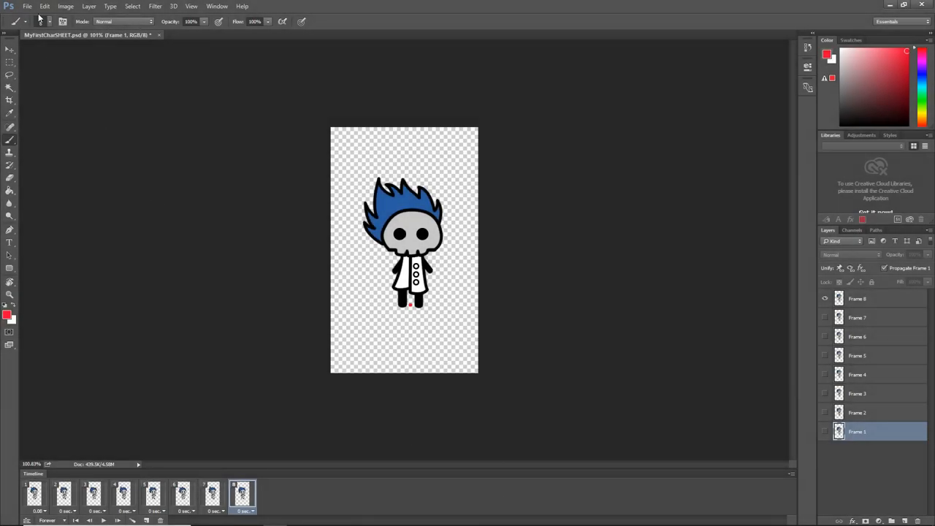
# Export all Frame layers as transparent PNG-24 files into Assets/anims/MainCharacterIdle
pyautogui.click(27, 6)
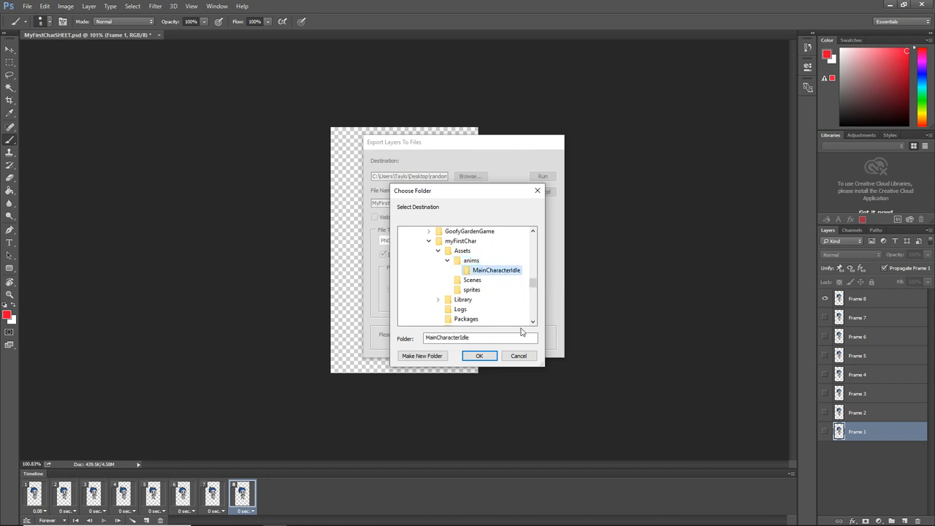
pyautogui.click(479, 355)
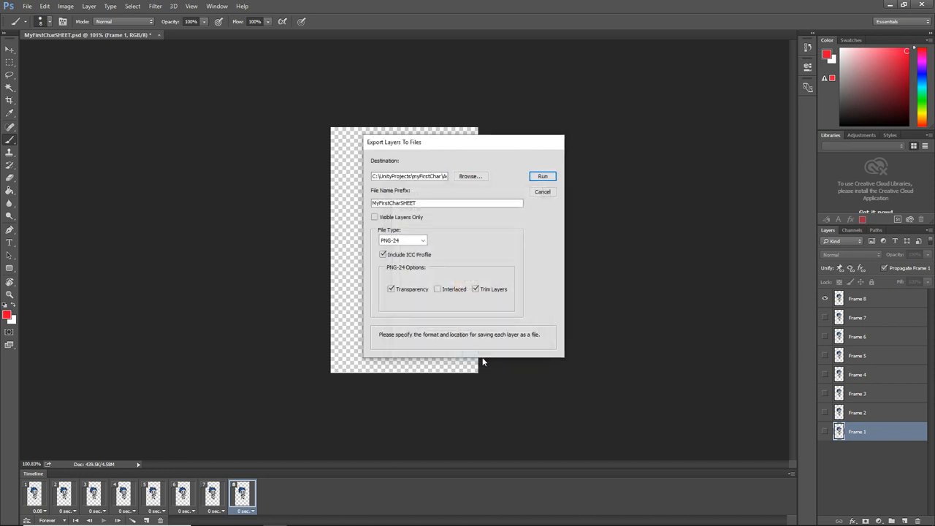
pyautogui.moveTo(542, 176)
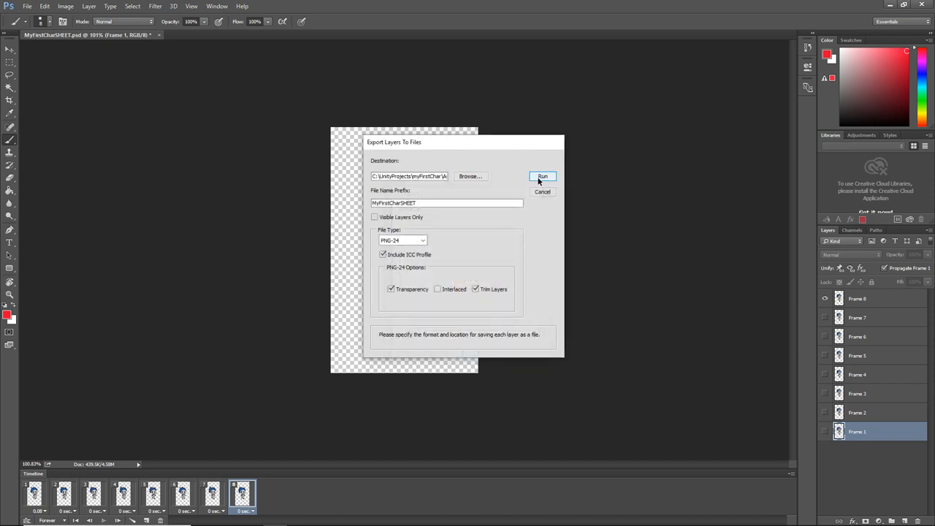
pyautogui.click(543, 192)
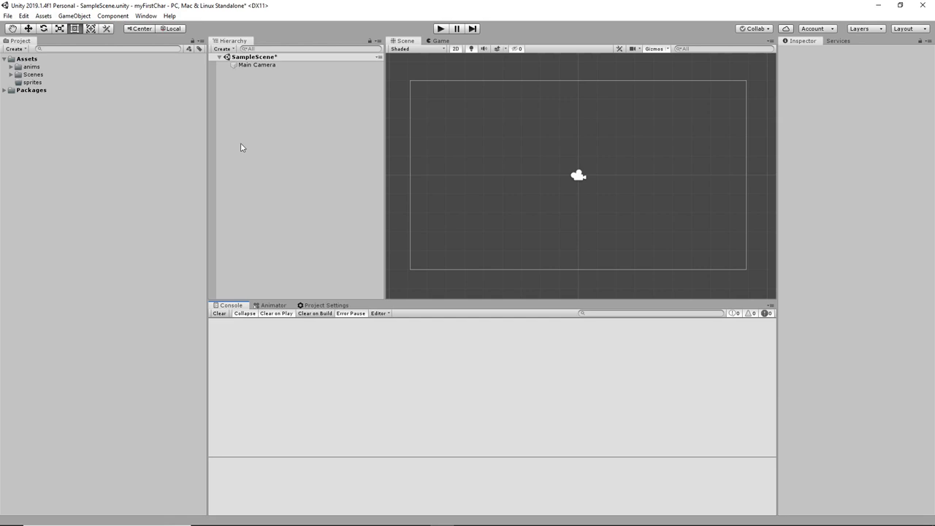
# Create an empty GameObject with an Animator component and open the Animation window
pyautogui.click(283, 203)
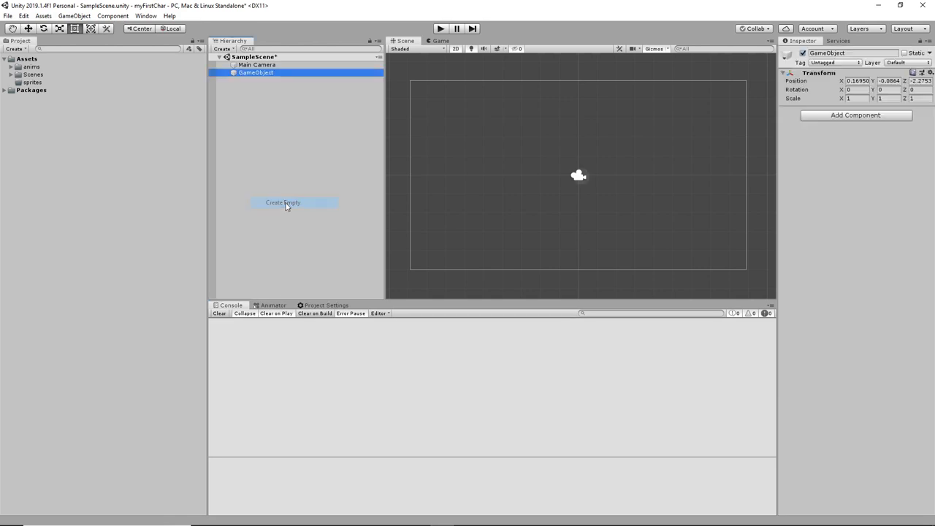
pyautogui.click(856, 115)
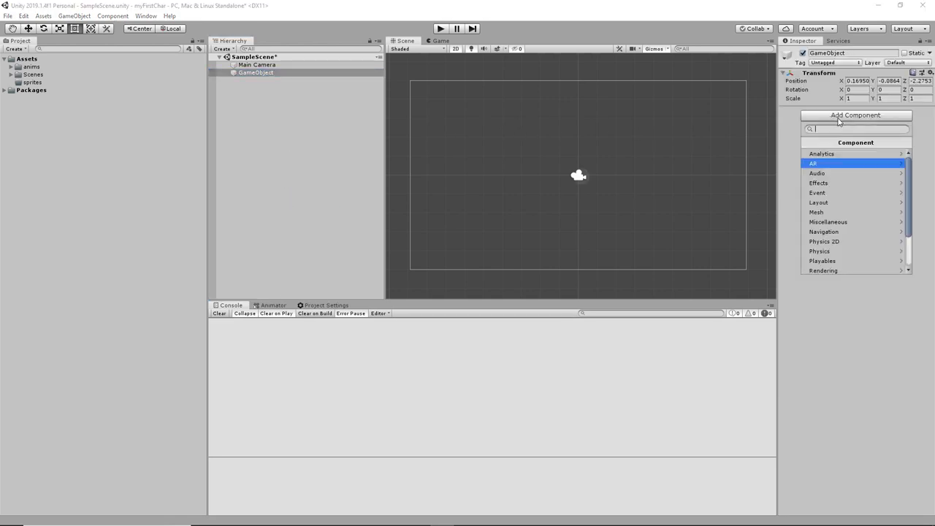
pyautogui.write('anim')
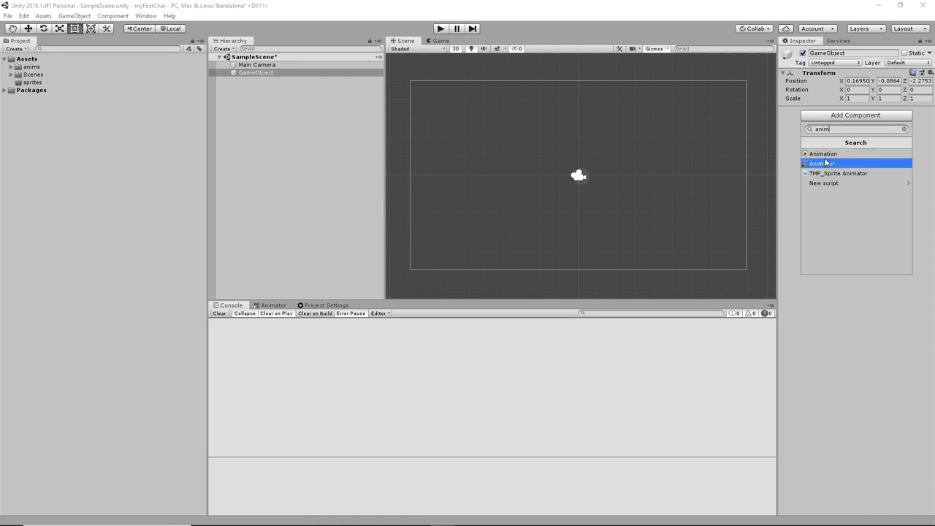
pyautogui.click(821, 163)
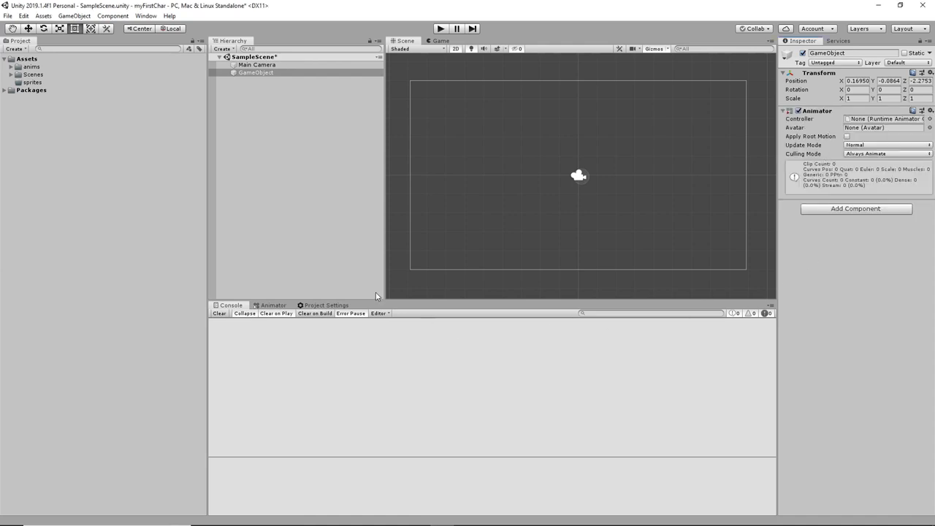
pyautogui.click(146, 15)
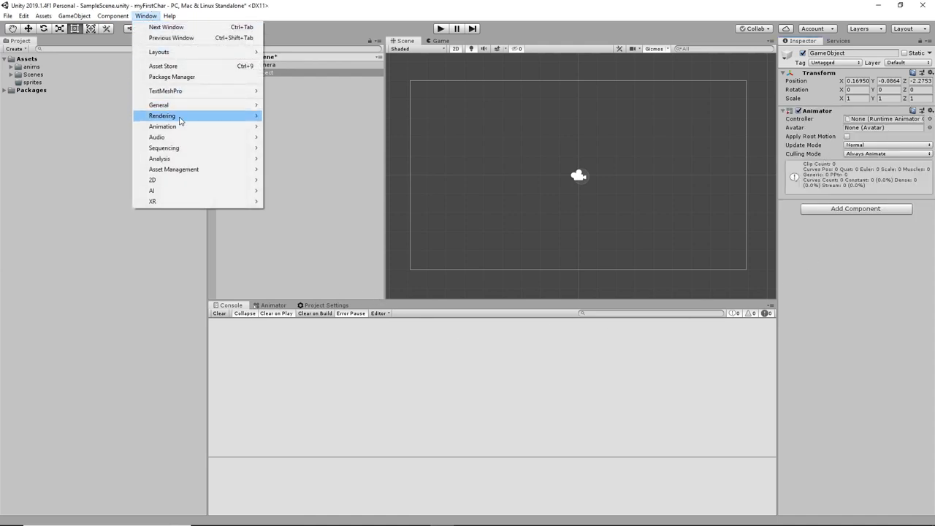
pyautogui.moveTo(162, 126)
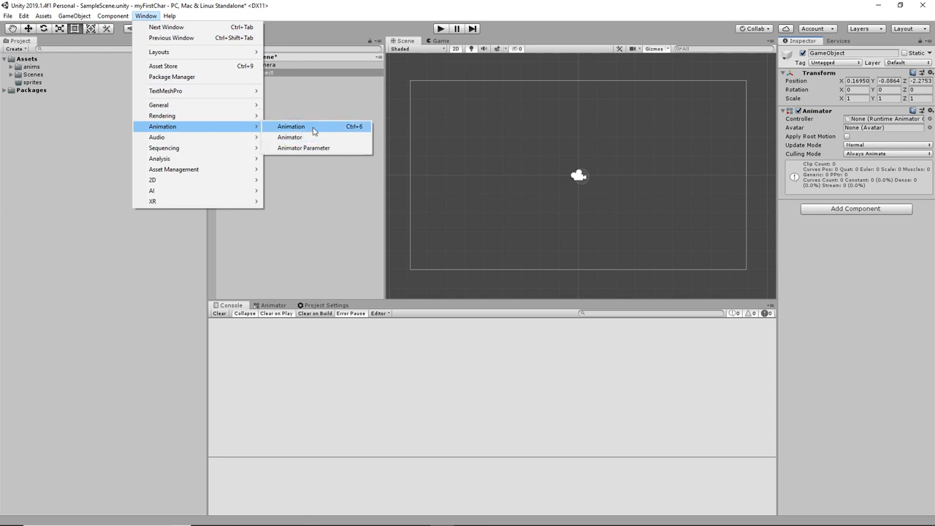
pyautogui.click(291, 126)
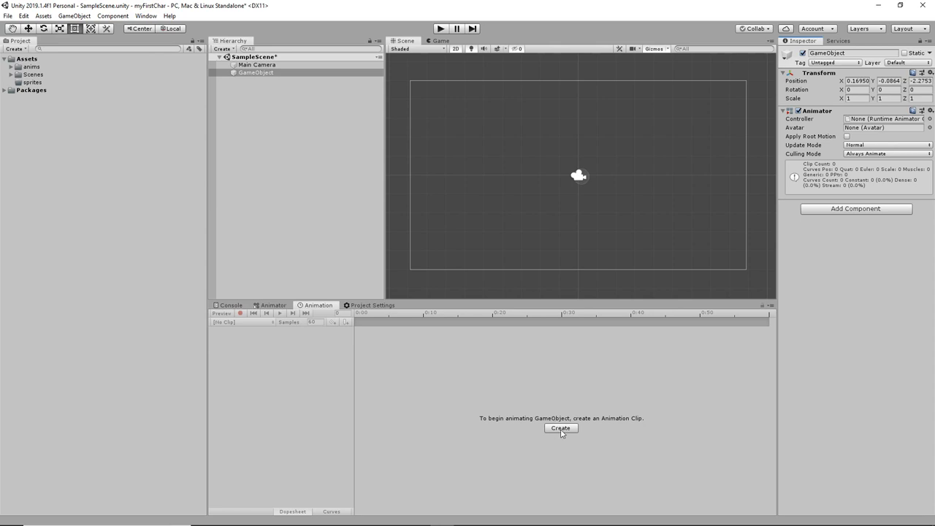
# Create the MainCharIdle clip in anims and key the eight idle sprite frames onto it
pyautogui.click(560, 429)
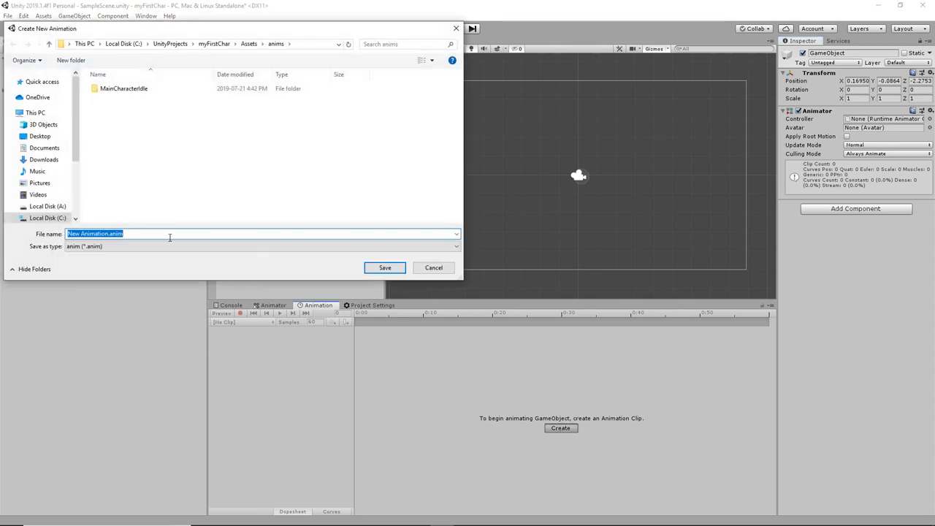
pyautogui.write('Main')
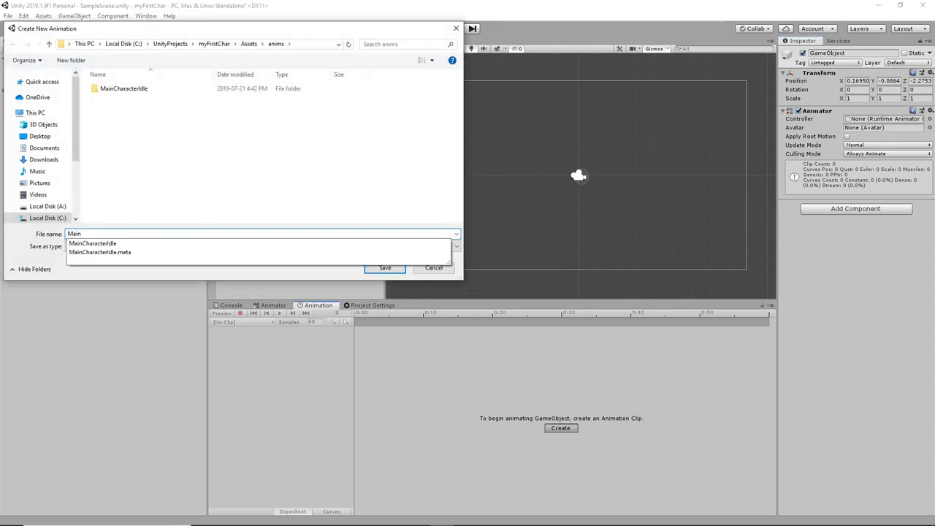
pyautogui.click(384, 267)
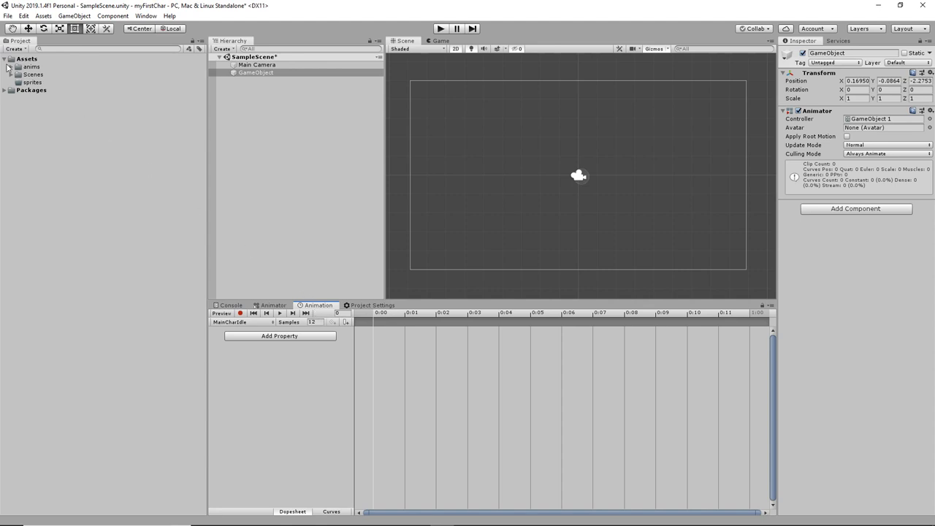
pyautogui.click(7, 67)
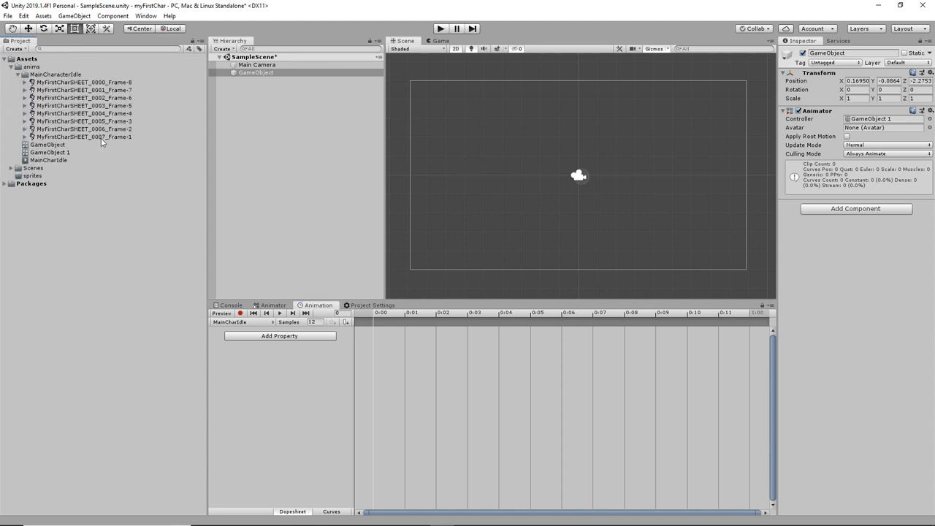
pyautogui.click(82, 137)
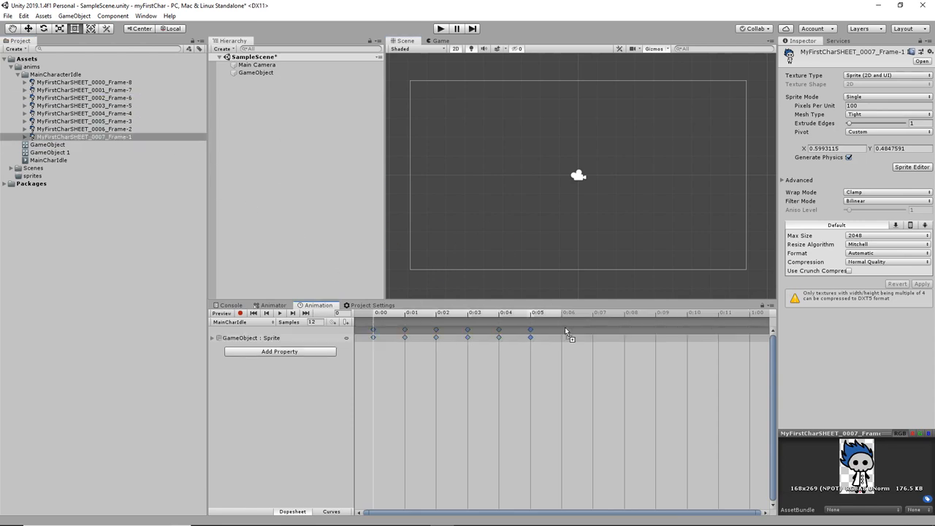
pyautogui.click(146, 16)
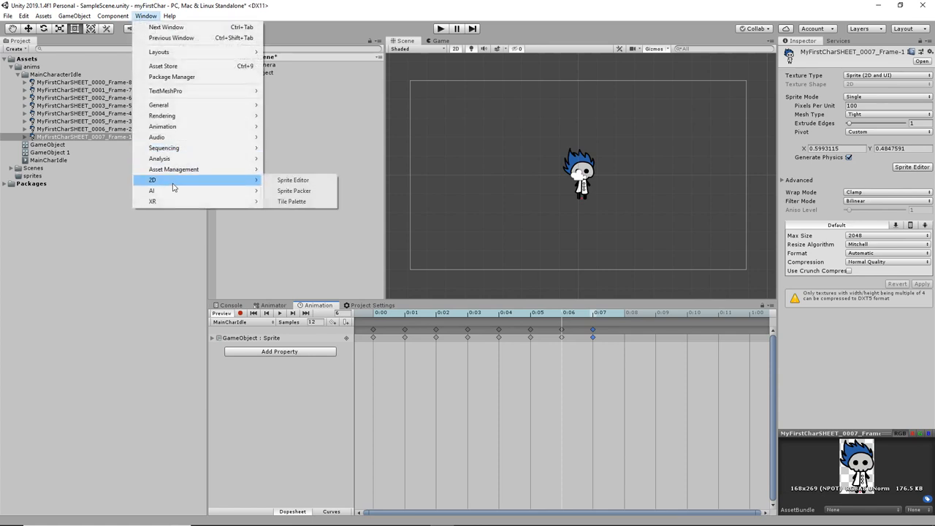
# In the Sprite Editor, drag each idle frame's pivot down to the feet and apply
pyautogui.click(293, 179)
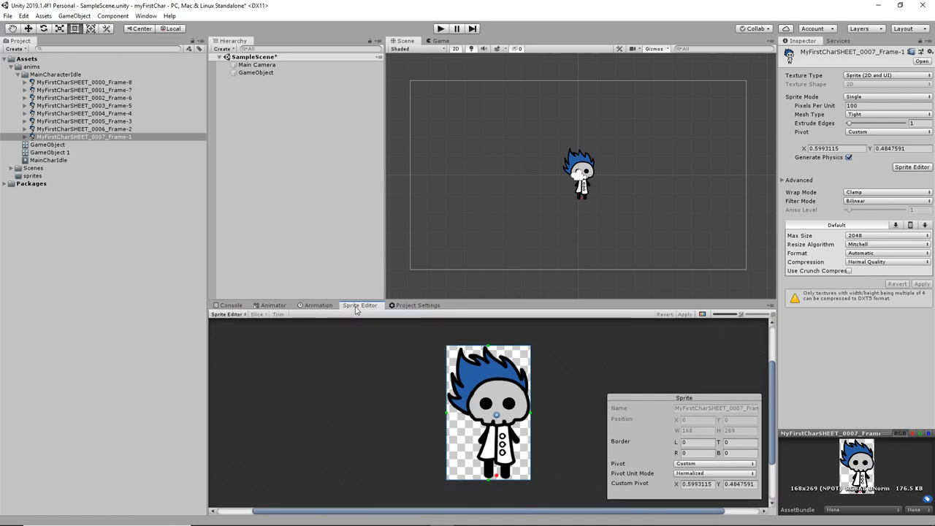
pyautogui.click(318, 305)
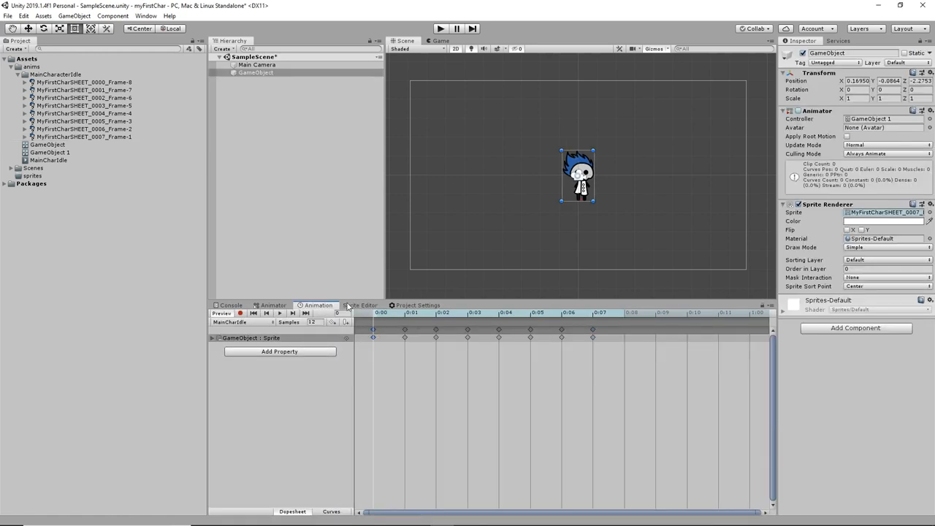
pyautogui.click(359, 305)
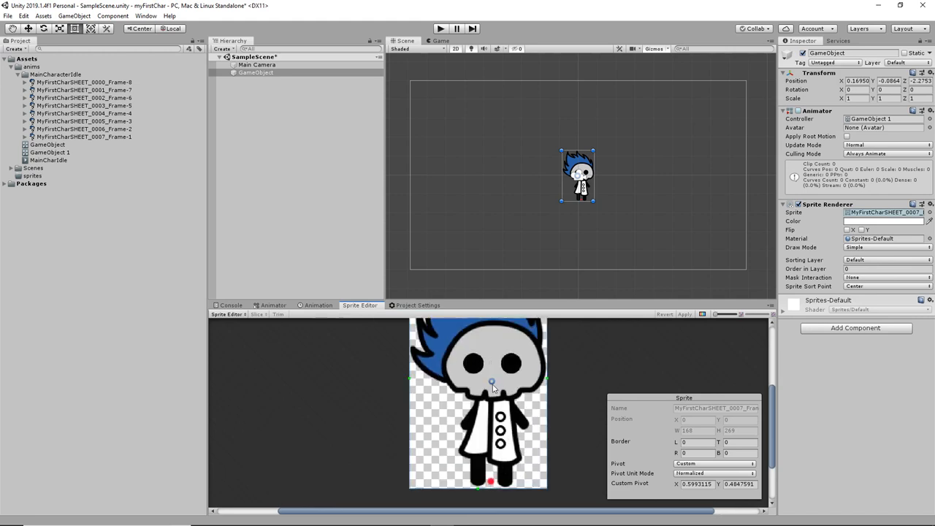
pyautogui.moveTo(491, 380); pyautogui.dragTo(491, 482)
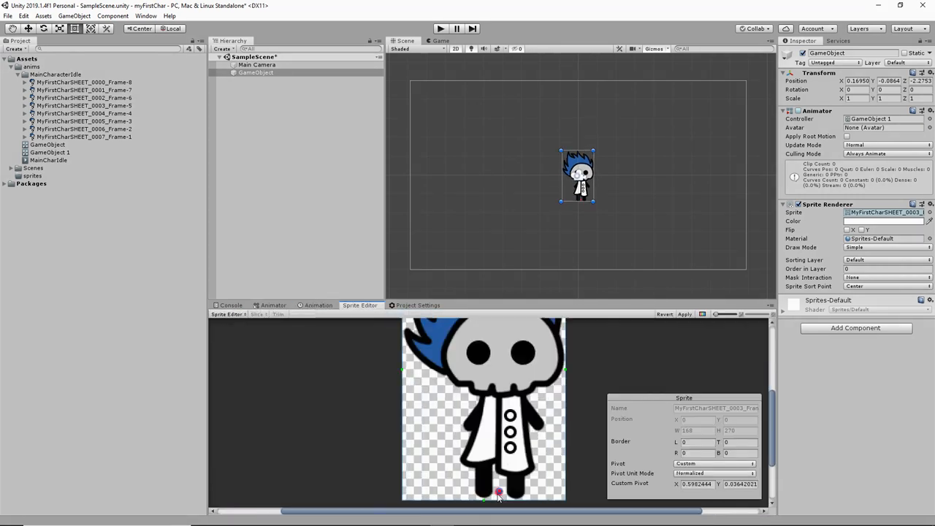
pyautogui.click(318, 304)
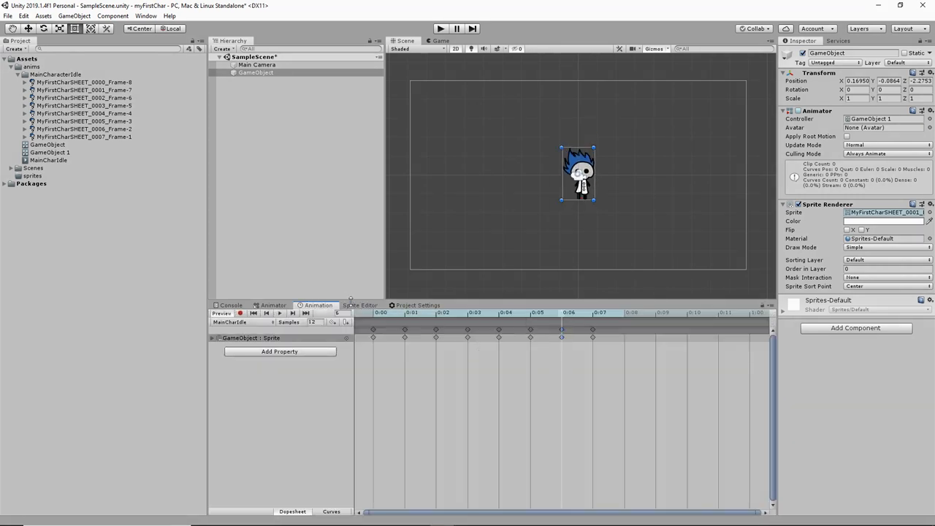
pyautogui.click(360, 306)
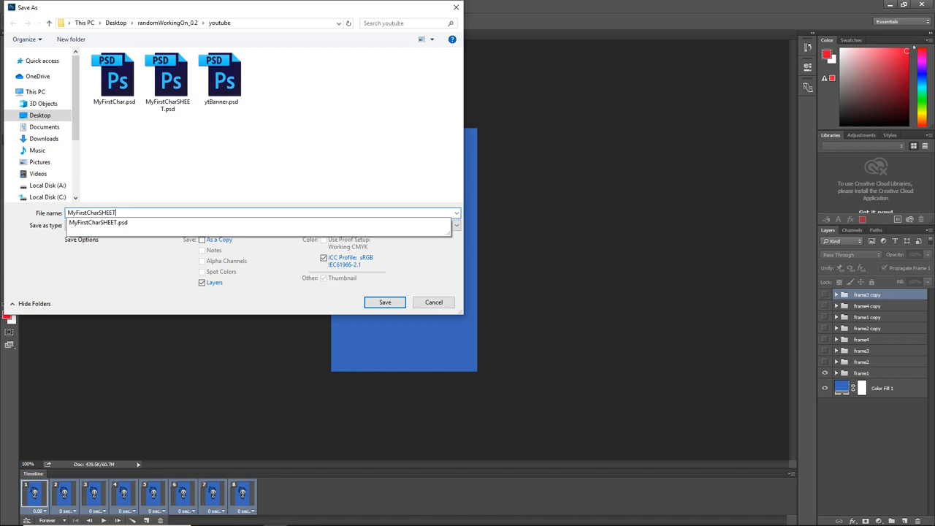
# Save as MyFirstCharSHEET.psd, hide the Color Fill, and flatten frames into layers
pyautogui.click(385, 301)
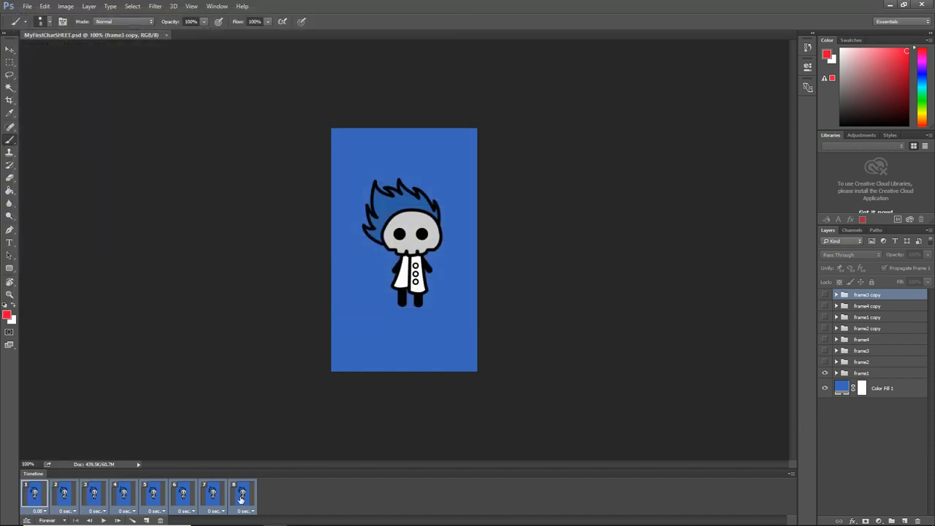
pyautogui.click(825, 388)
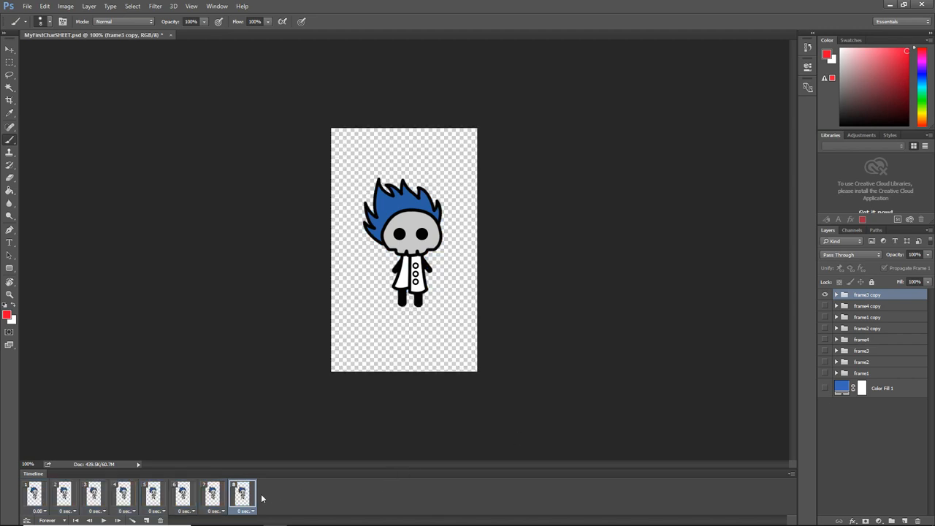
pyautogui.click(882, 388)
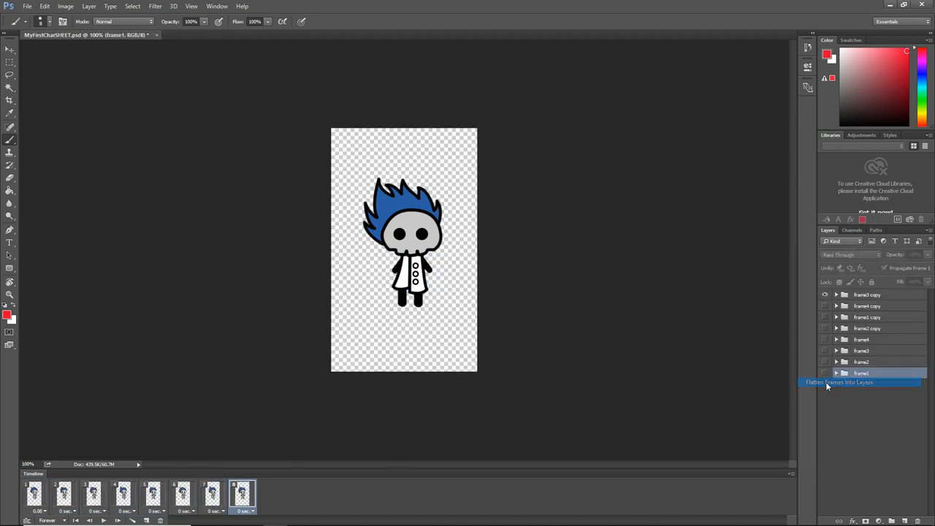
pyautogui.click(839, 383)
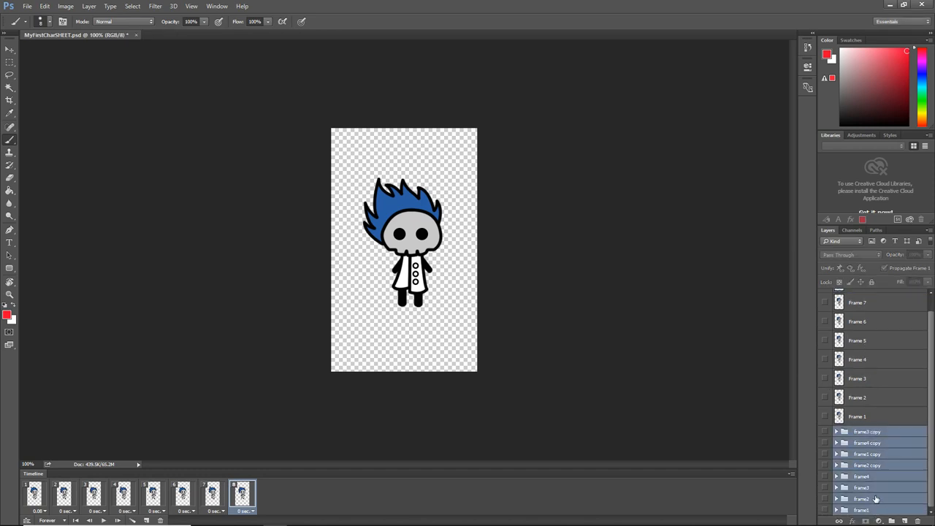
# Remove the old frame groups and run Export Layers To Files into the anims folder
pyautogui.click(27, 6)
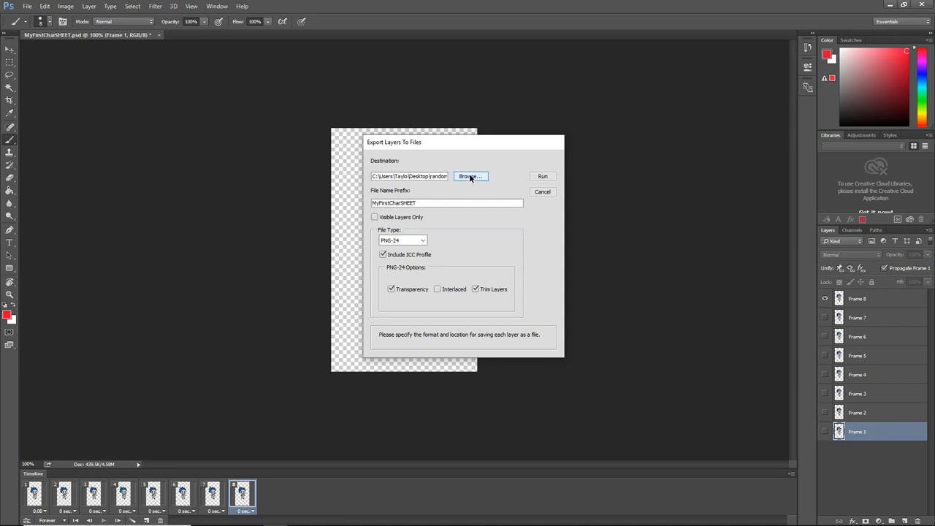
pyautogui.click(470, 176)
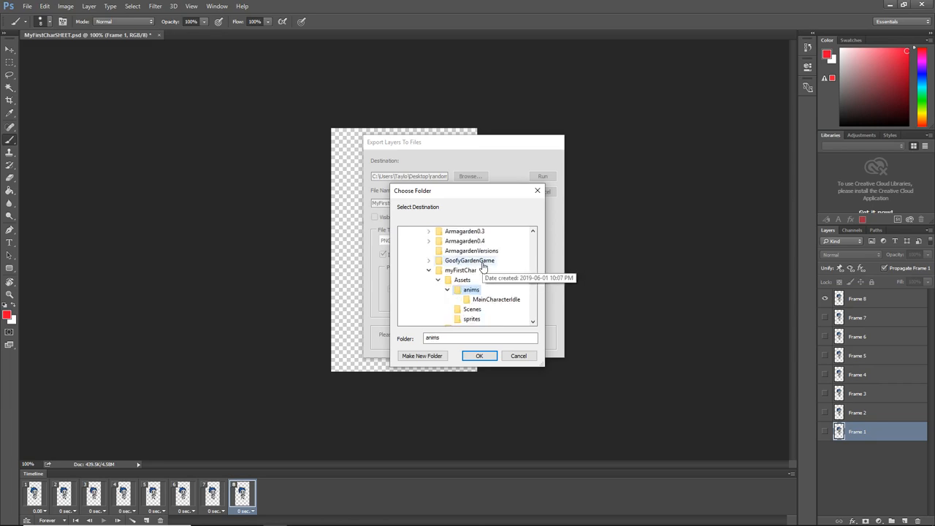
pyautogui.click(479, 356)
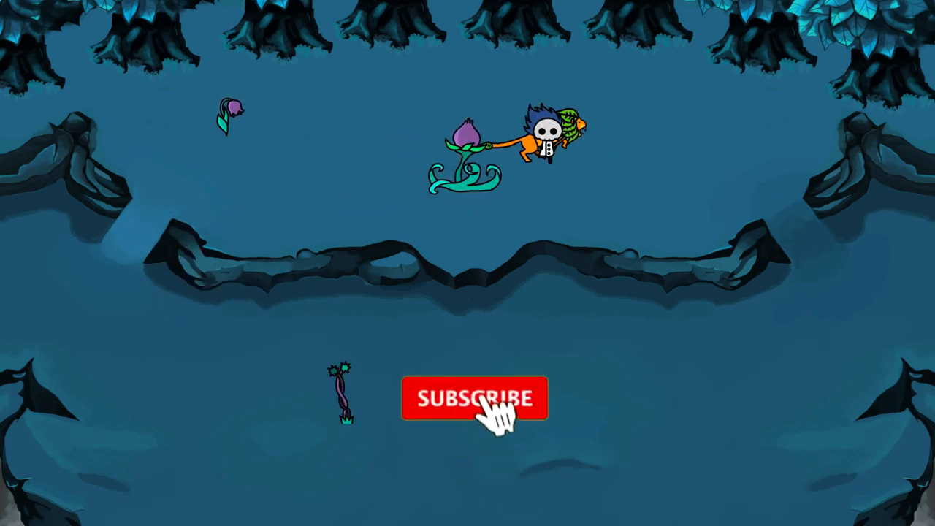
pyautogui.click(474, 399)
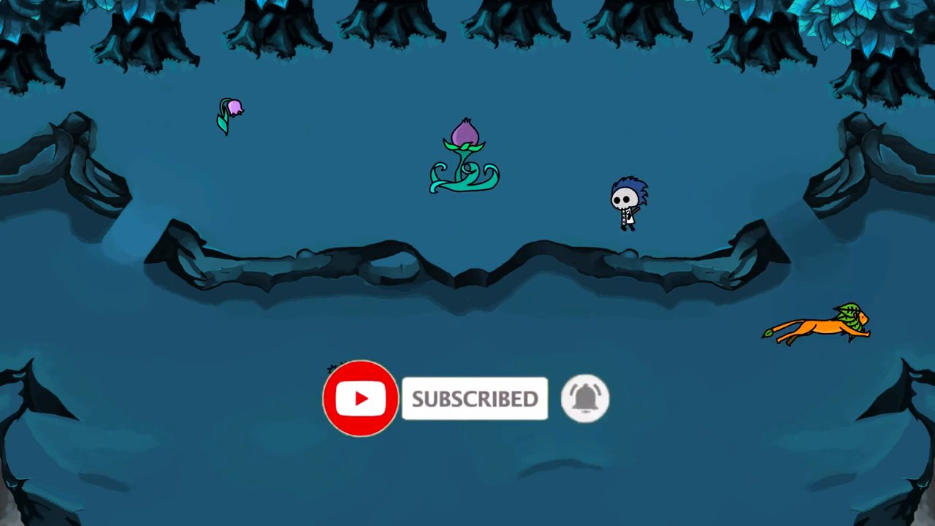